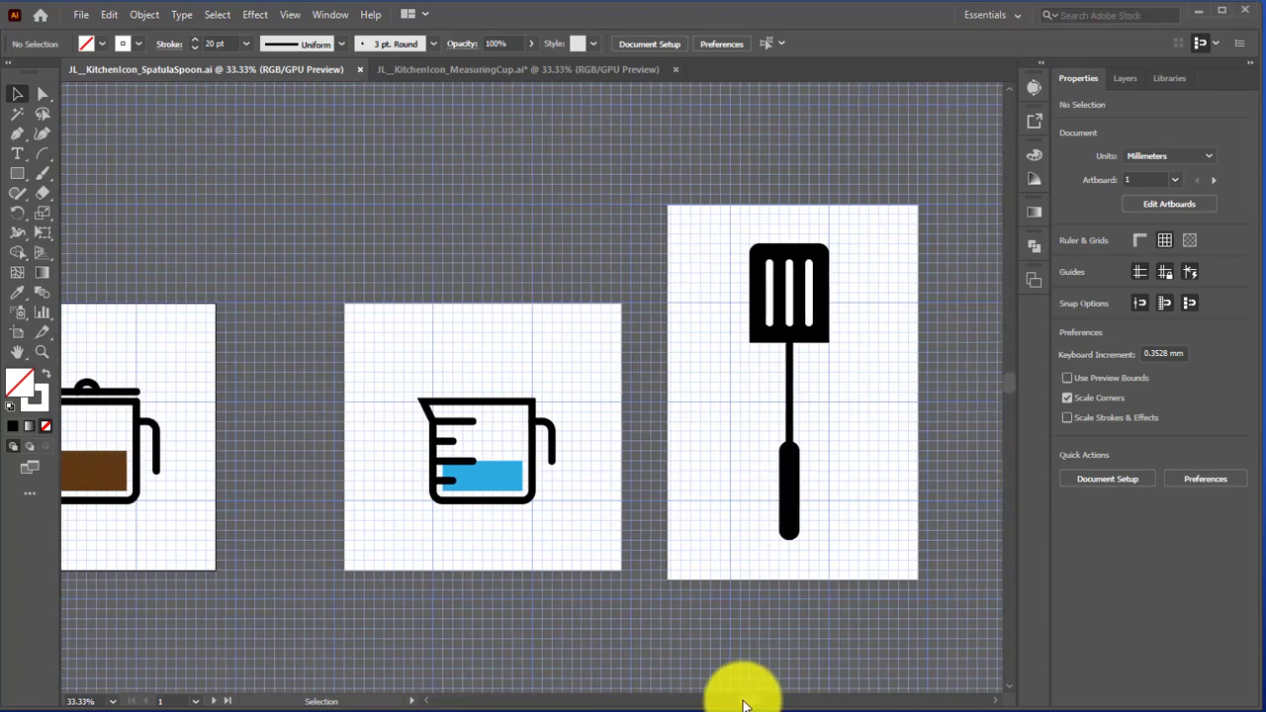
Switch to the JL_KitchenIcon_MeasuringCup.ai document with the coffee pot and measuring cup
{"action": "scroll", "scroll_direction": "left", "scroll_amount": 3}
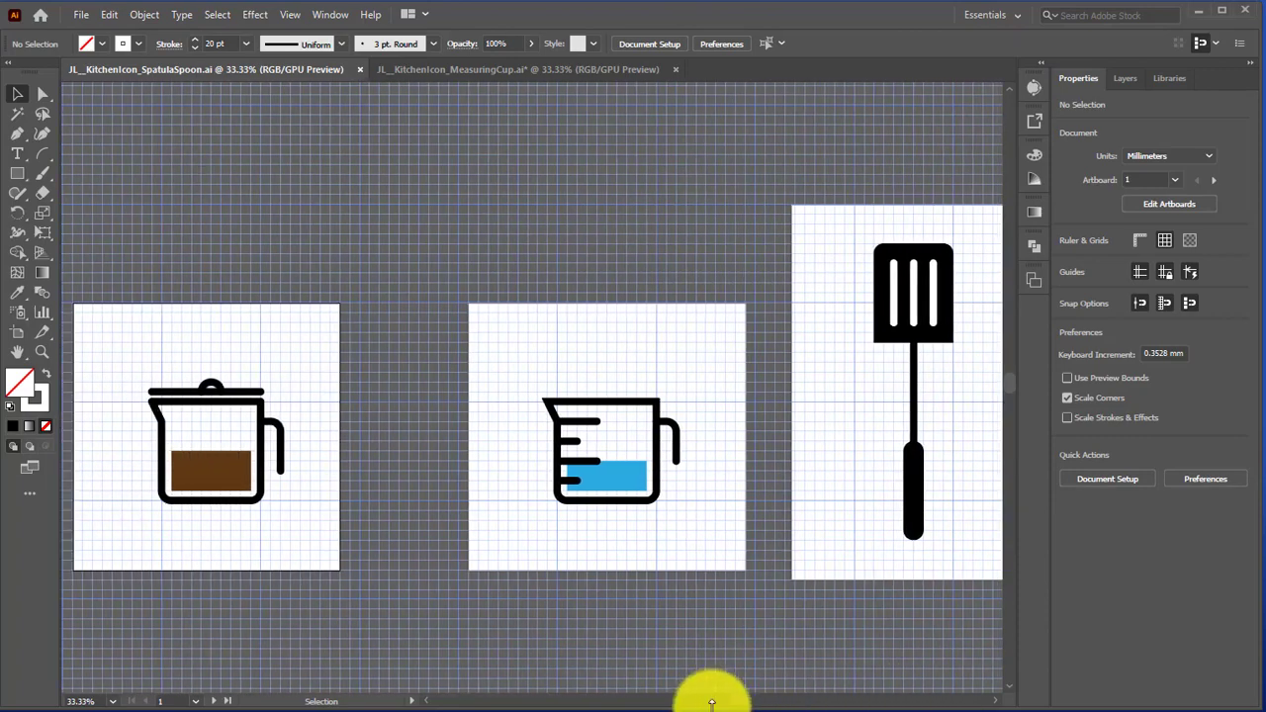
{"action": "mouse_move", "coordinate": [737, 697]}
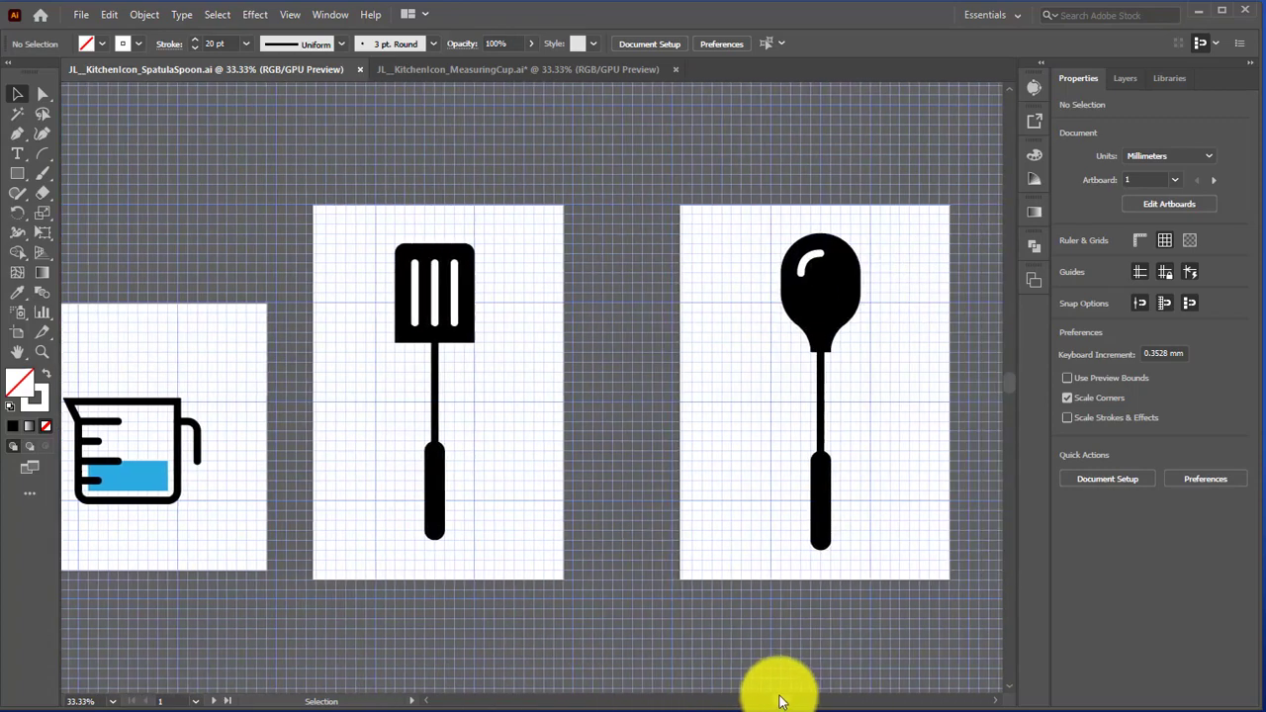
{"action": "mouse_move", "coordinate": [772, 663]}
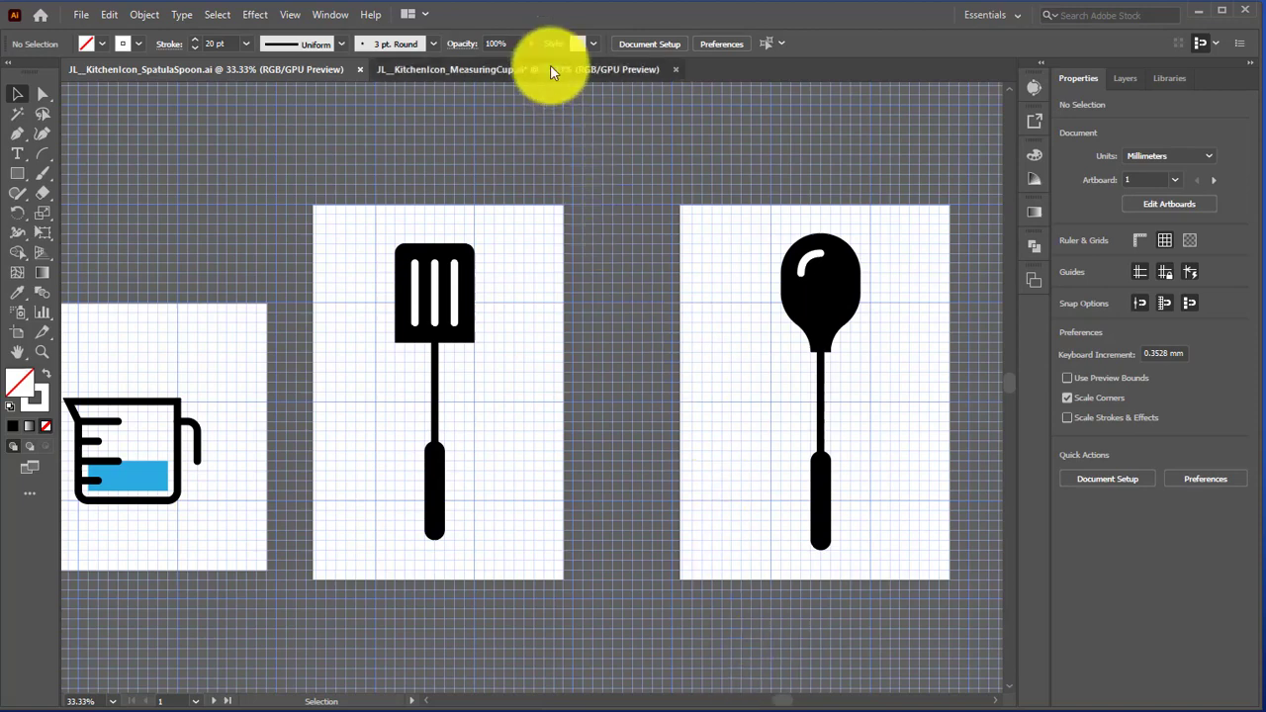
{"action": "left_click", "coordinate": [519, 70]}
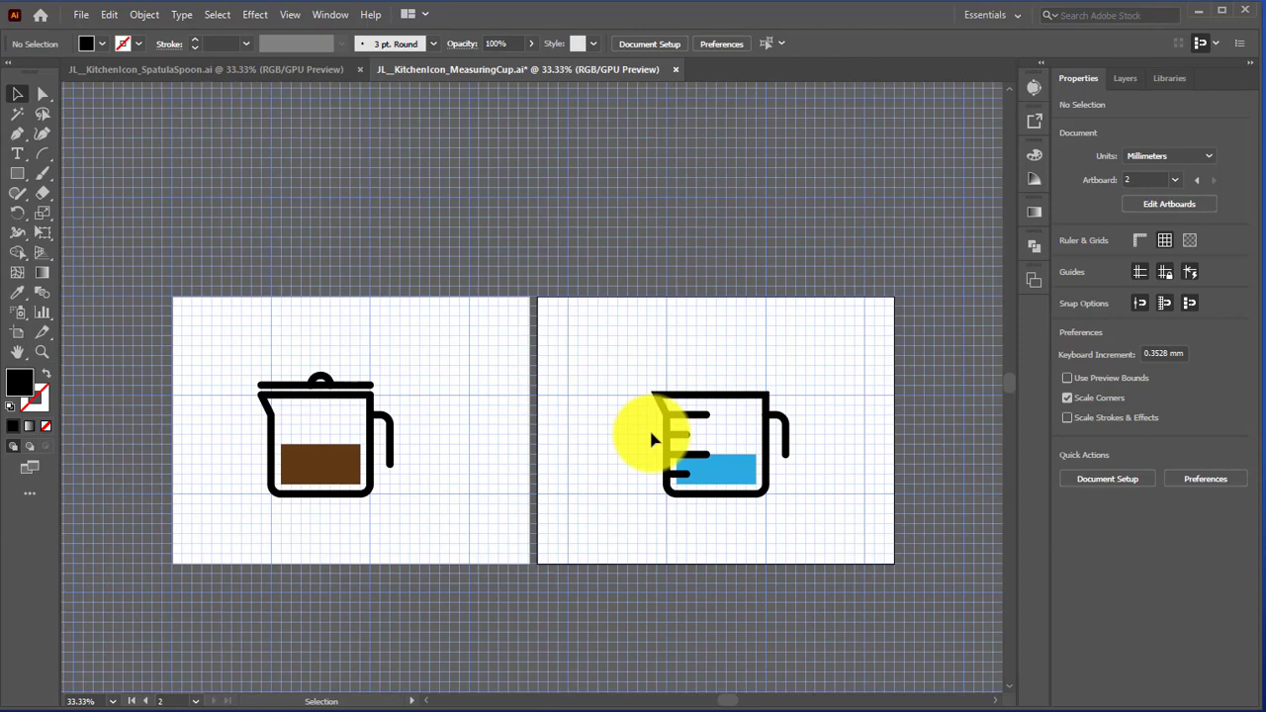
{"action": "mouse_move", "coordinate": [1039, 282]}
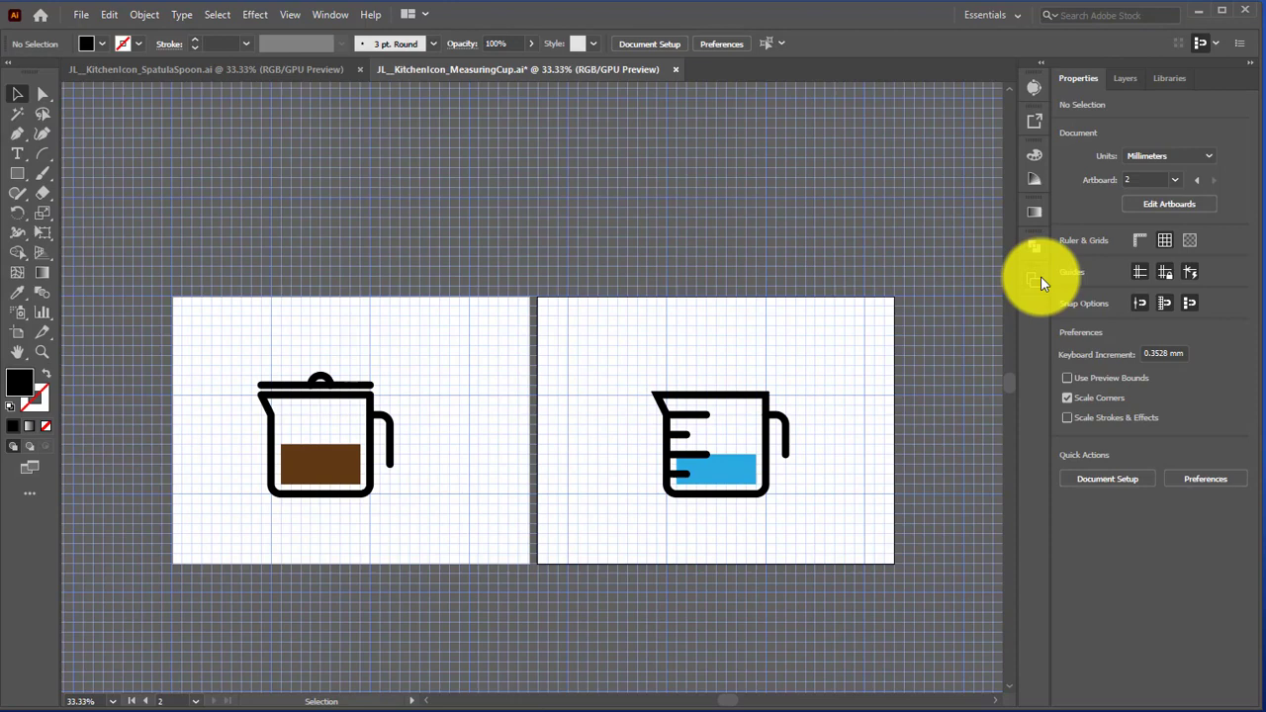
Open the Artboards panel from the Window menu
{"action": "left_click", "coordinate": [1034, 275]}
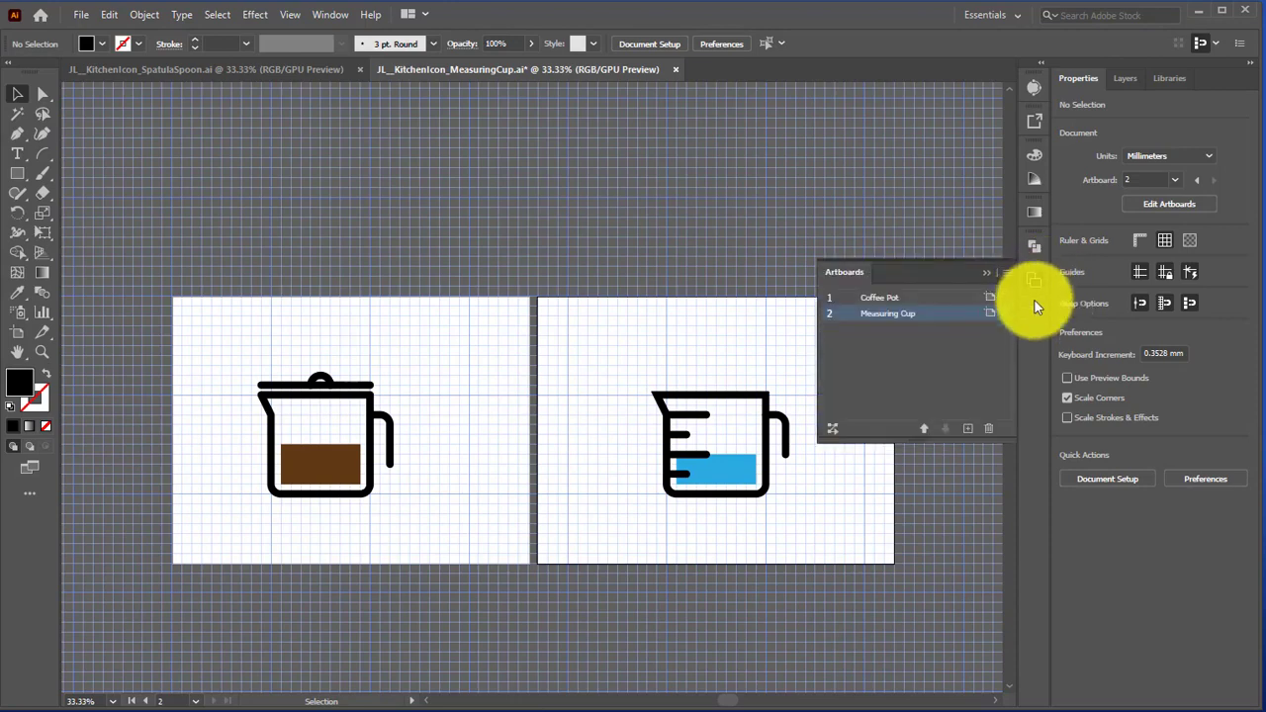
{"action": "mouse_move", "coordinate": [1039, 285]}
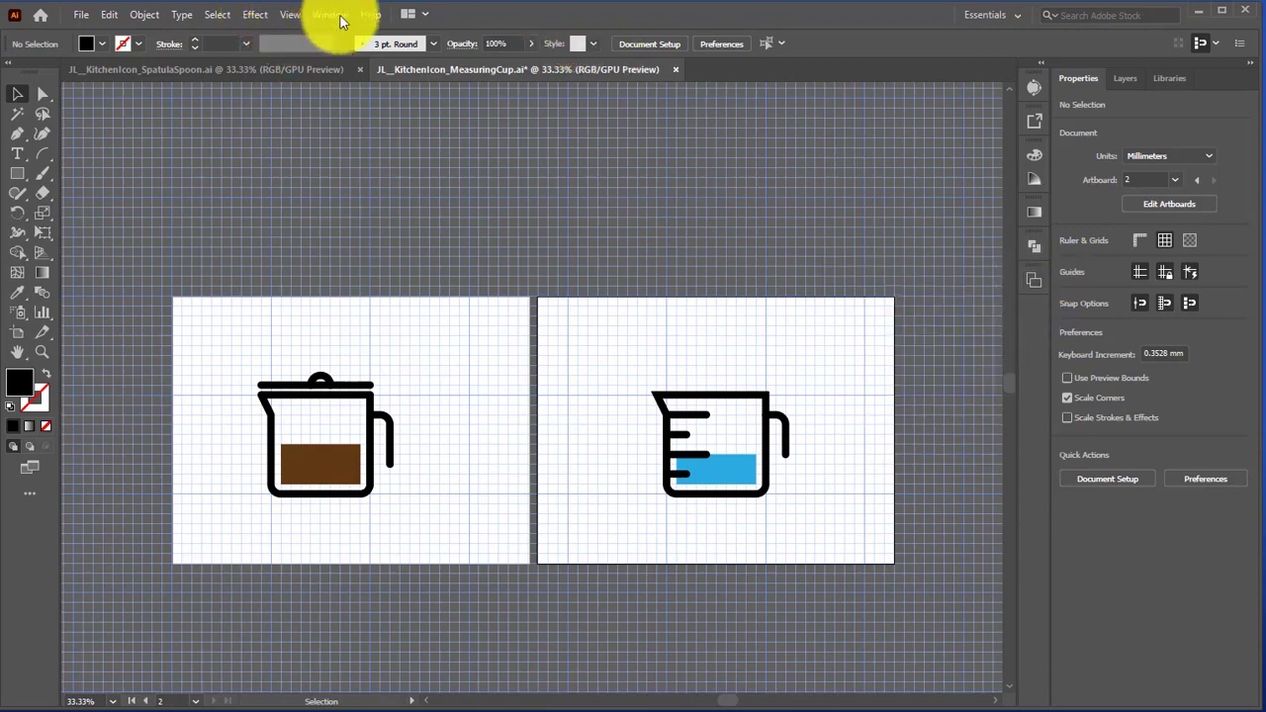
{"action": "left_click", "coordinate": [331, 14]}
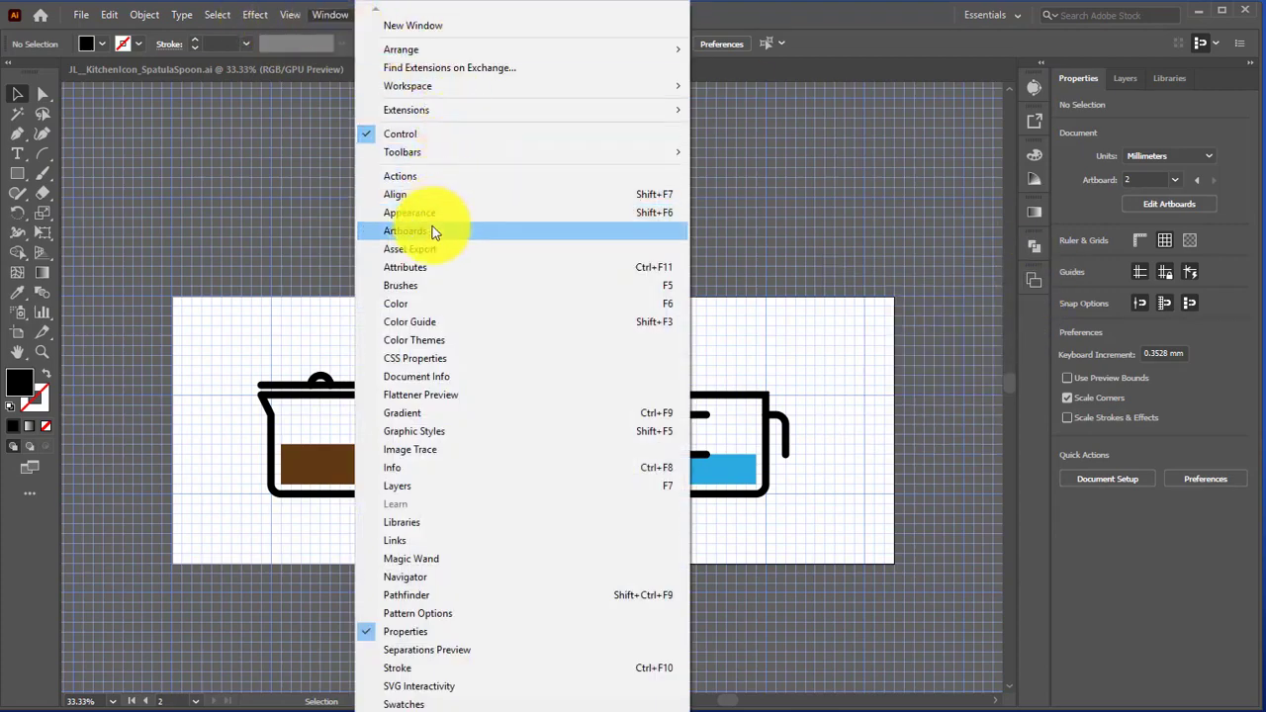
{"action": "left_click", "coordinate": [407, 231]}
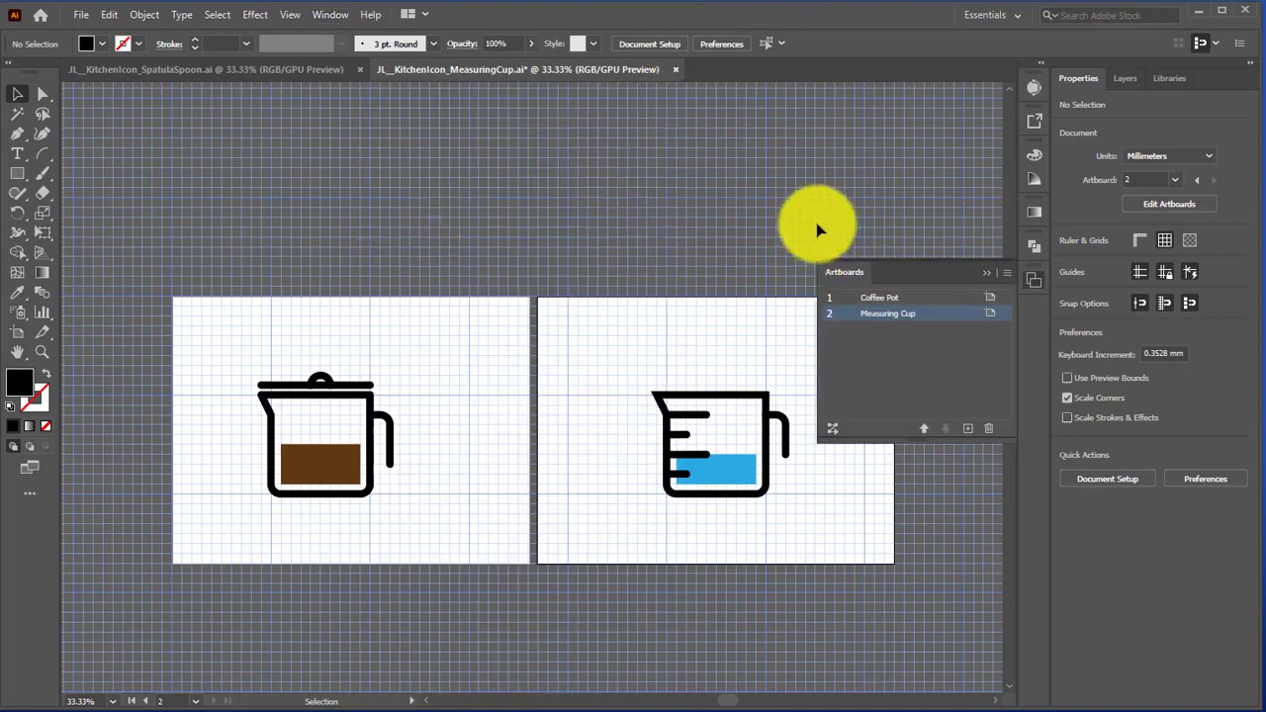
{"action": "mouse_move", "coordinate": [985, 303]}
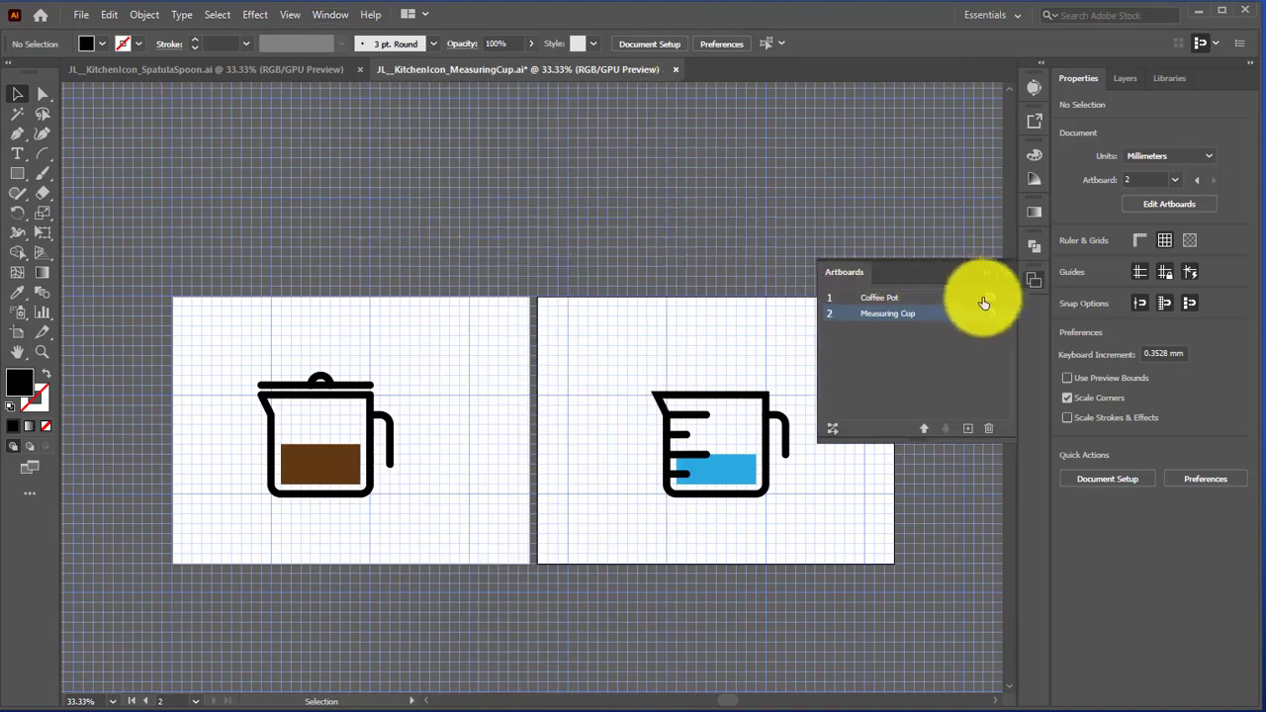
{"action": "mouse_move", "coordinate": [1032, 262]}
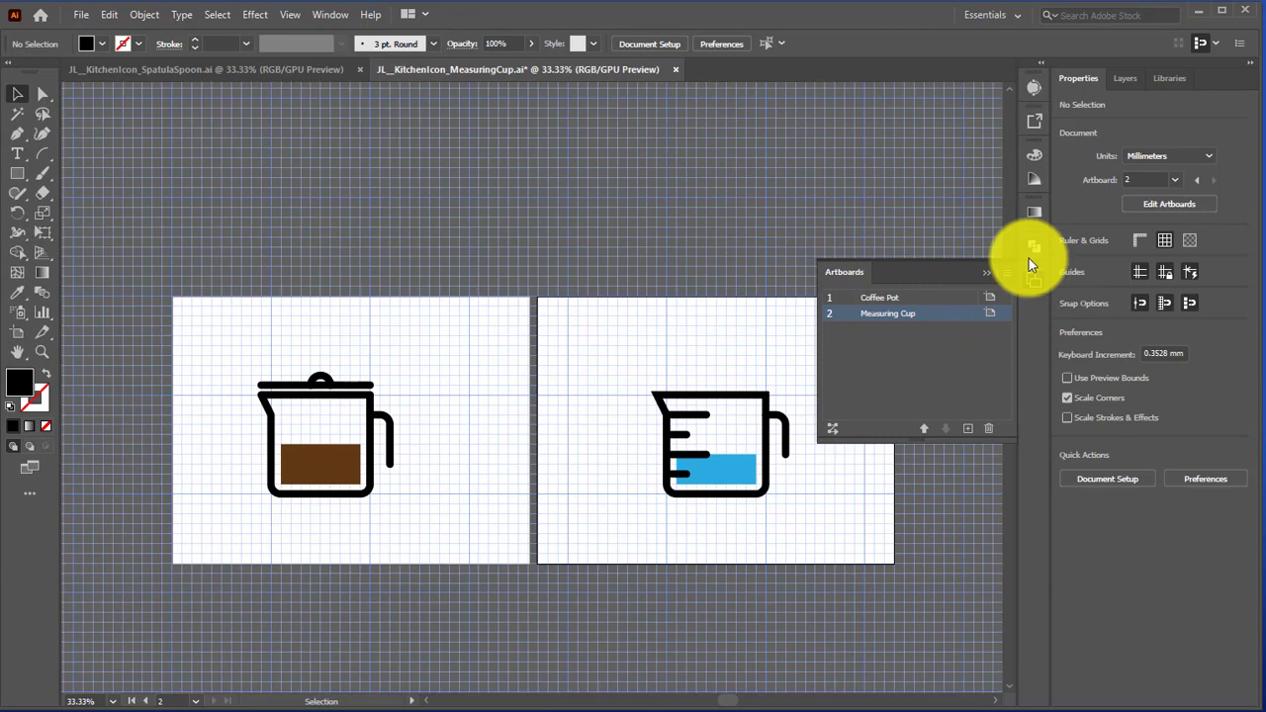
{"action": "mouse_move", "coordinate": [964, 382]}
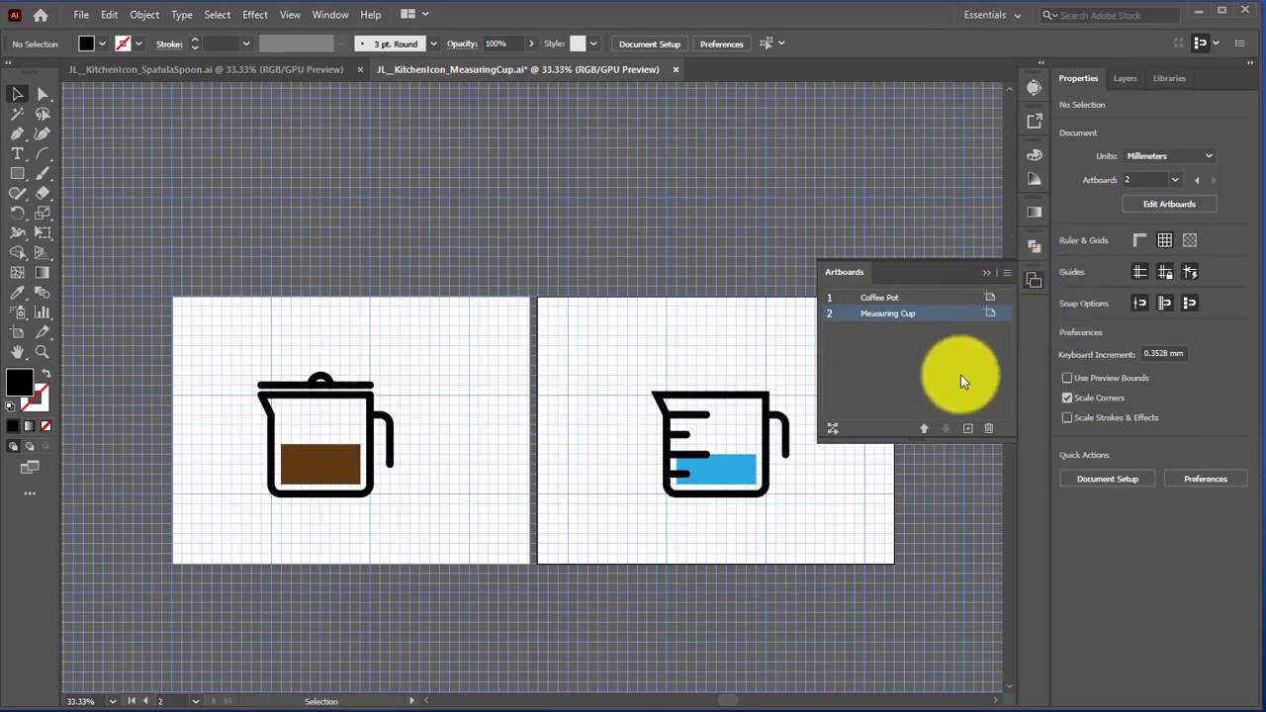
{"action": "mouse_move", "coordinate": [860, 308]}
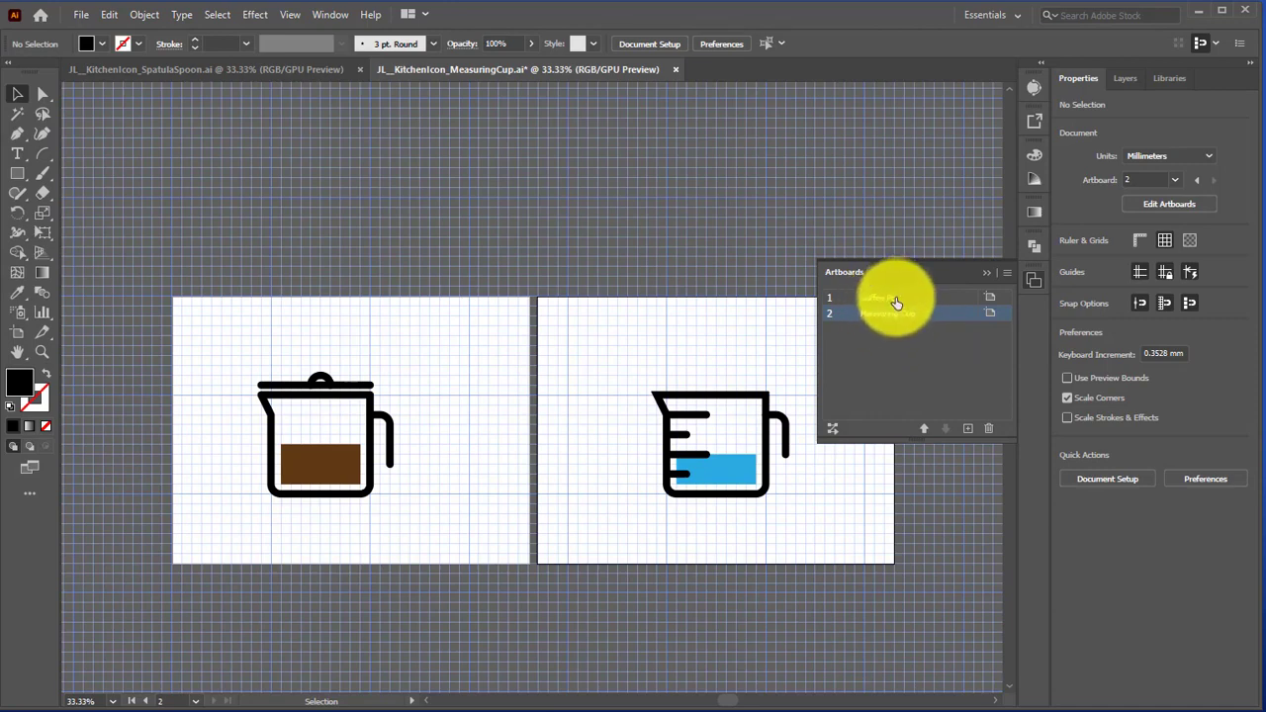
{"action": "mouse_move", "coordinate": [979, 342]}
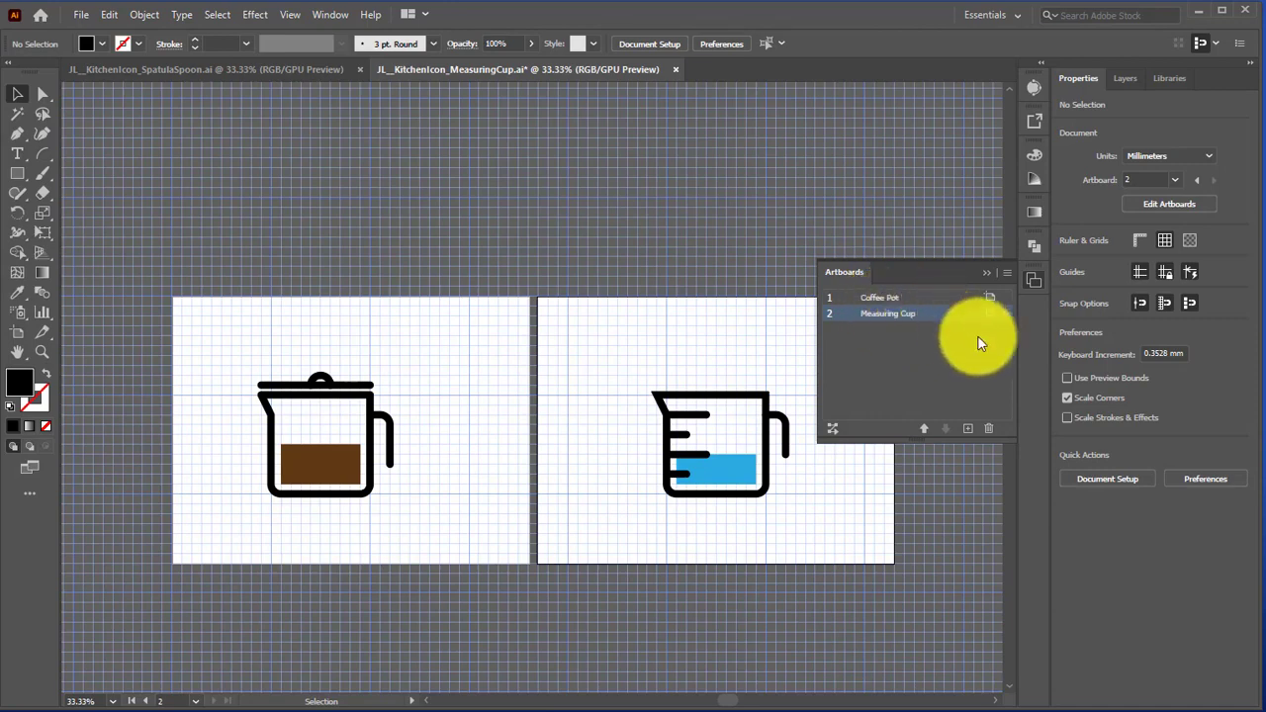
Move the Measuring Cup artboard up, then back down after Coffee Pot
{"action": "left_click", "coordinate": [924, 429]}
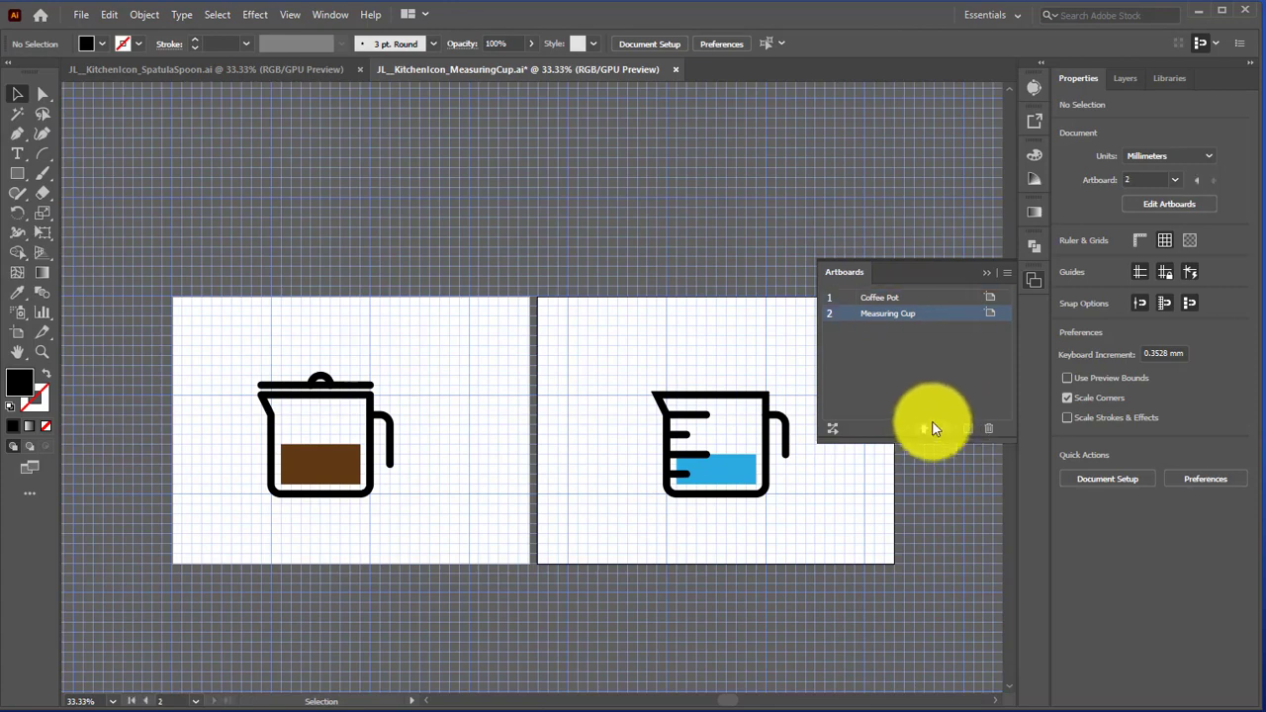
{"action": "left_click", "coordinate": [967, 429]}
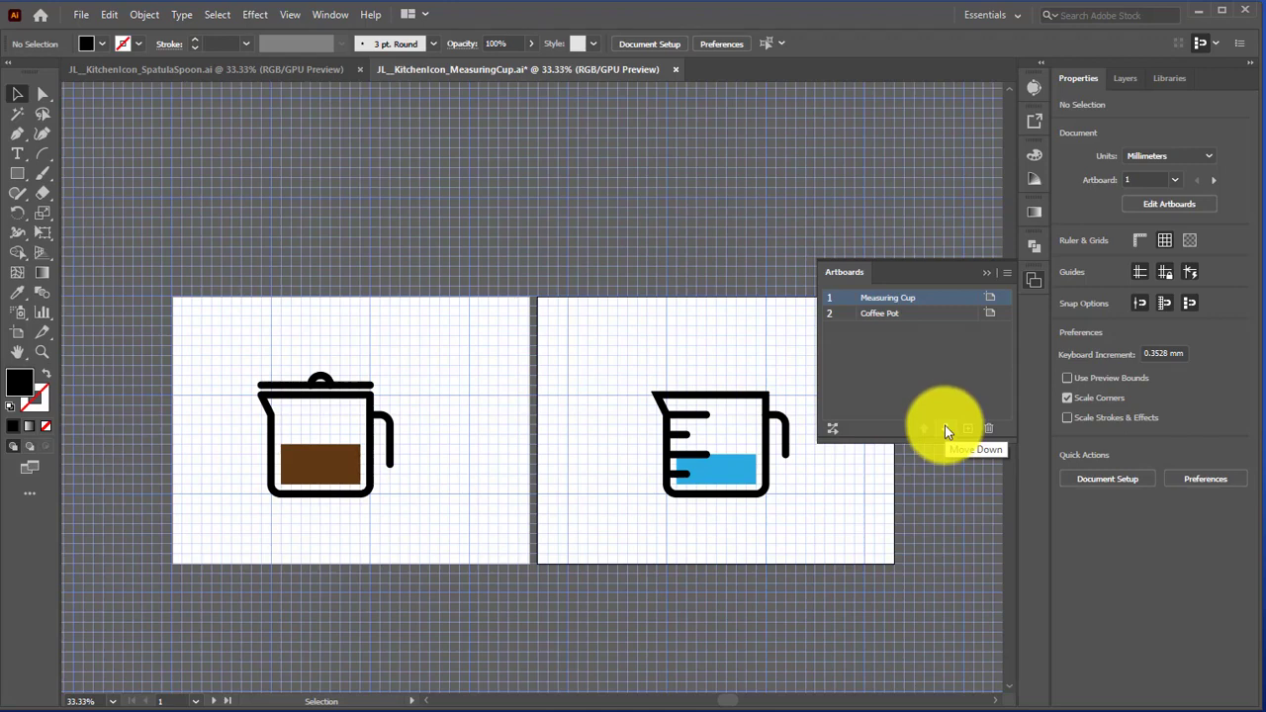
{"action": "left_click", "coordinate": [968, 428]}
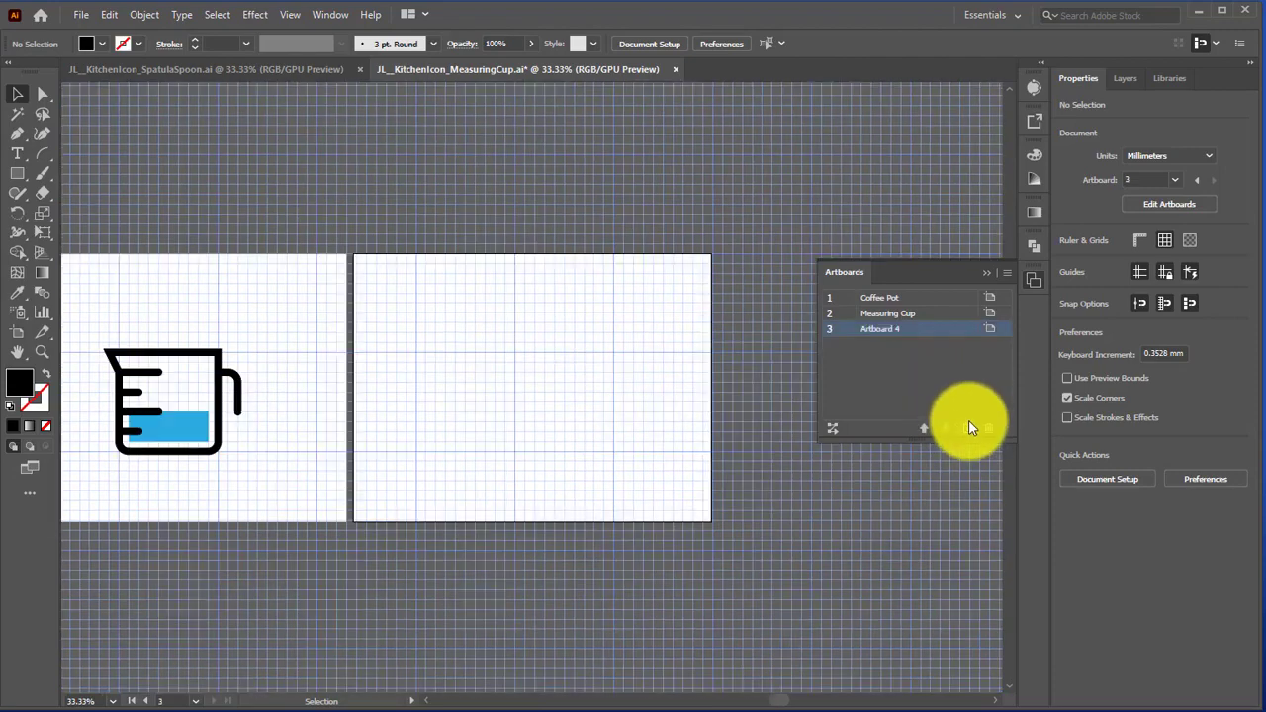
Rename the third artboard to Spatula and rename the fourth new artboard
{"action": "double_click", "coordinate": [881, 328]}
{"action": "type", "text": "Spatula"}
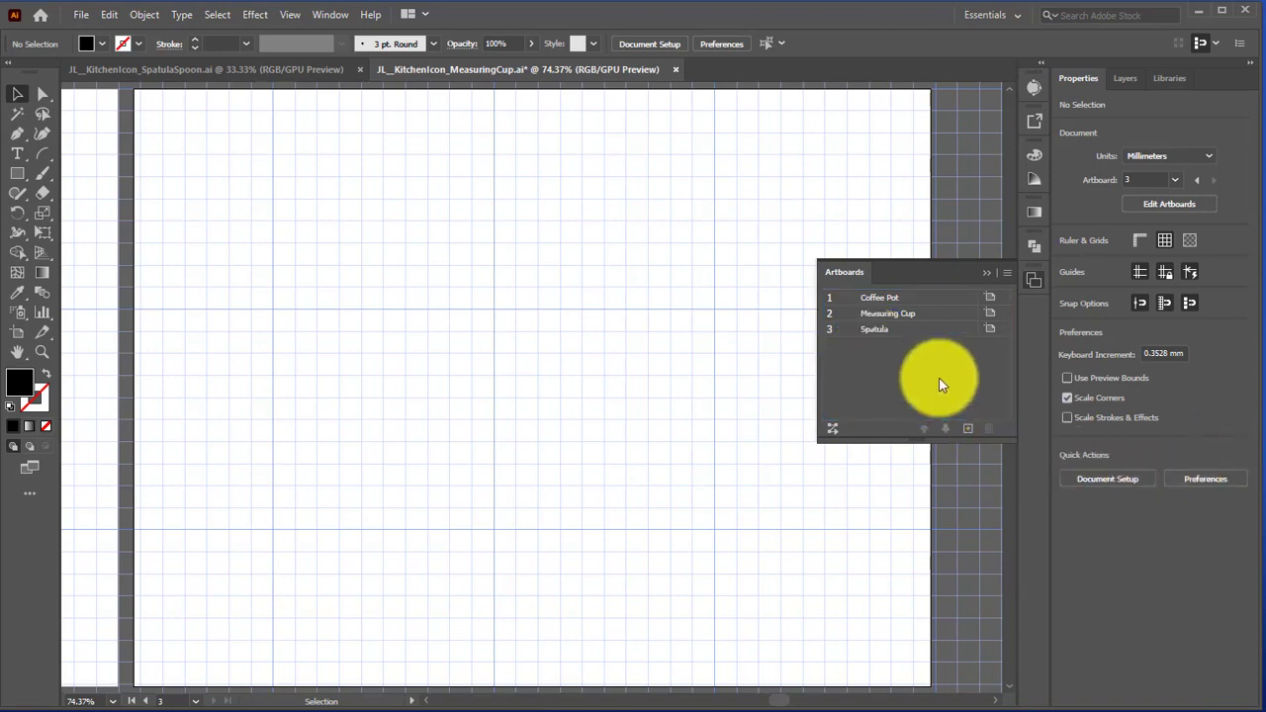
{"action": "mouse_move", "coordinate": [974, 435]}
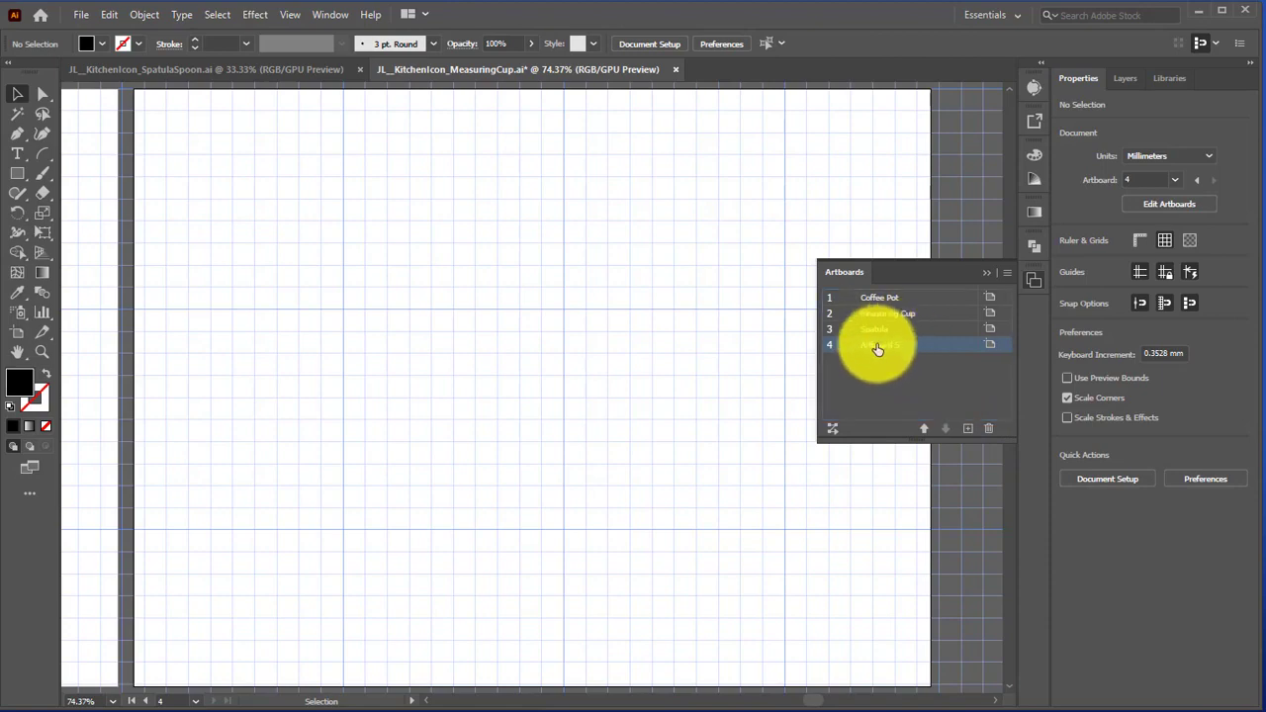
{"action": "double_click", "coordinate": [879, 345]}
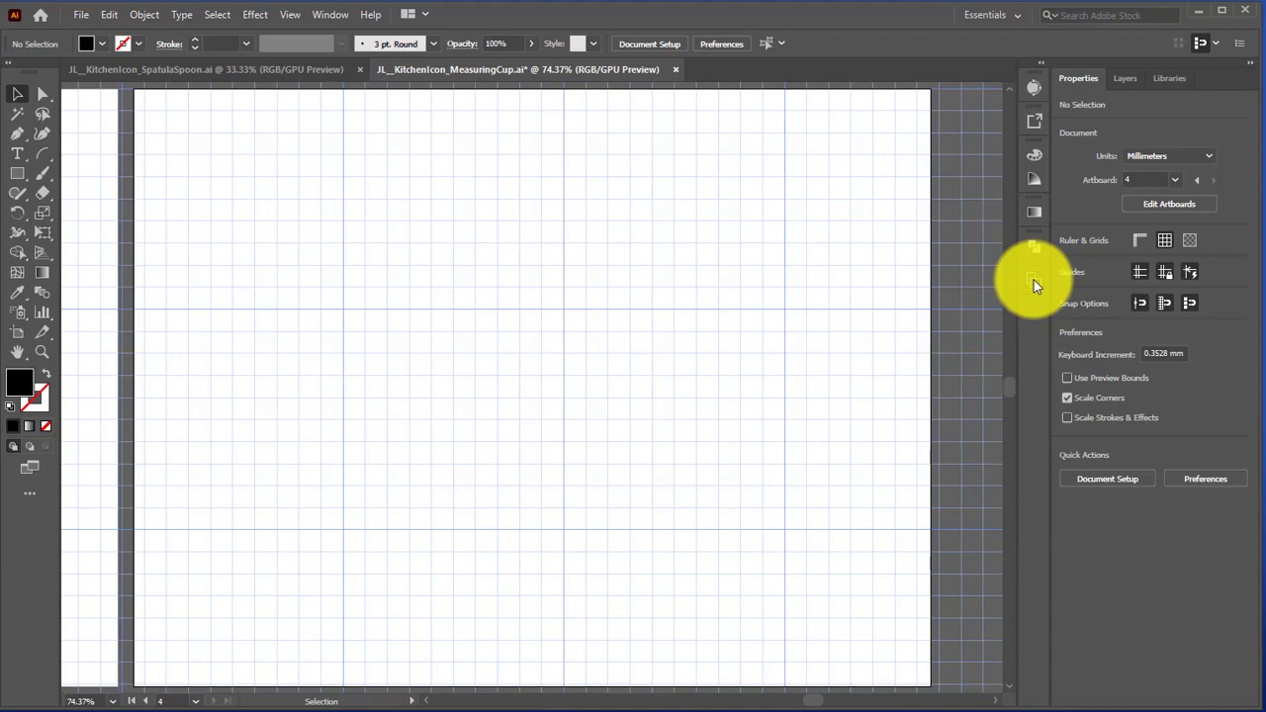
Zoom out to show all four artboards and open File > Document Setup
{"action": "left_click", "coordinate": [80, 701]}
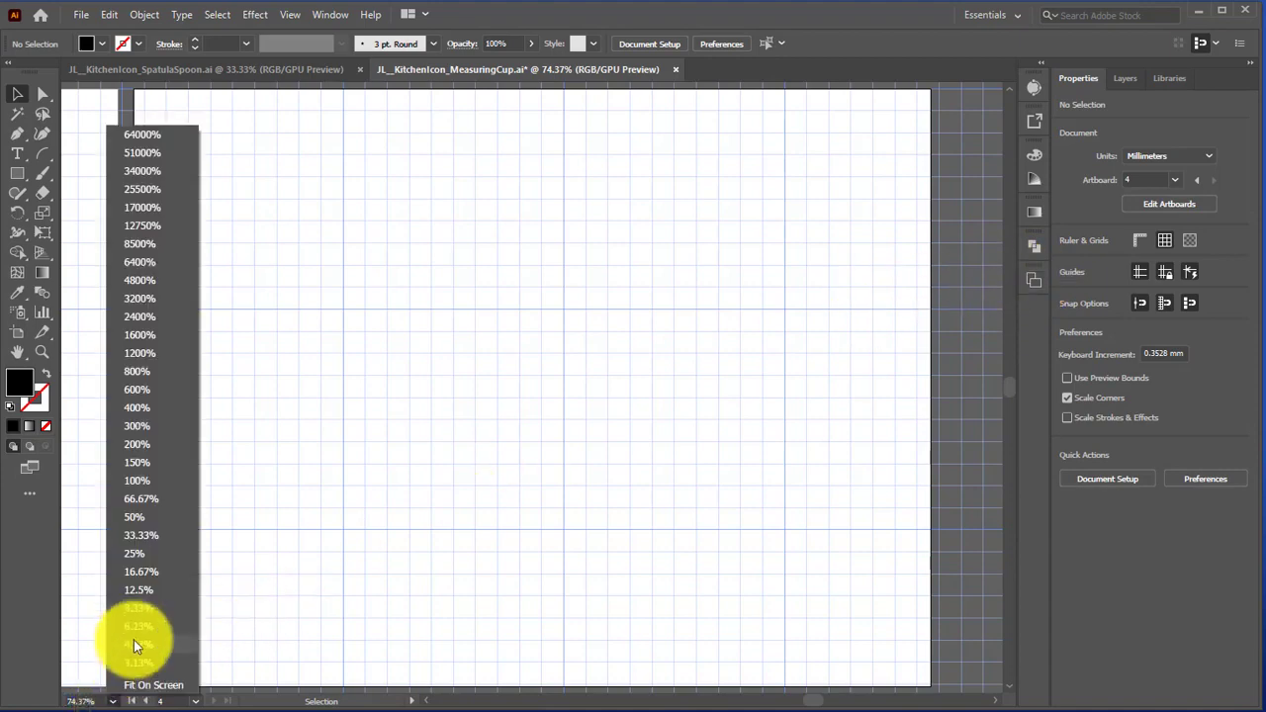
{"action": "left_click", "coordinate": [134, 553]}
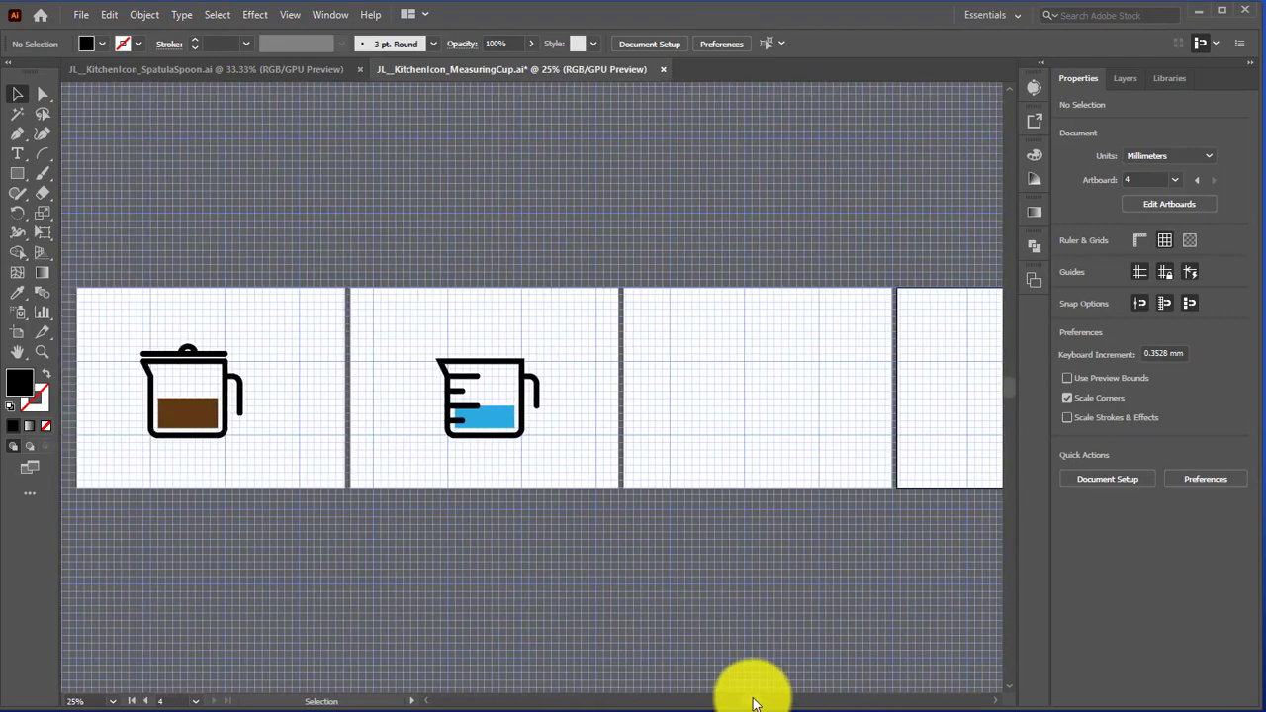
{"action": "mouse_move", "coordinate": [82, 14]}
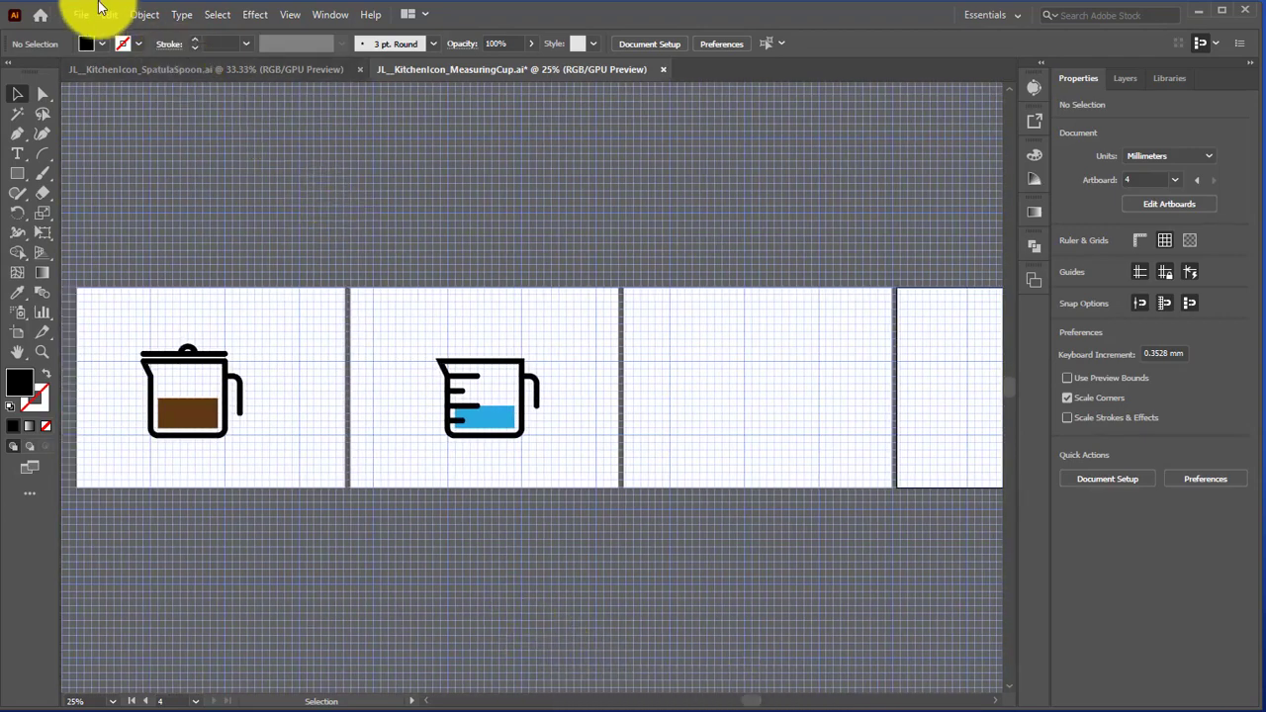
{"action": "left_click", "coordinate": [108, 14]}
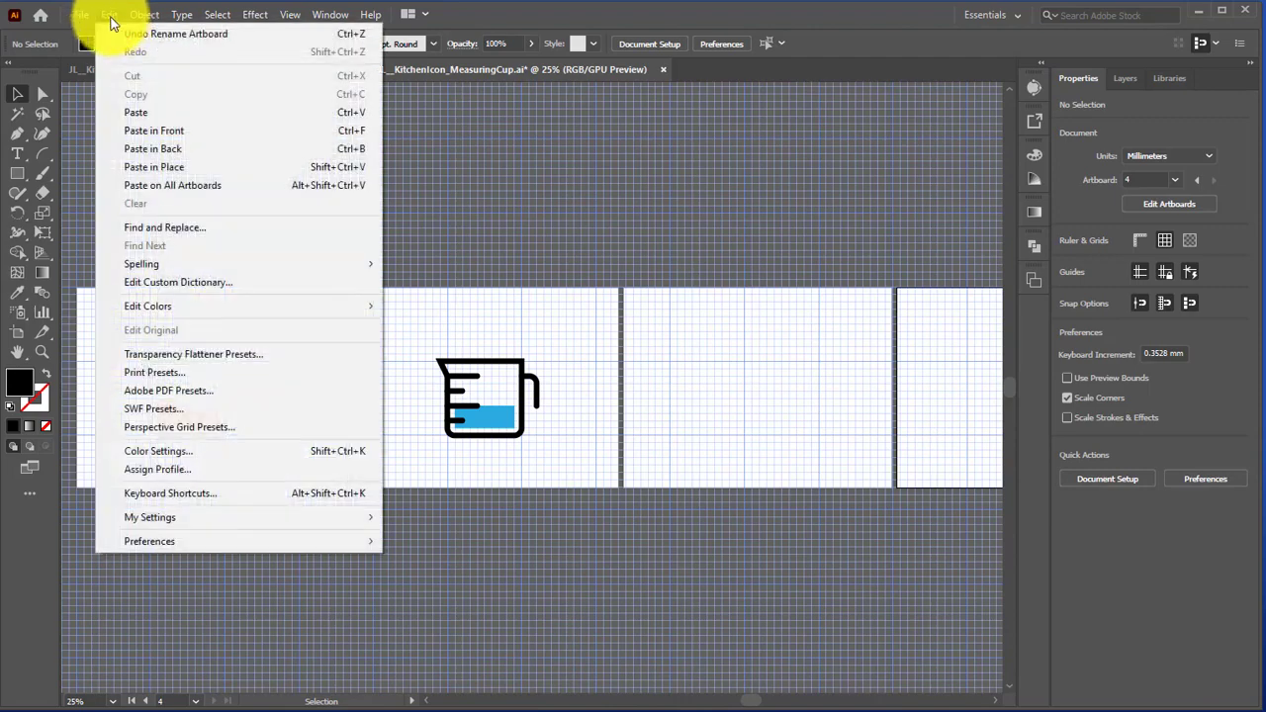
{"action": "left_click", "coordinate": [80, 14]}
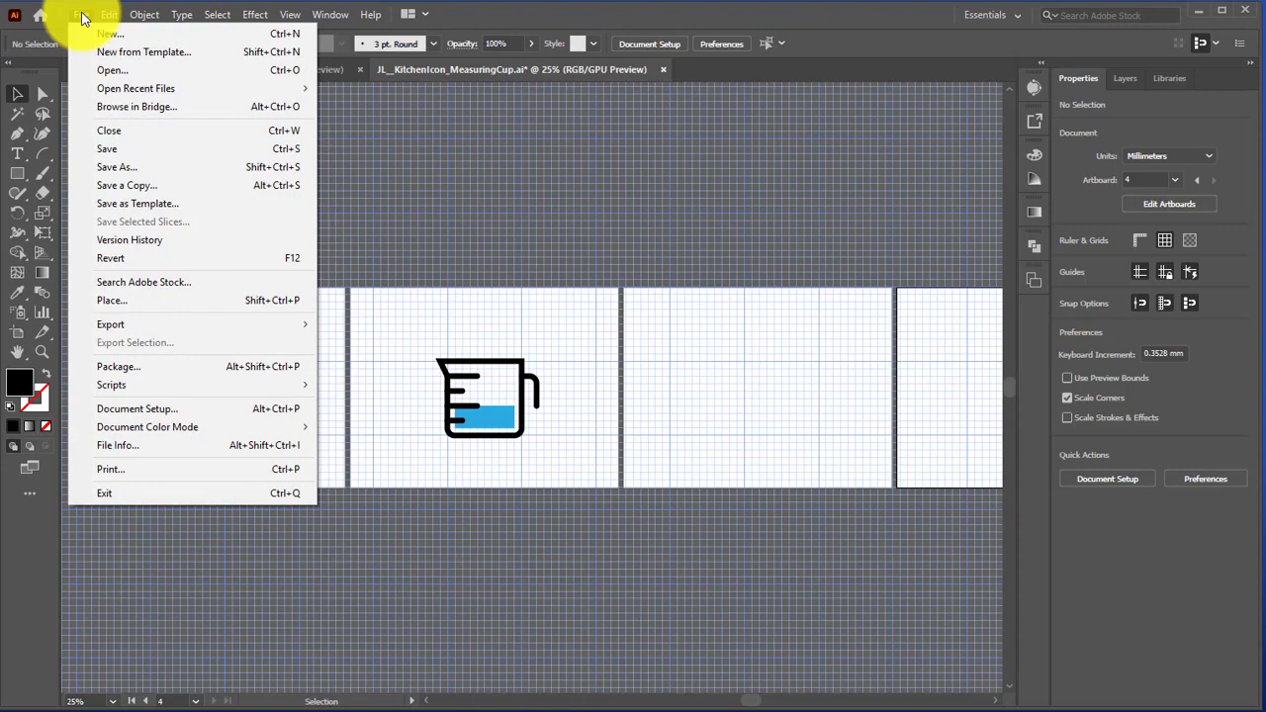
{"action": "mouse_move", "coordinate": [136, 409]}
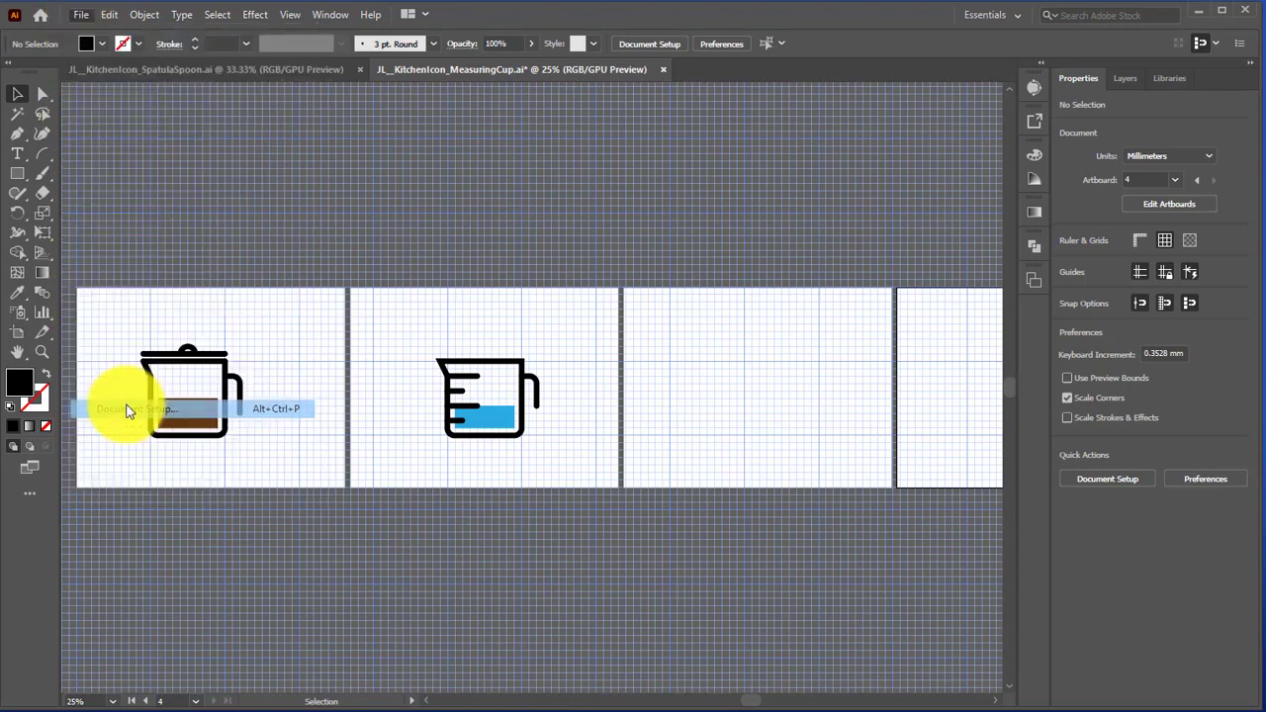
{"action": "left_click", "coordinate": [136, 408]}
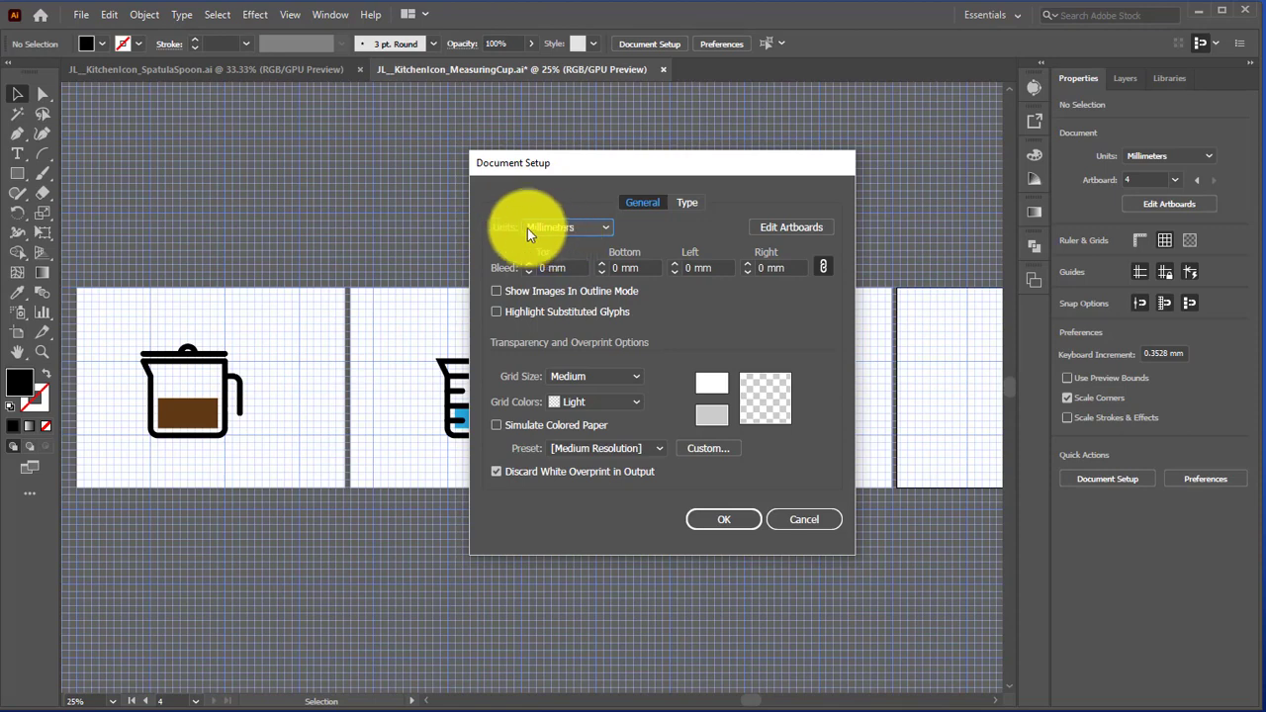
{"action": "mouse_move", "coordinate": [551, 232]}
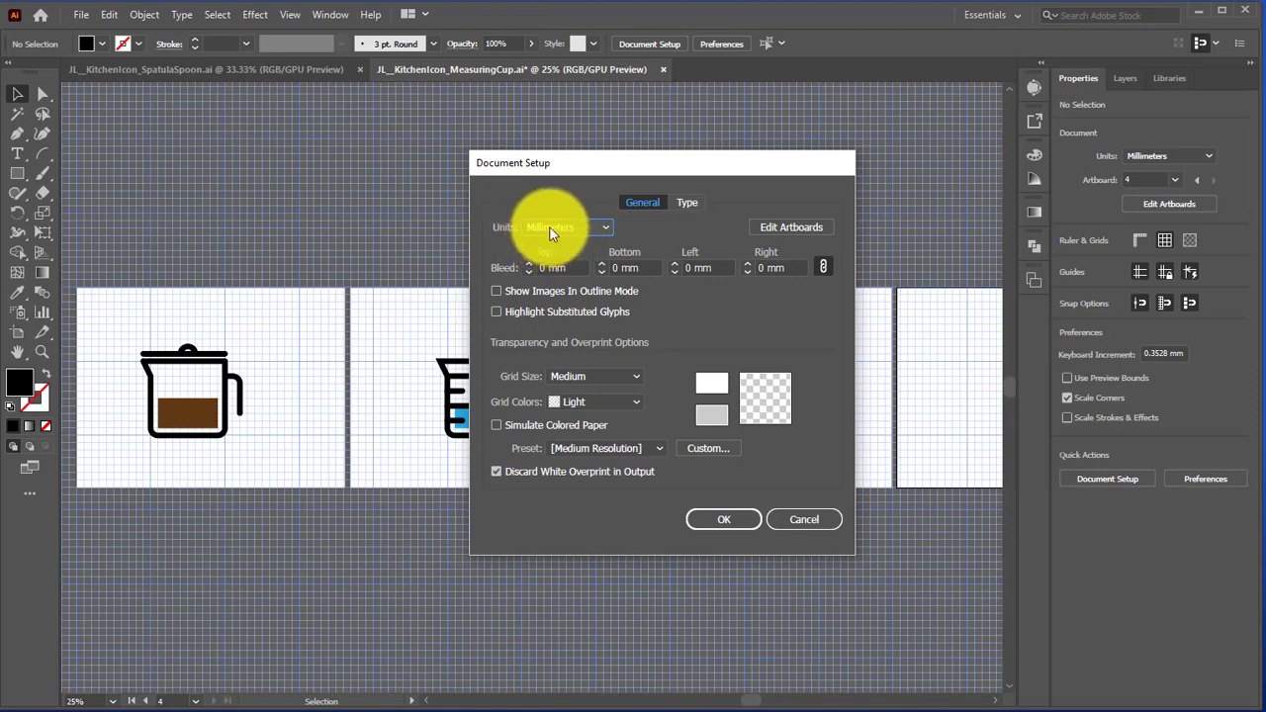
{"action": "mouse_move", "coordinate": [542, 240]}
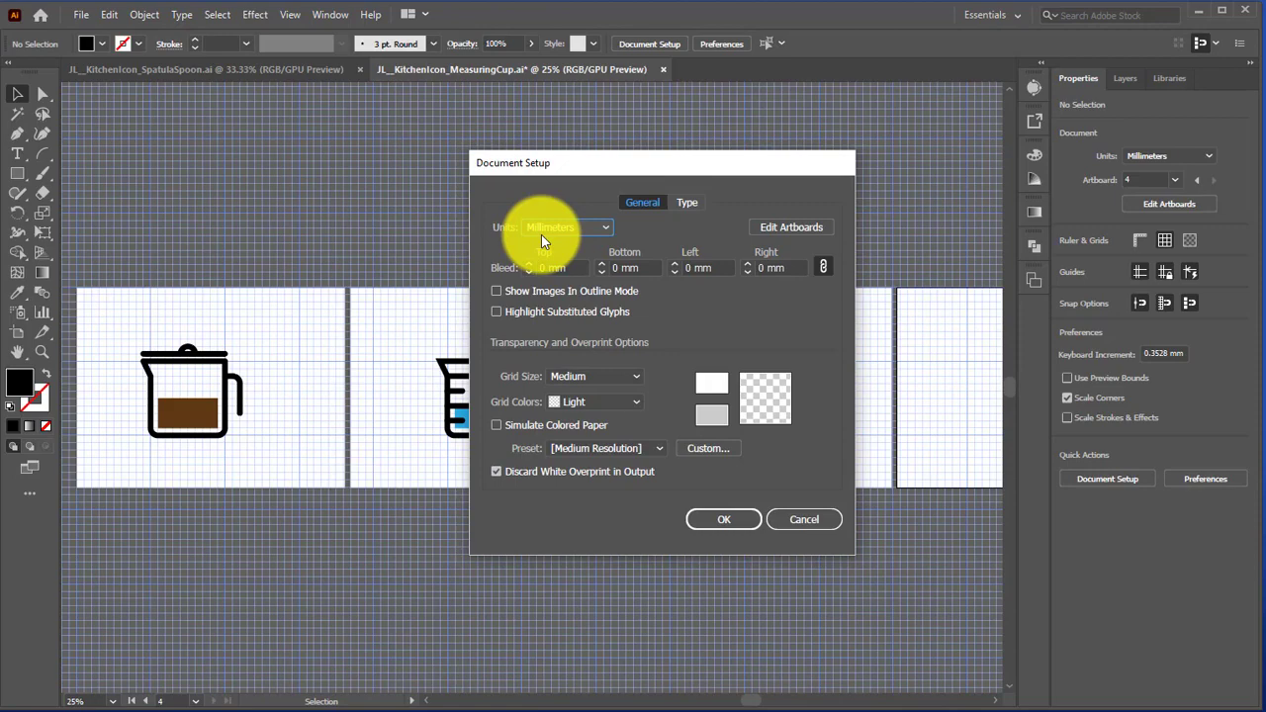
{"action": "mouse_move", "coordinate": [786, 227]}
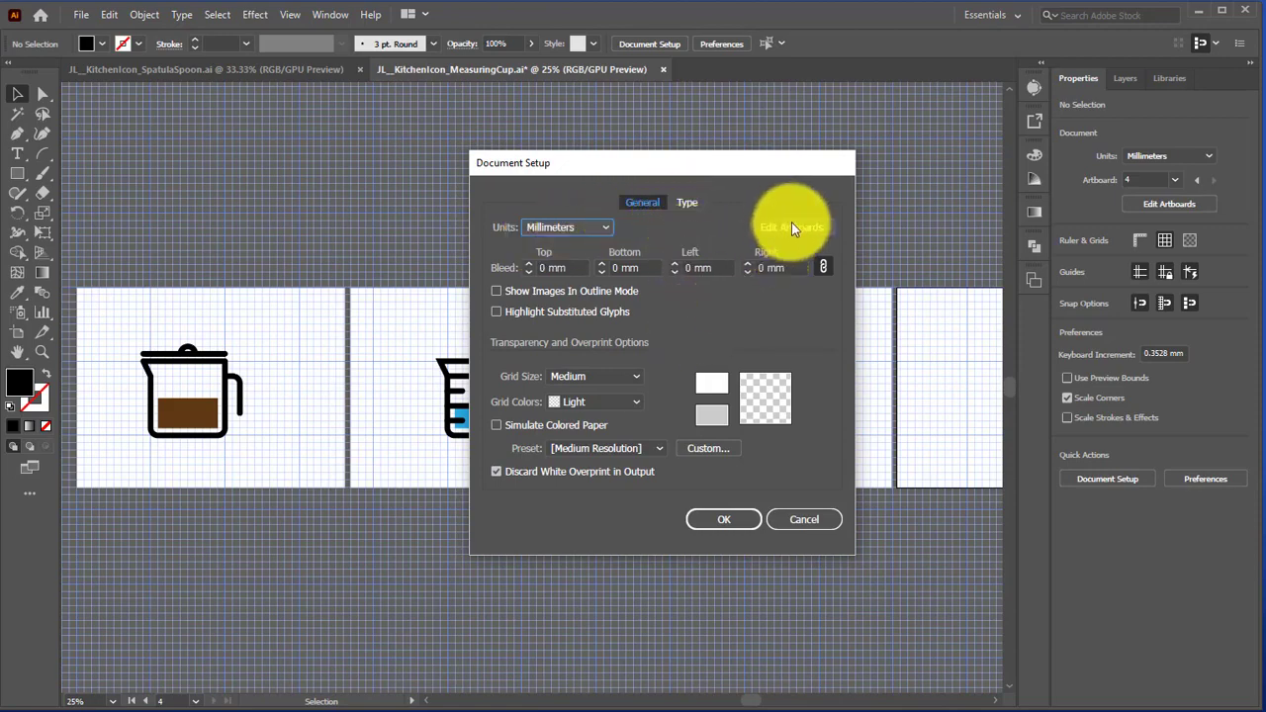
In artboard edit mode, narrow the Coffee Pot and Measuring Cup artboards around their icons
{"action": "left_click", "coordinate": [791, 226]}
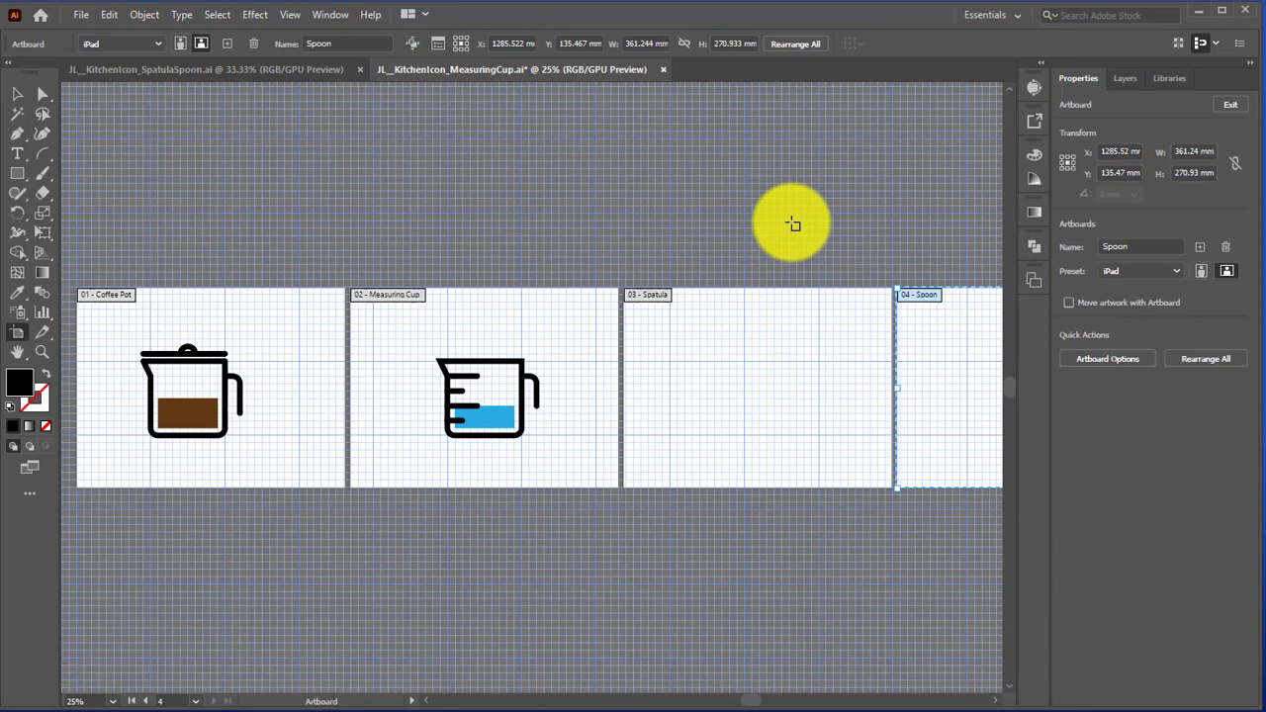
{"action": "mouse_move", "coordinate": [148, 332]}
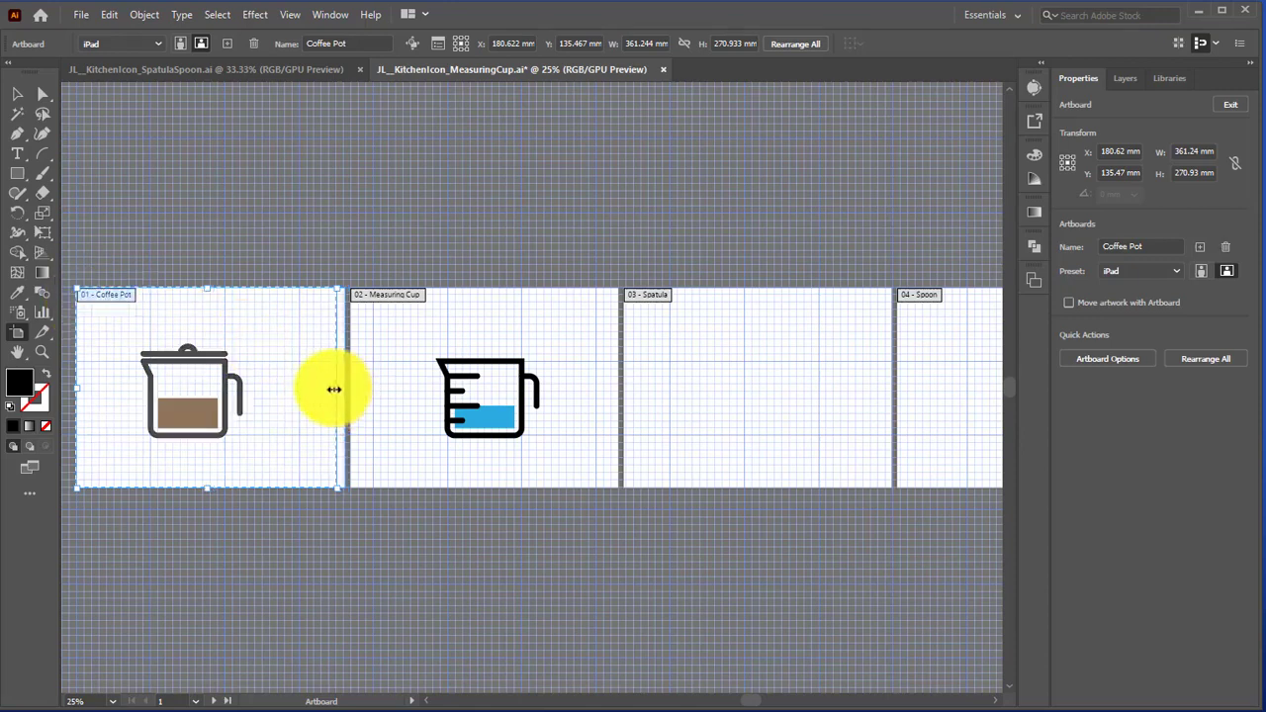
{"action": "left_click_drag", "start_coordinate": [334, 389], "coordinate": [290, 389]}
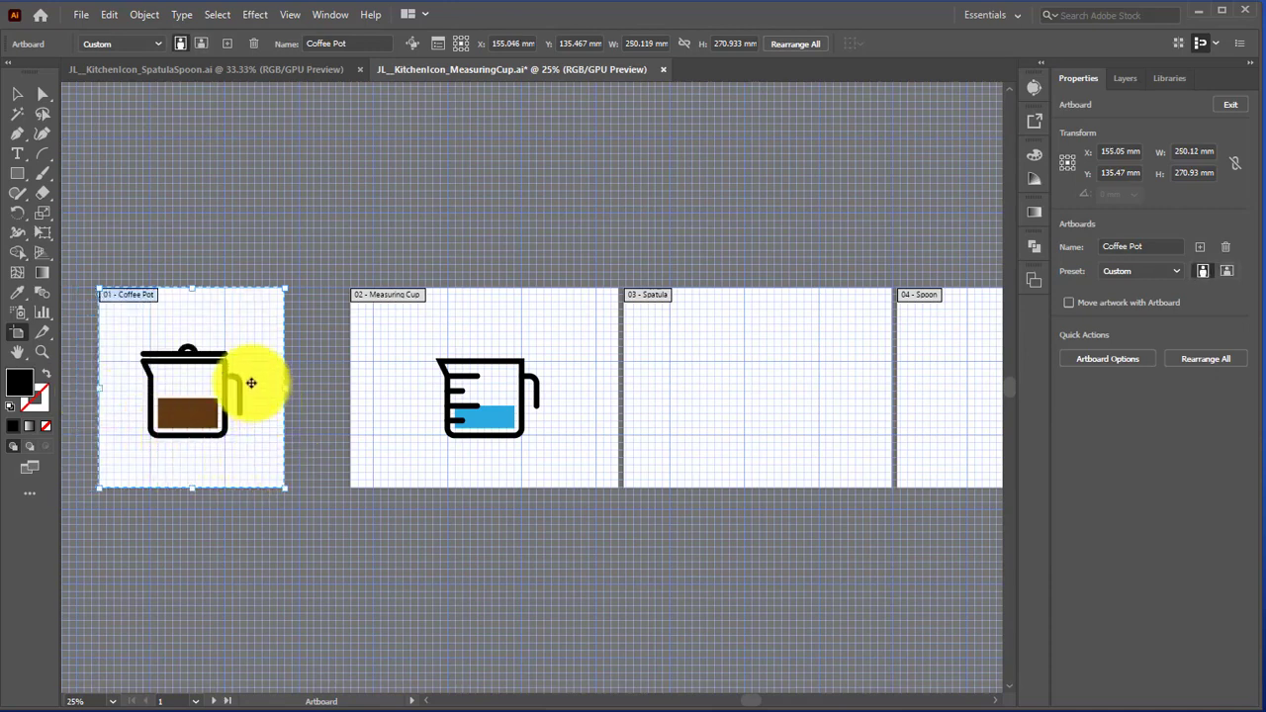
{"action": "left_click", "coordinate": [484, 385]}
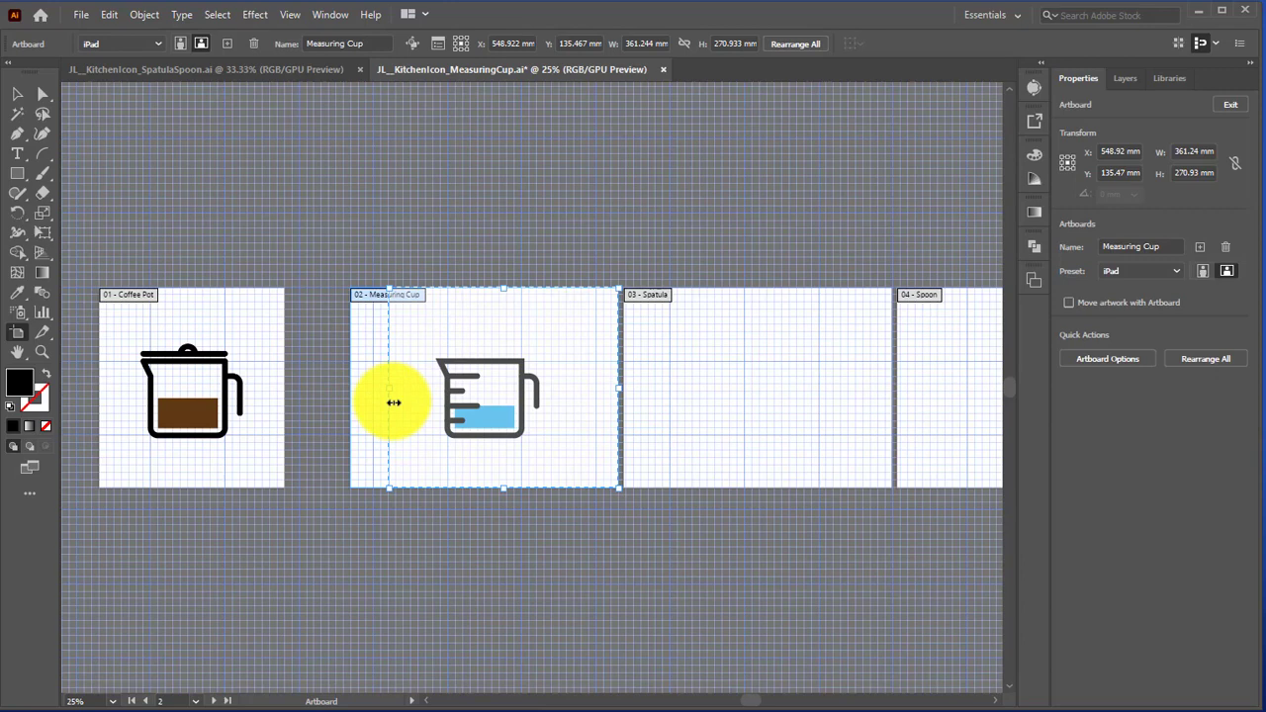
{"action": "left_click_drag", "start_coordinate": [394, 403], "coordinate": [619, 393]}
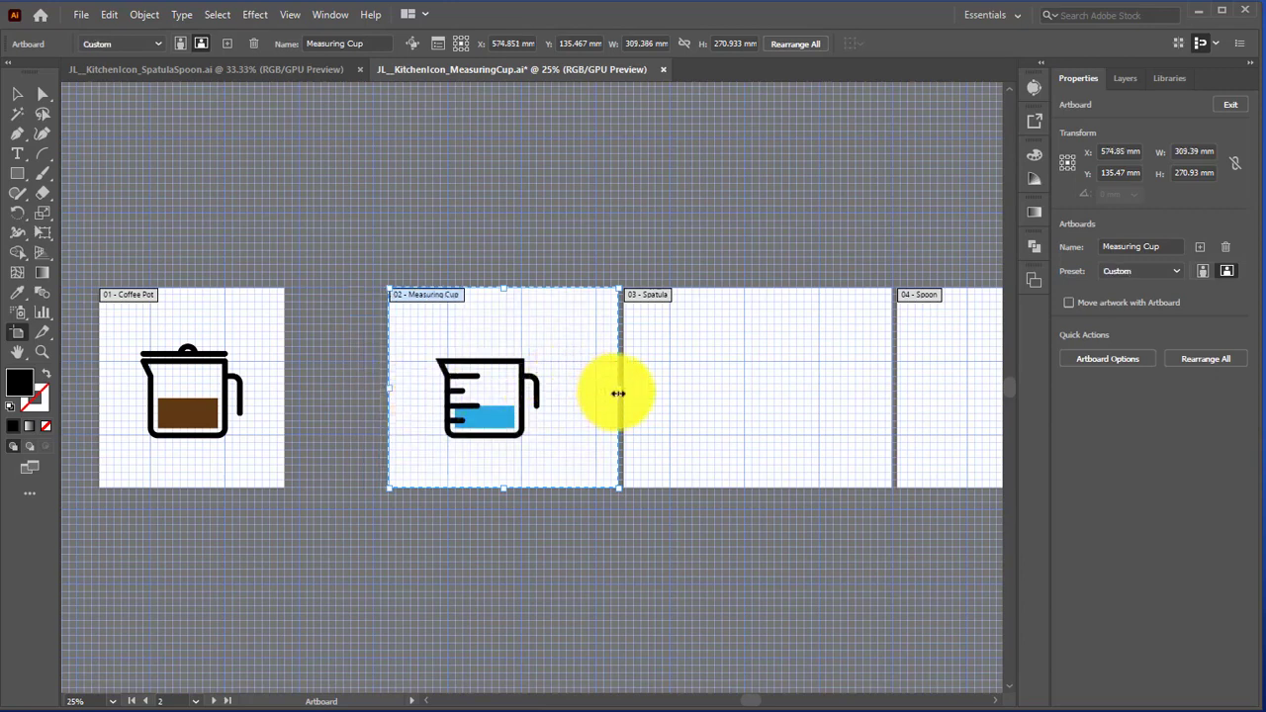
{"action": "left_click_drag", "start_coordinate": [619, 393], "coordinate": [564, 390]}
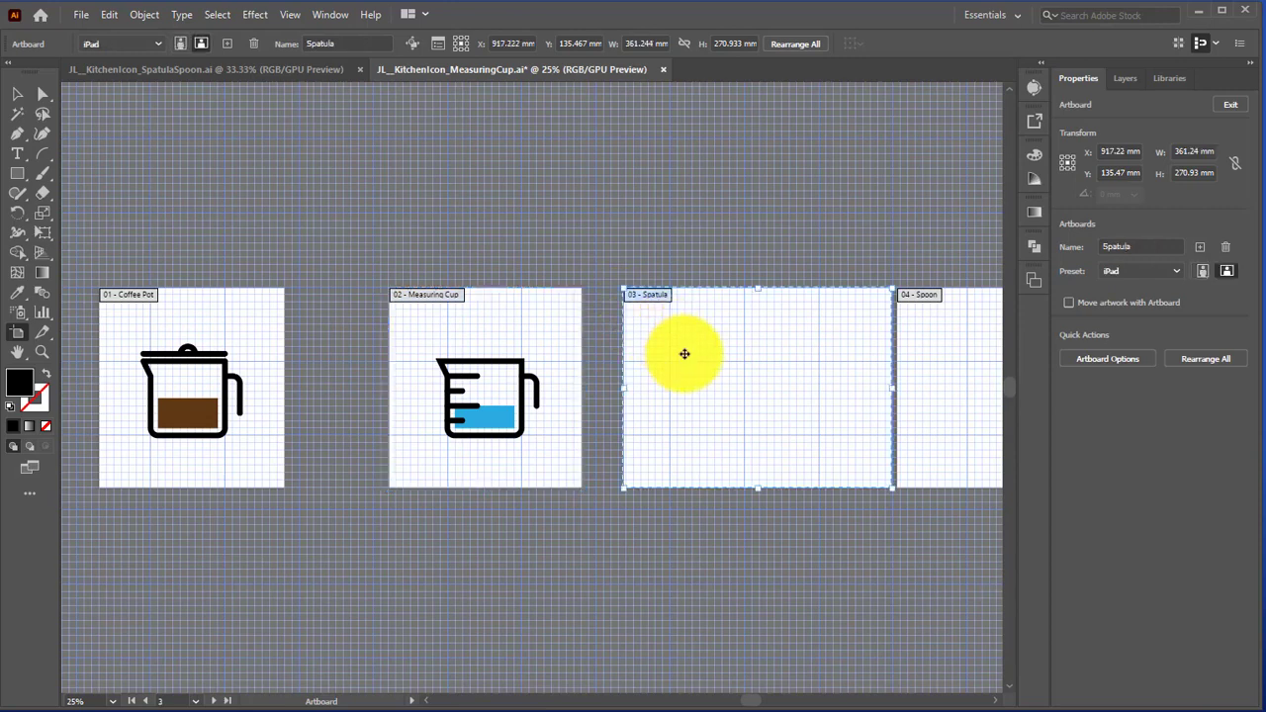
Make the Spatula and Spoon artboards narrow, tall portrait pages
{"action": "left_click_drag", "start_coordinate": [685, 353], "coordinate": [836, 384]}
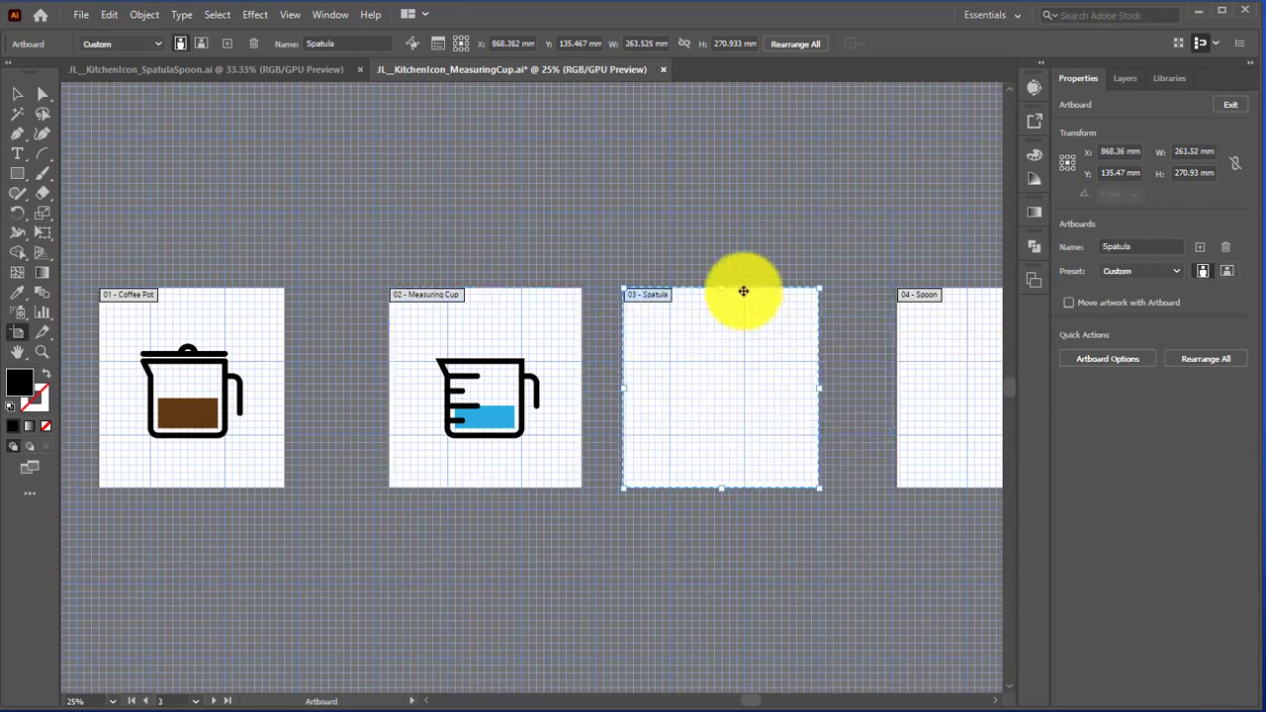
{"action": "left_click_drag", "start_coordinate": [744, 291], "coordinate": [716, 230]}
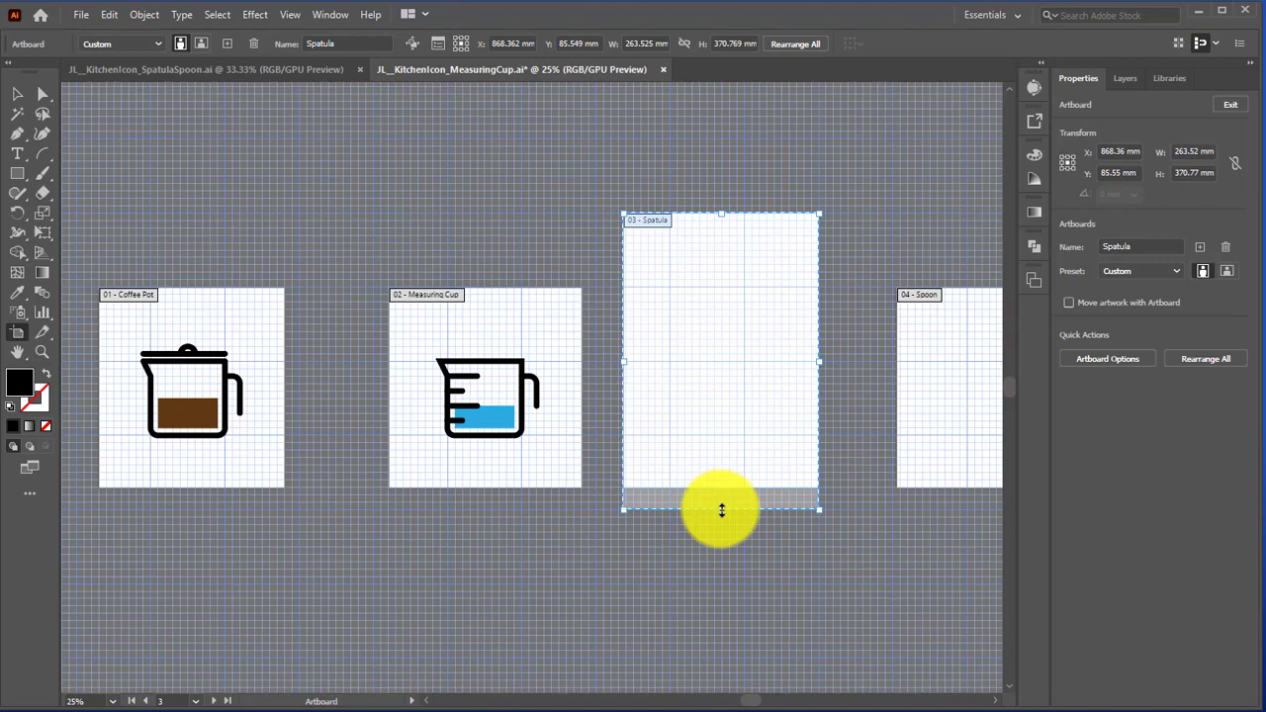
{"action": "left_click_drag", "start_coordinate": [723, 510], "coordinate": [713, 534]}
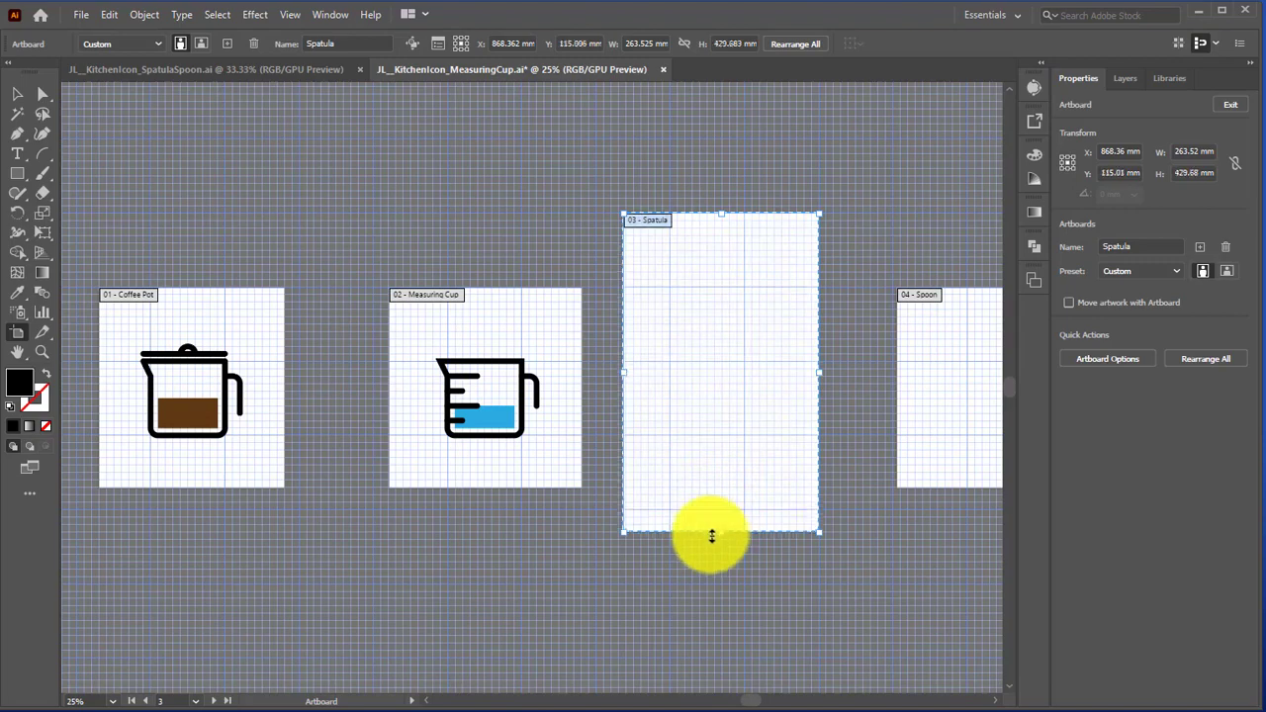
{"action": "mouse_move", "coordinate": [752, 693]}
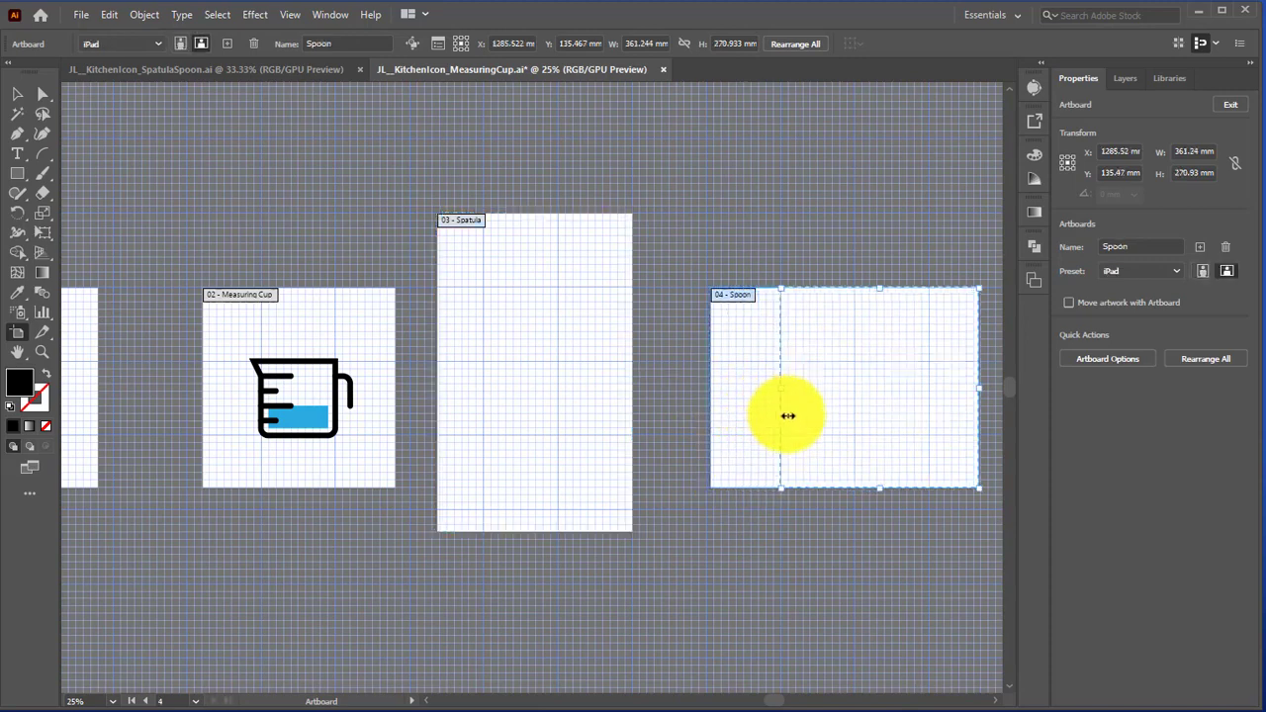
{"action": "left_click_drag", "start_coordinate": [789, 416], "coordinate": [711, 410]}
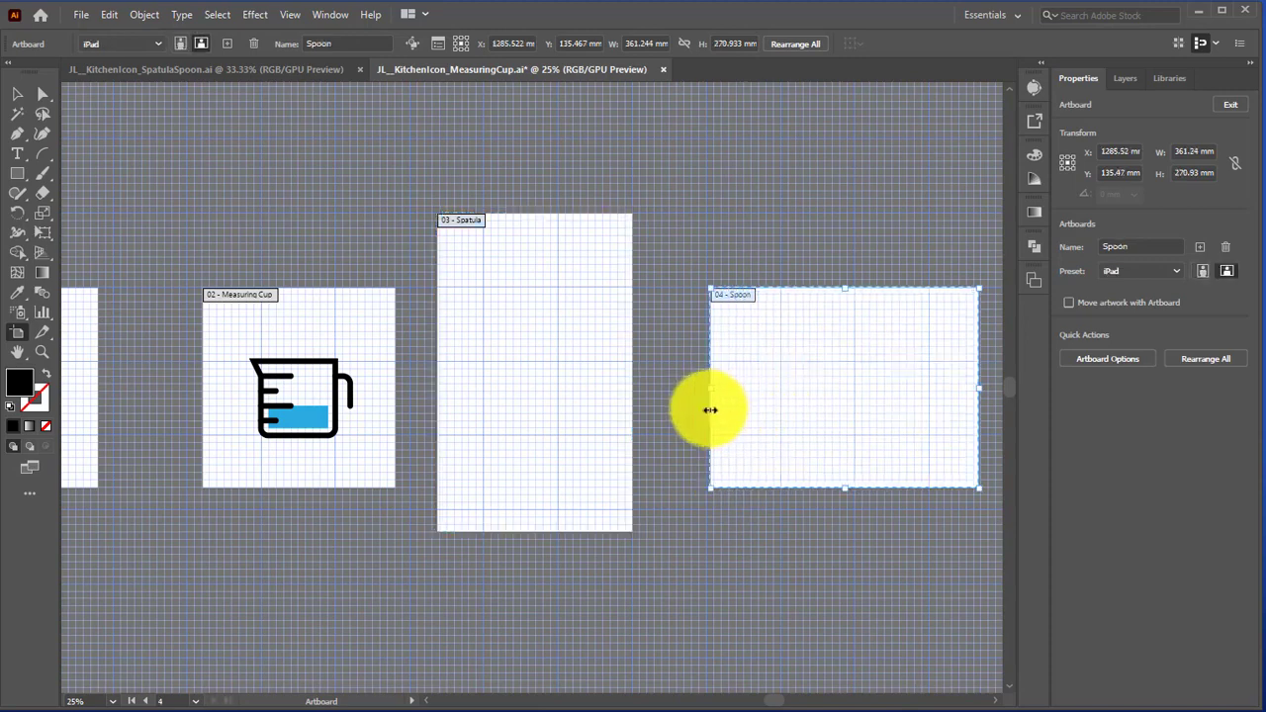
{"action": "left_click_drag", "start_coordinate": [710, 409], "coordinate": [900, 401]}
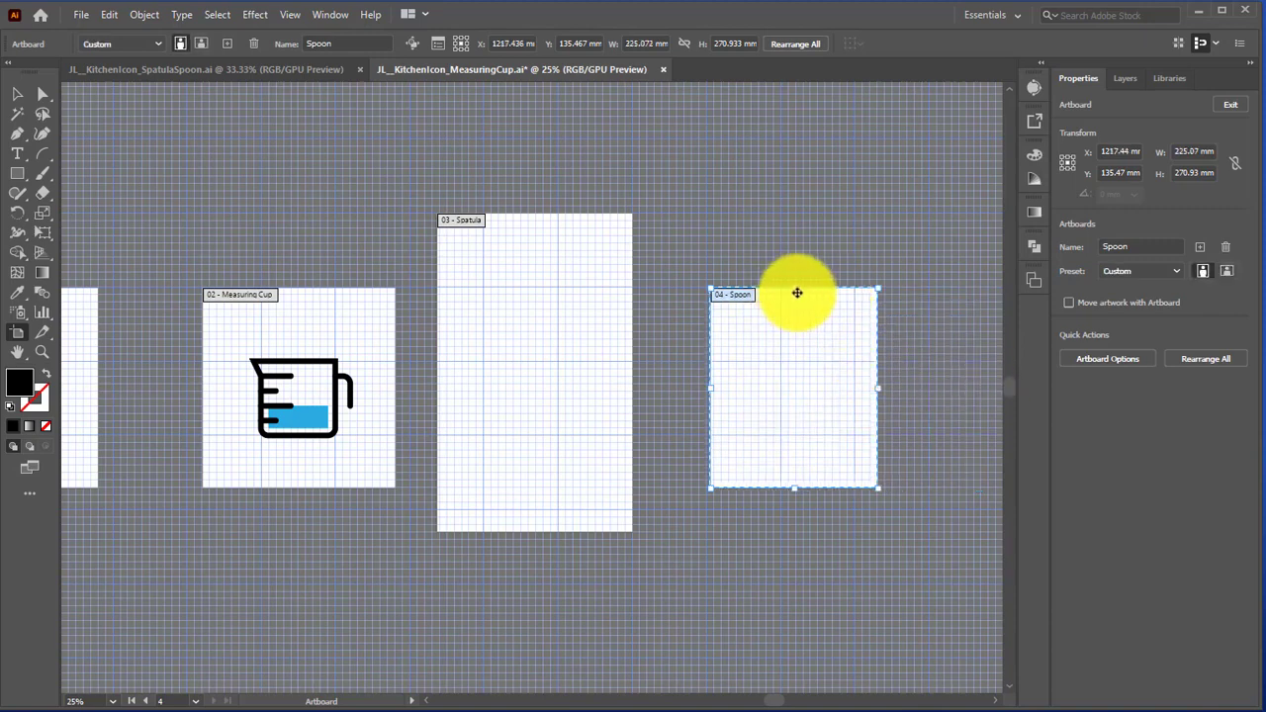
{"action": "left_click_drag", "start_coordinate": [796, 293], "coordinate": [797, 323]}
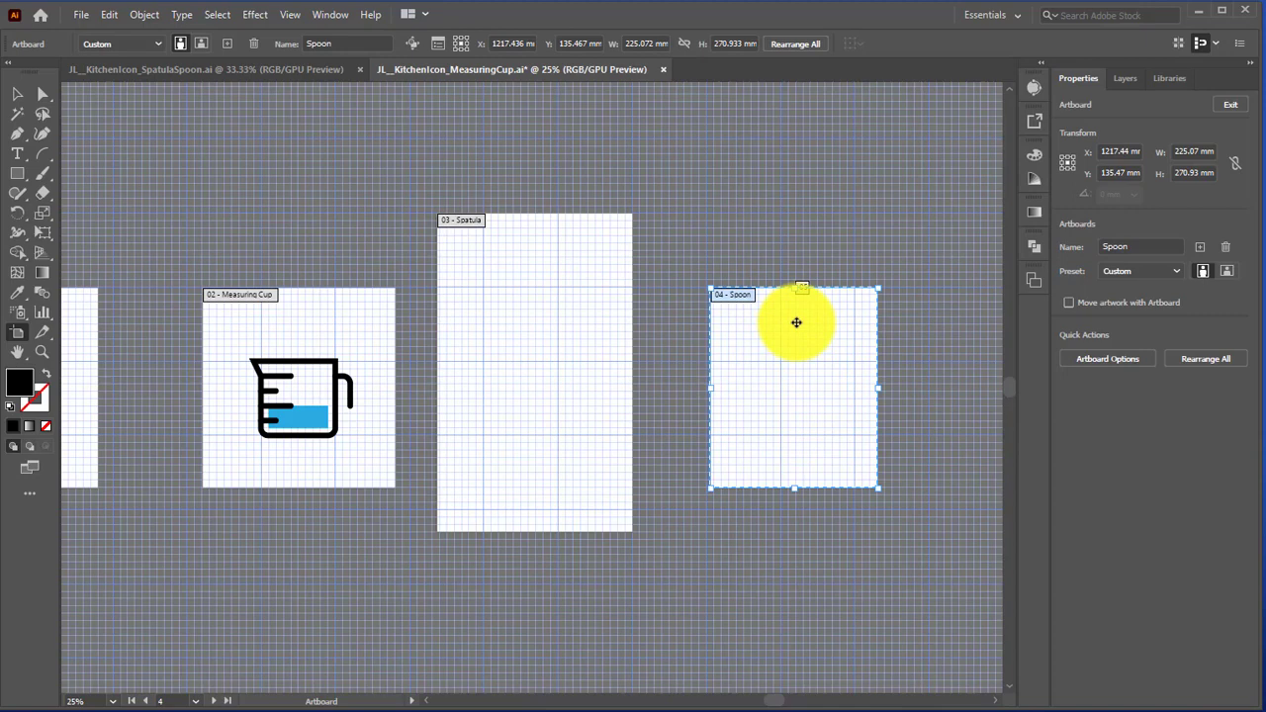
{"action": "left_click_drag", "start_coordinate": [797, 321], "coordinate": [792, 259]}
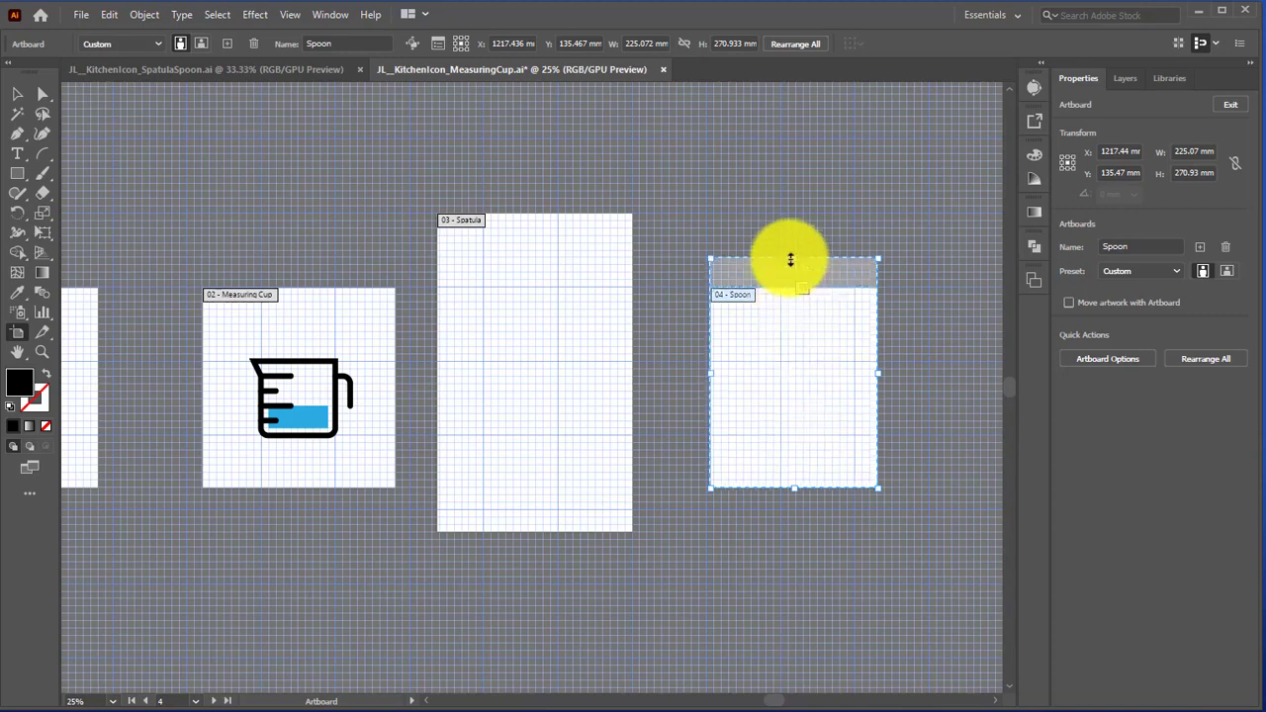
{"action": "left_click_drag", "start_coordinate": [791, 258], "coordinate": [782, 218]}
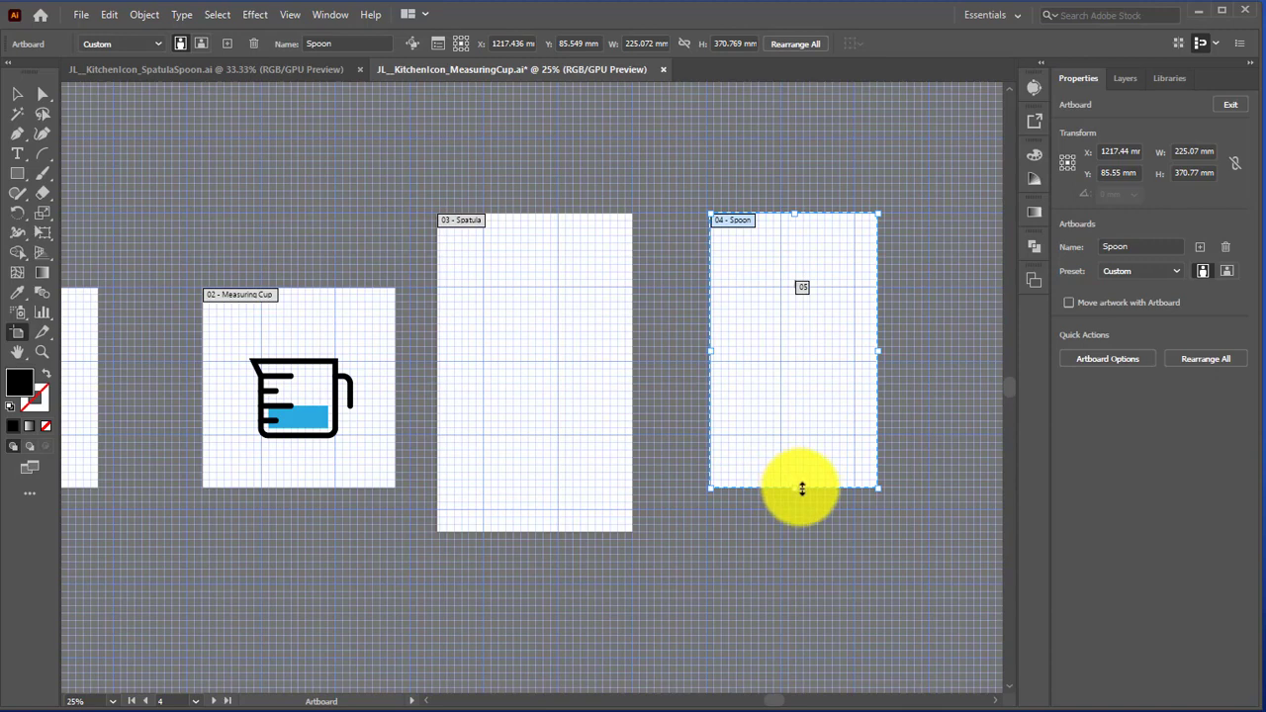
{"action": "left_click_drag", "start_coordinate": [802, 488], "coordinate": [806, 529]}
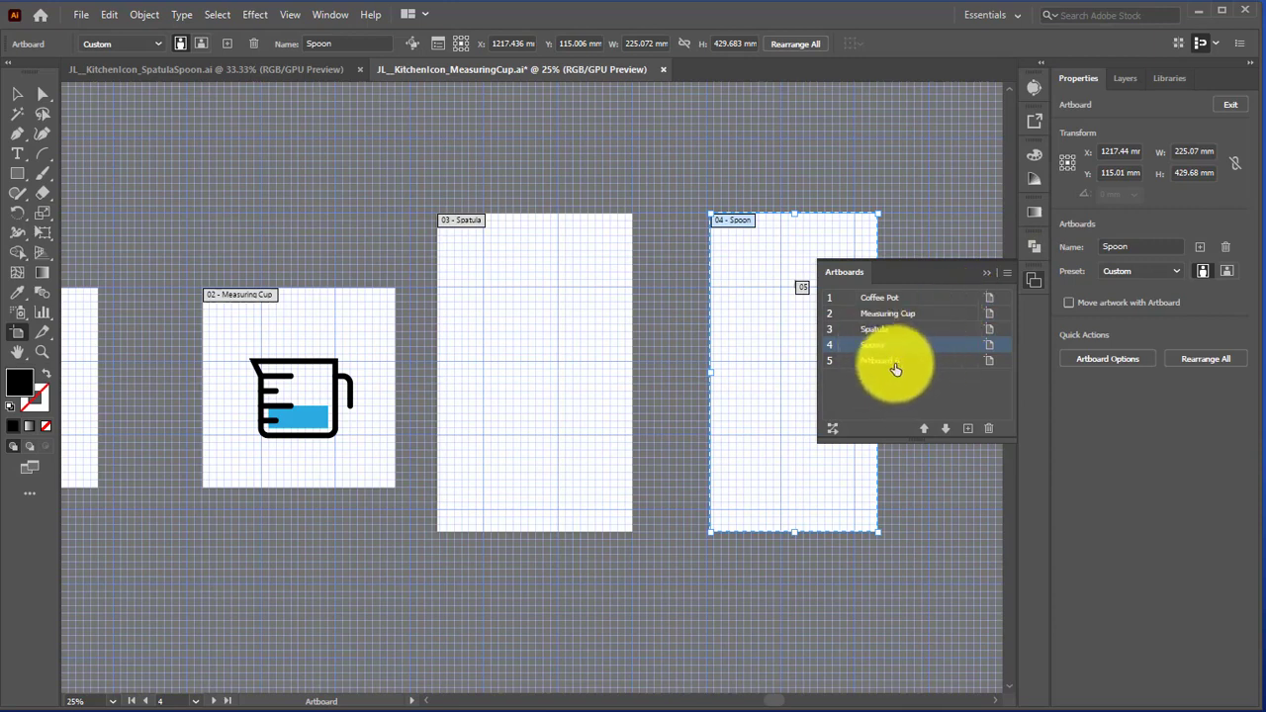
Delete the stray extra artboard and widen the Spoon artboard to 260 mm
{"action": "left_click", "coordinate": [968, 427]}
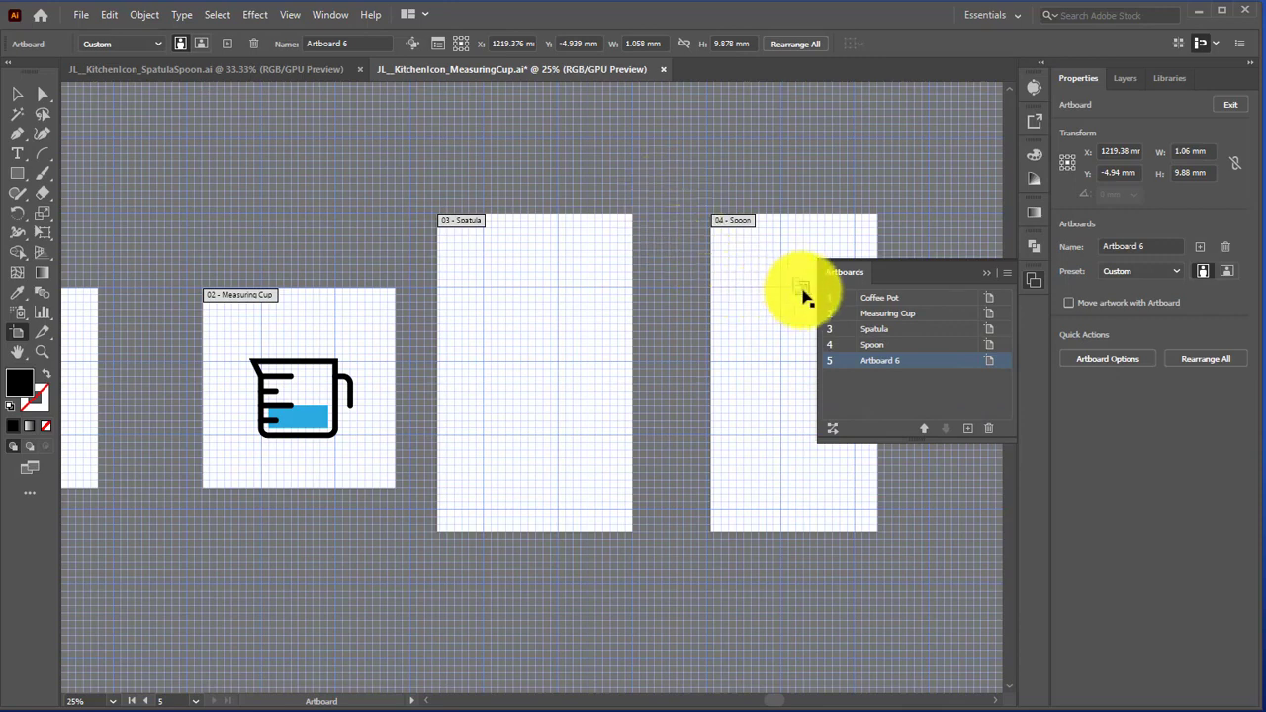
{"action": "mouse_move", "coordinate": [1005, 390]}
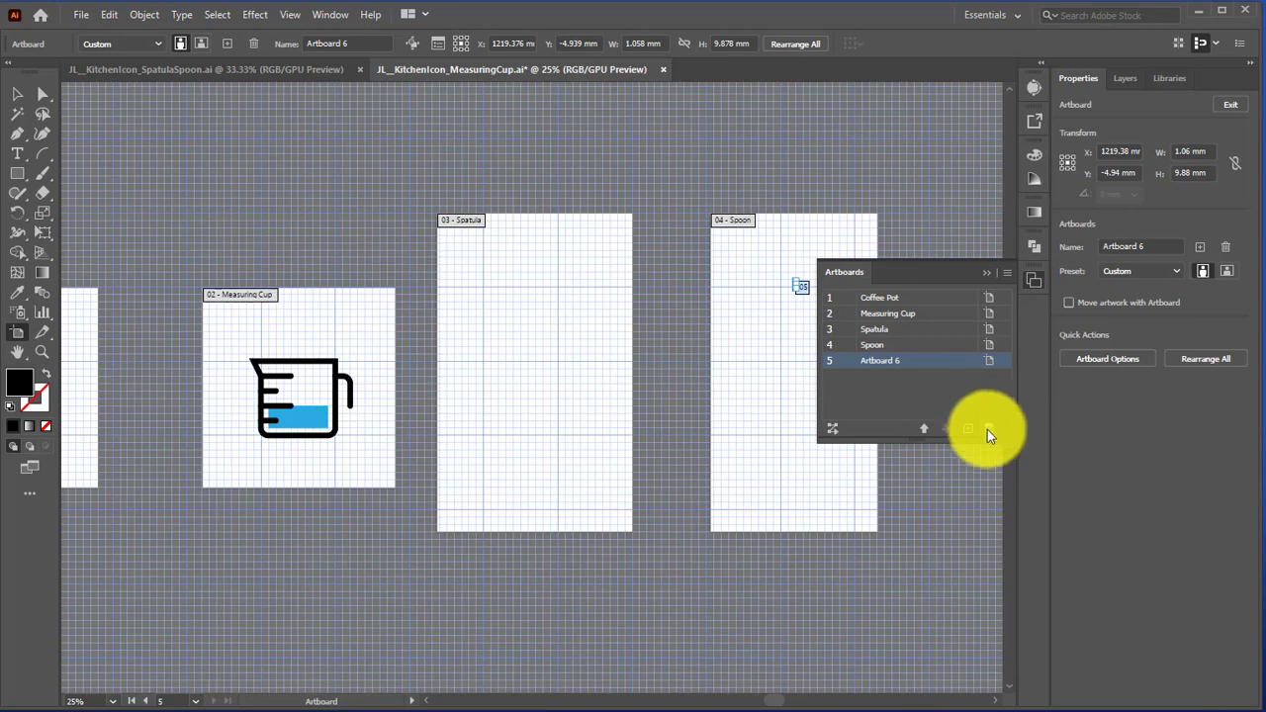
{"action": "left_click", "coordinate": [989, 429]}
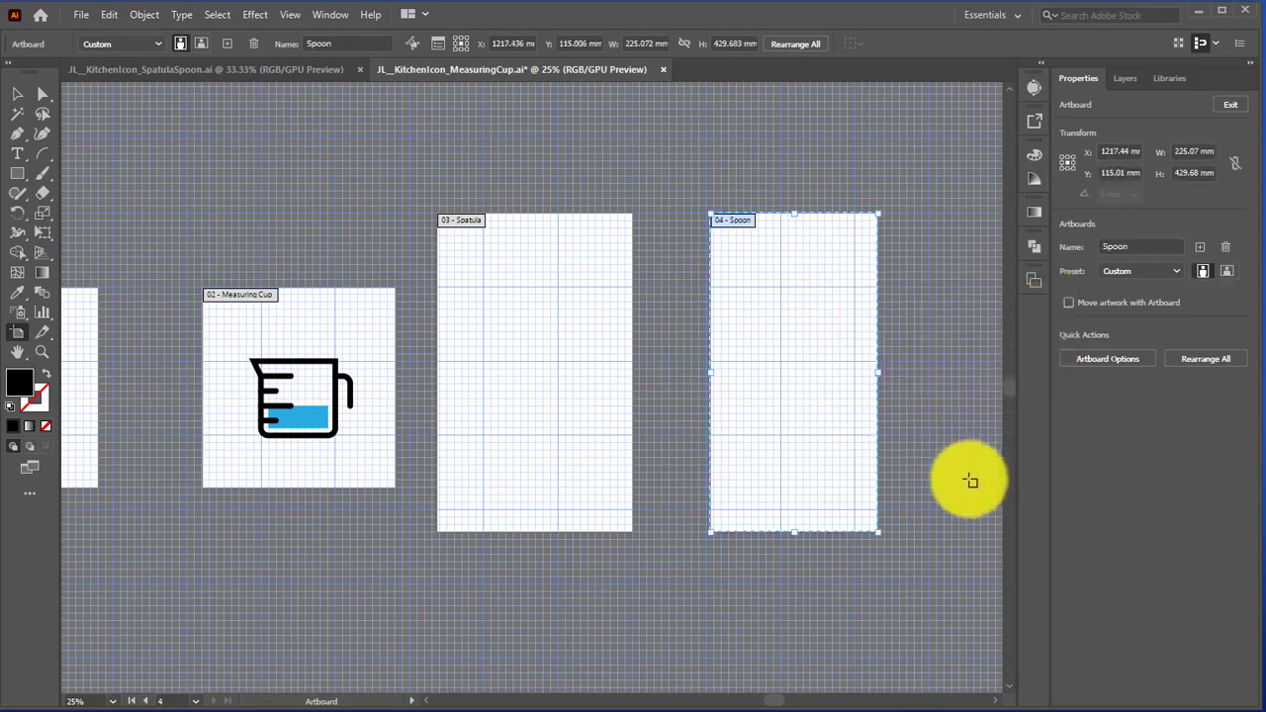
{"action": "mouse_move", "coordinate": [710, 374]}
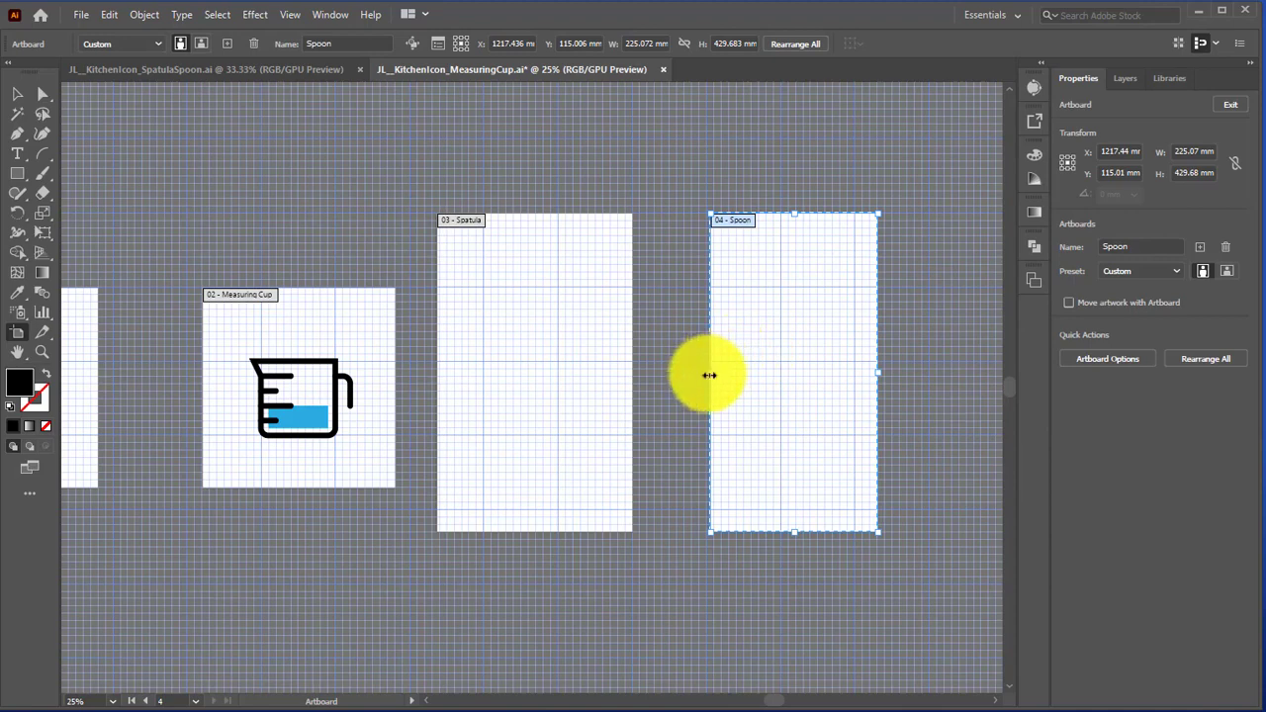
{"action": "left_click_drag", "start_coordinate": [710, 374], "coordinate": [732, 571]}
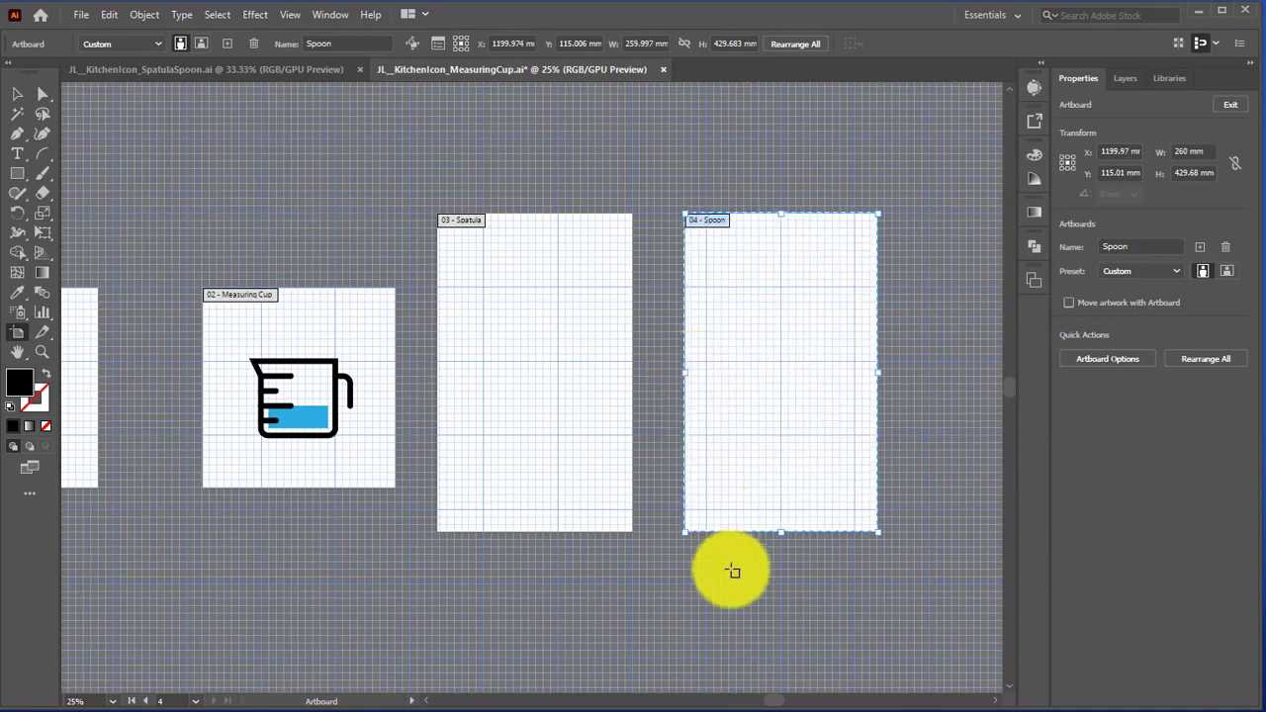
{"action": "left_click", "coordinate": [640, 483]}
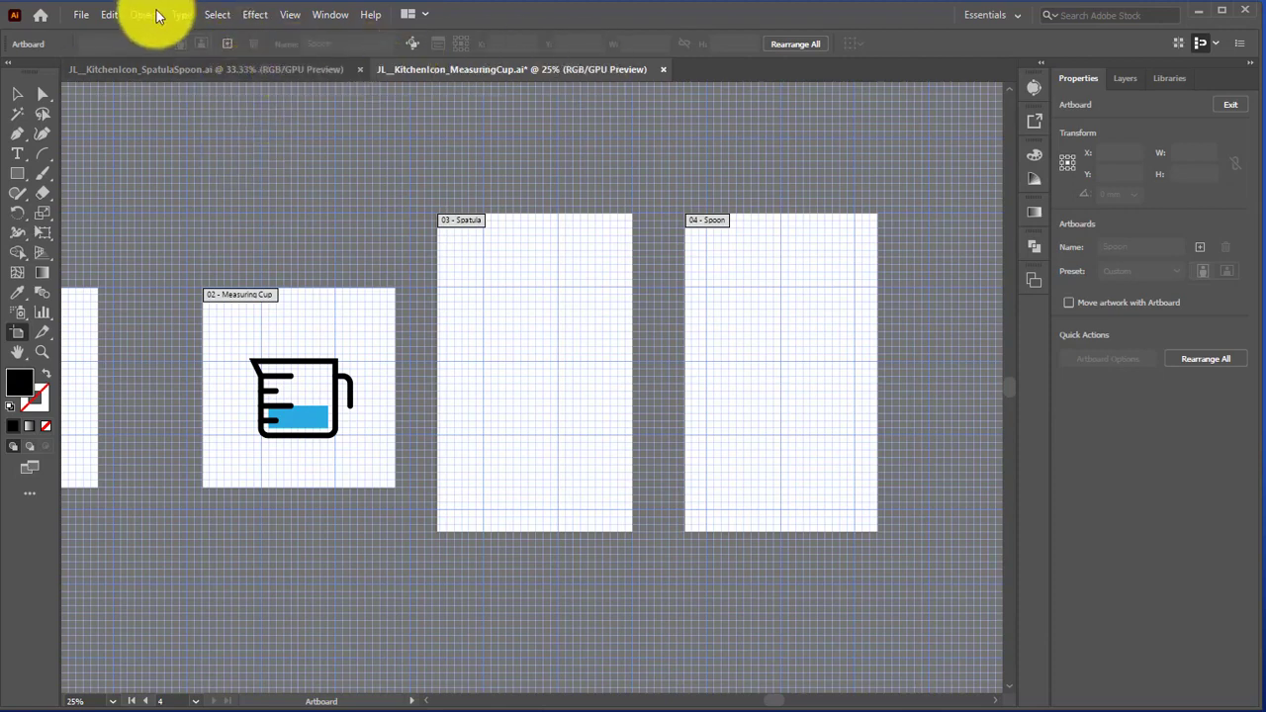
Zoom into the Spatula artboard and set general units preferences to millimetres
{"action": "left_click", "coordinate": [42, 353]}
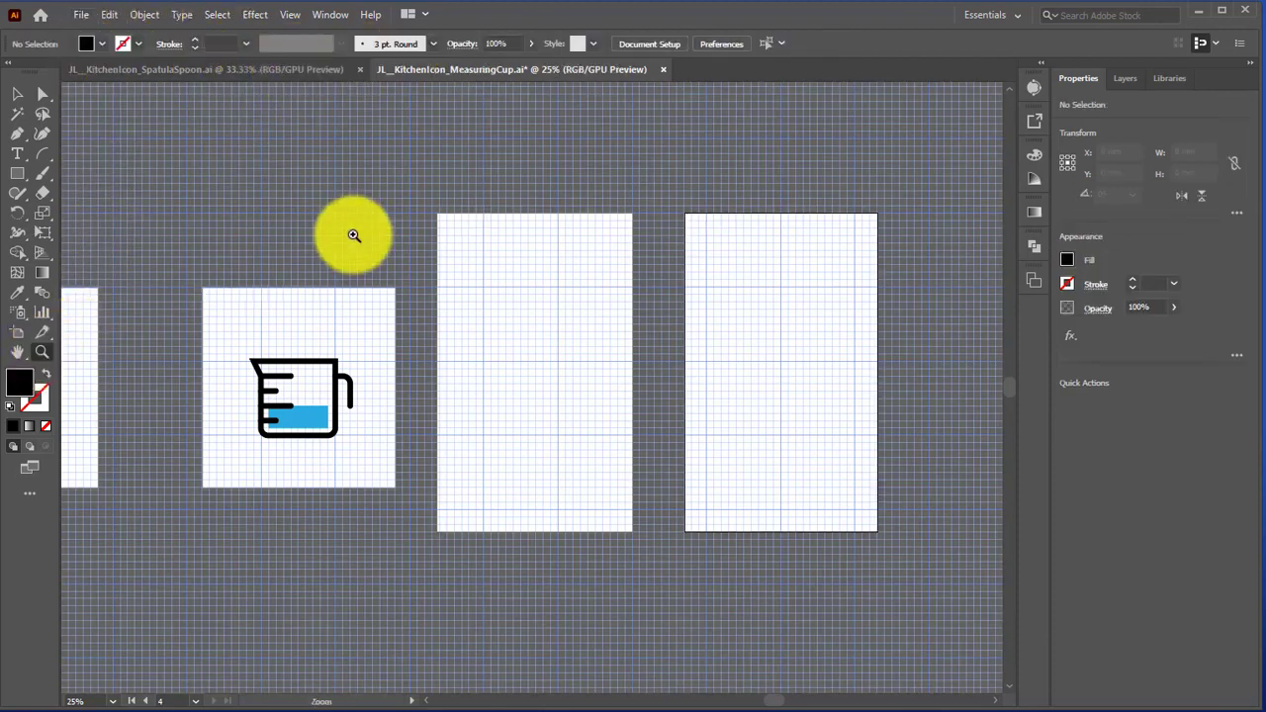
{"action": "mouse_move", "coordinate": [439, 220]}
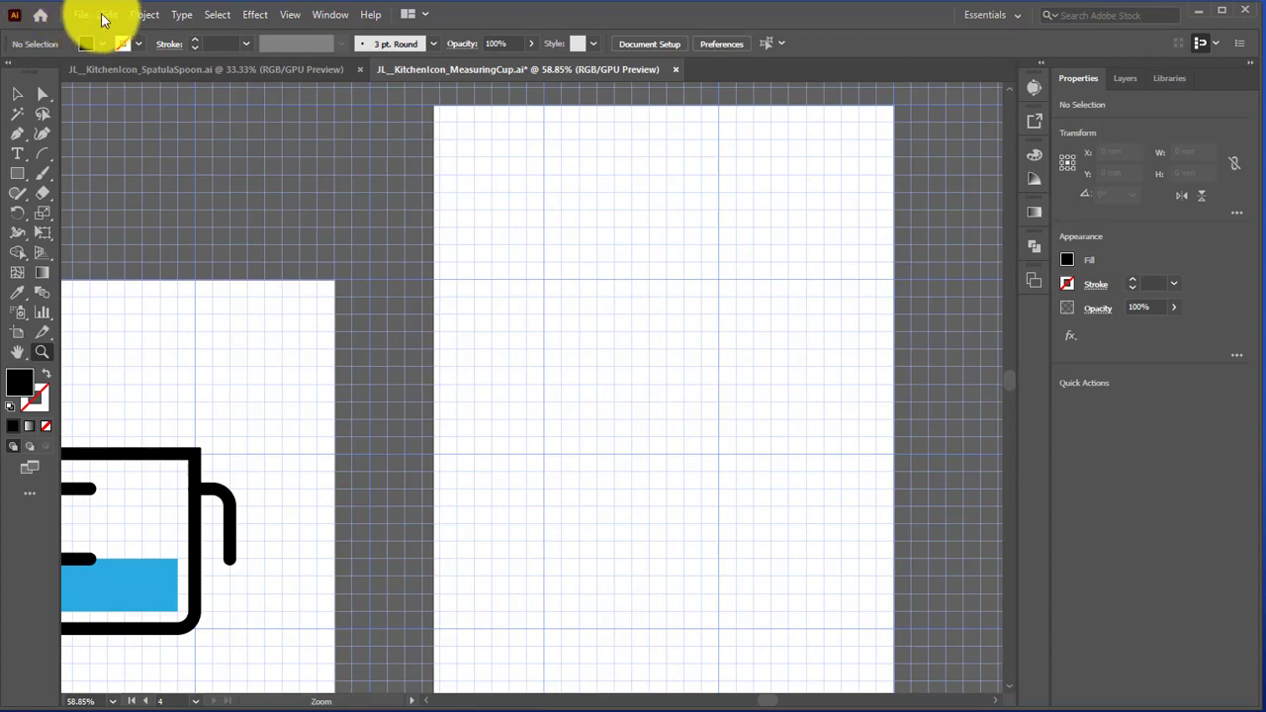
{"action": "left_click", "coordinate": [109, 14]}
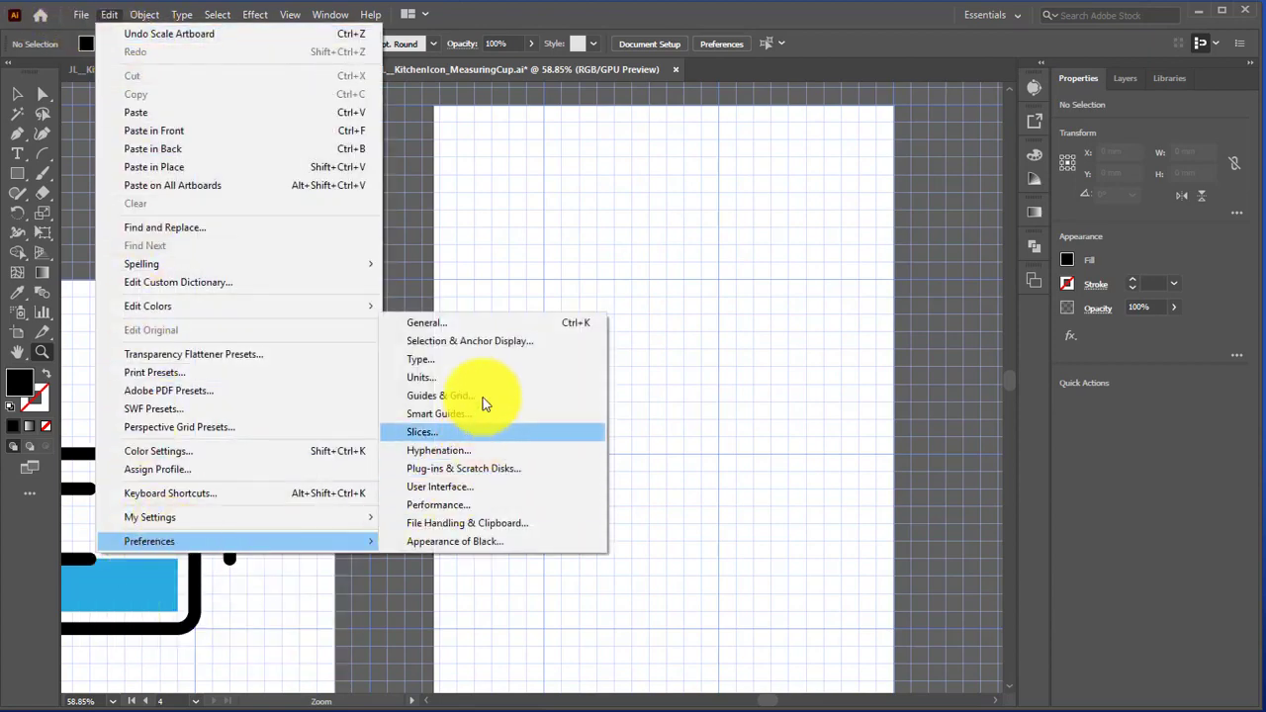
{"action": "left_click", "coordinate": [420, 377]}
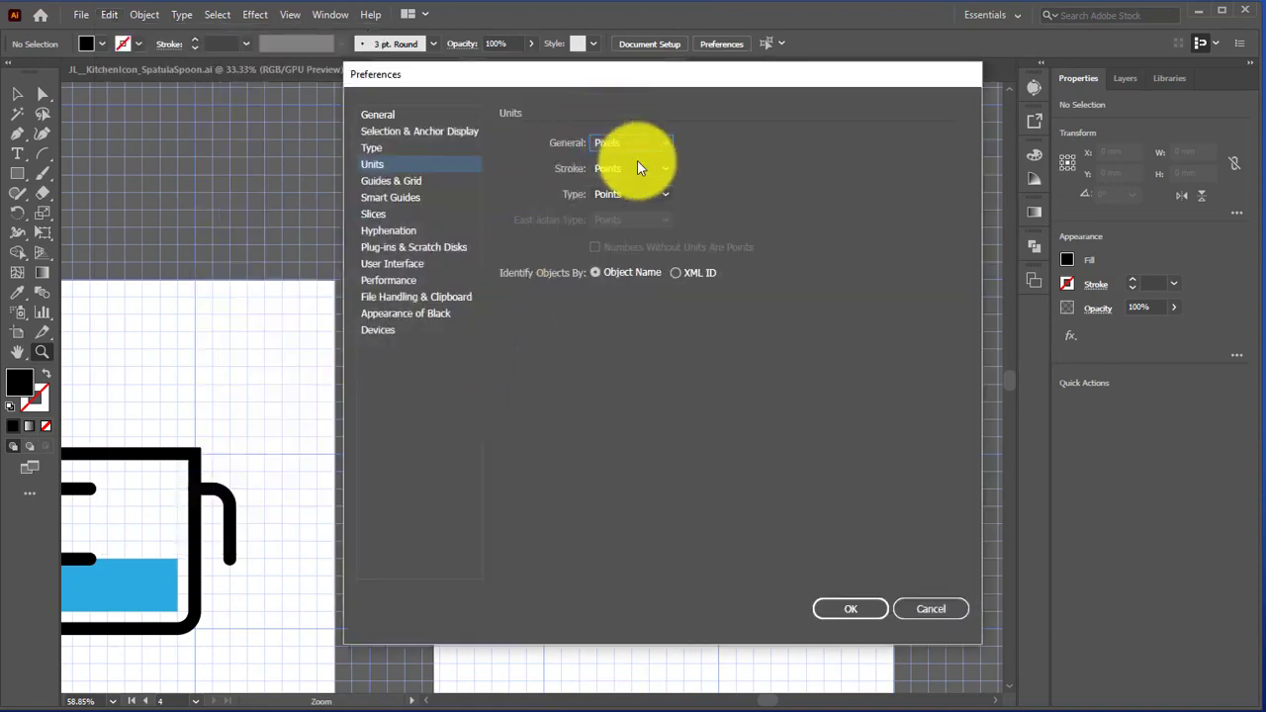
{"action": "left_click", "coordinate": [631, 143]}
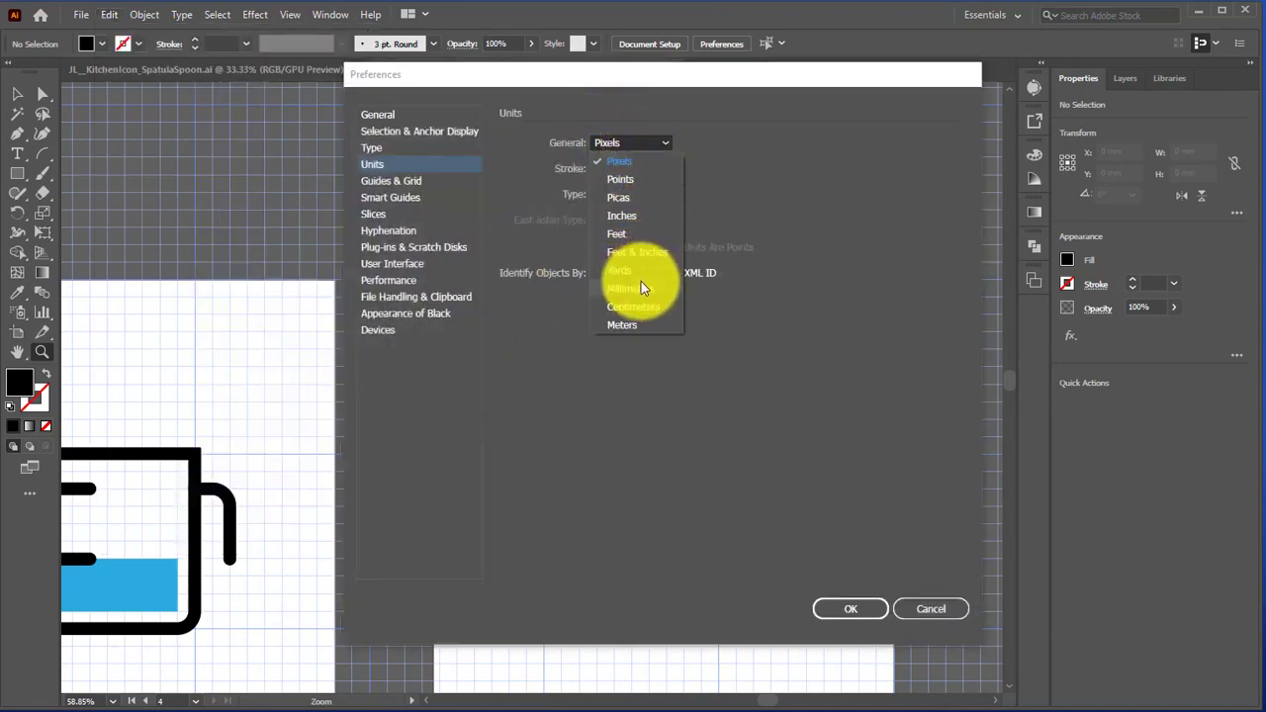
{"action": "left_click", "coordinate": [629, 288]}
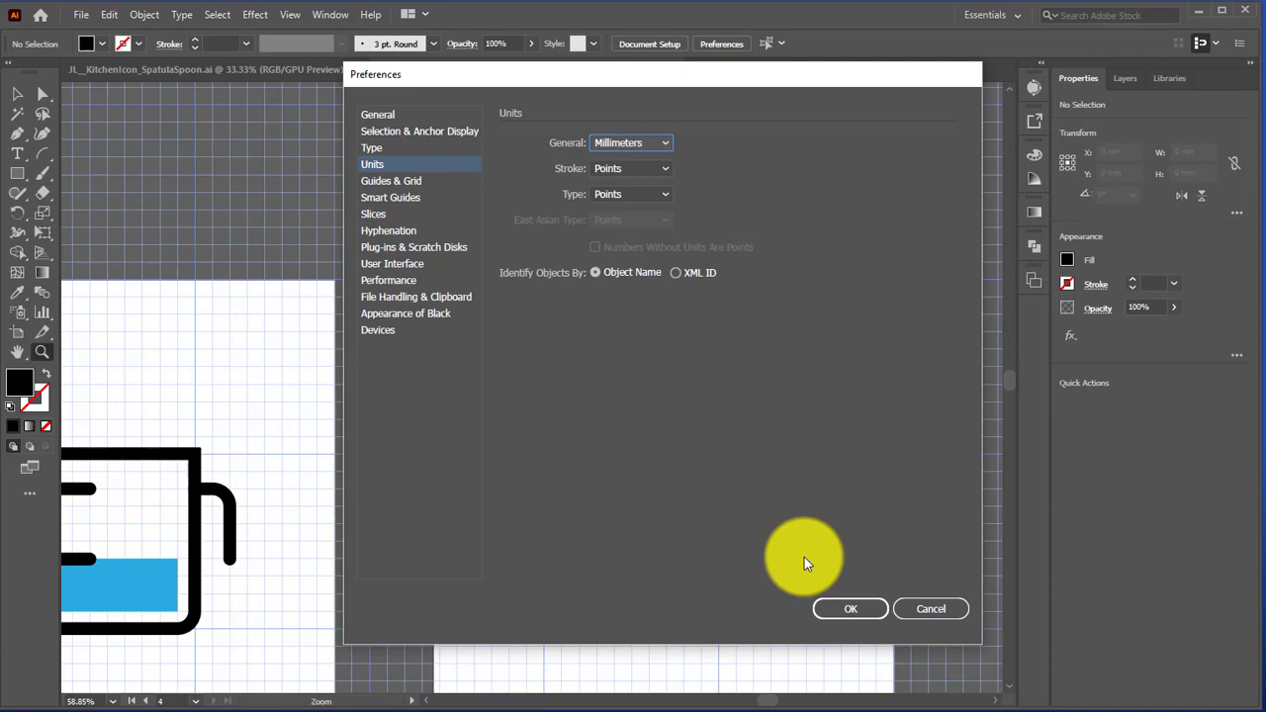
{"action": "left_click", "coordinate": [851, 608]}
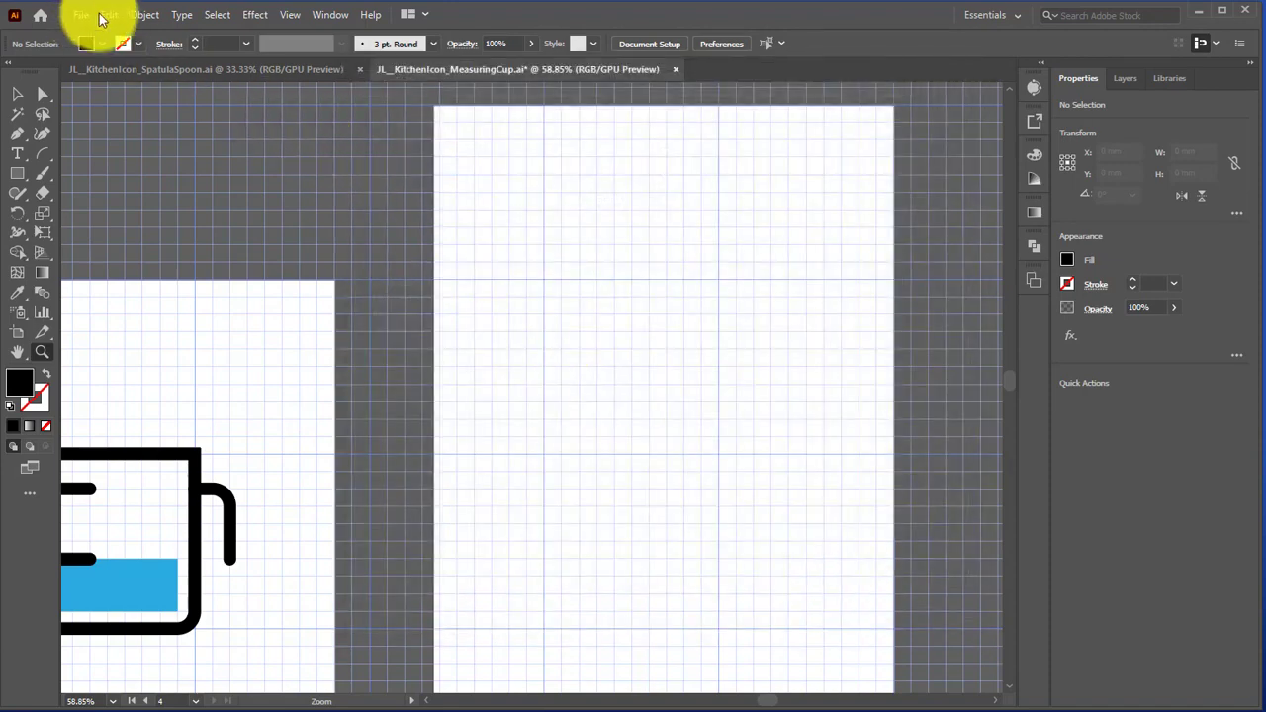
Set the Guides & Grid preference to a gridline every 100 mm
{"action": "left_click", "coordinate": [108, 14]}
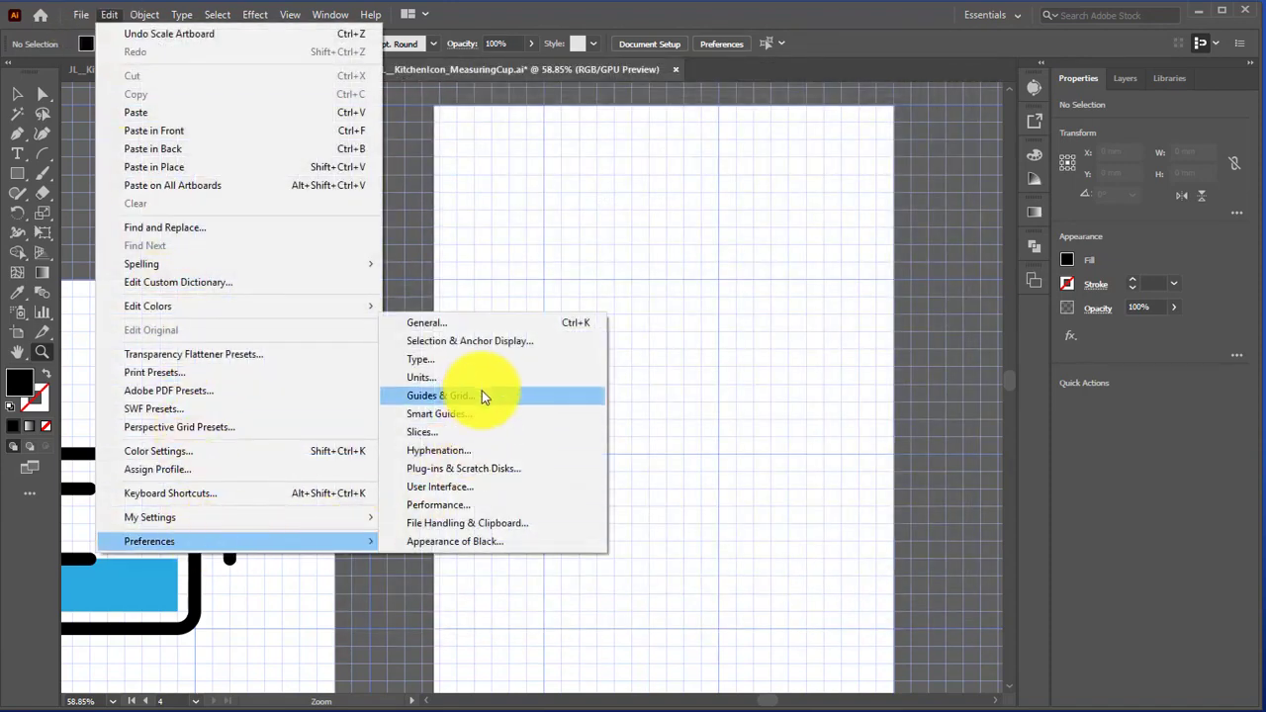
{"action": "left_click", "coordinate": [439, 395]}
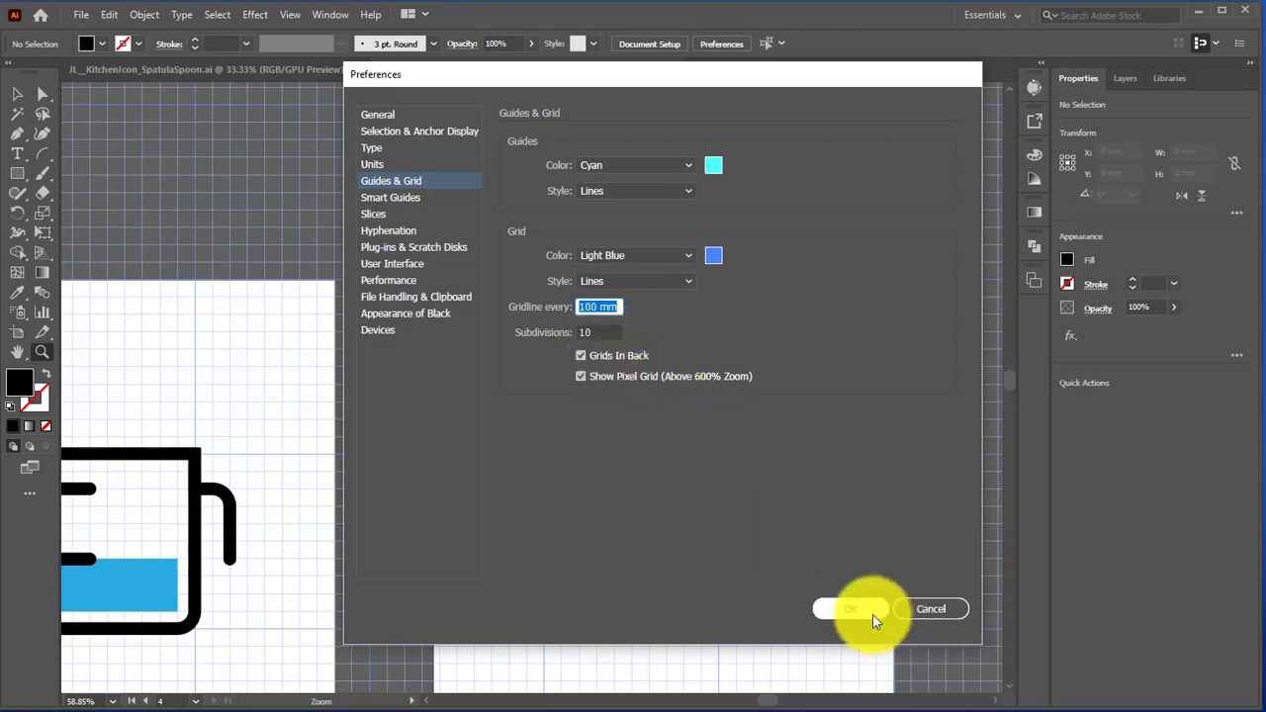
{"action": "left_click", "coordinate": [851, 608]}
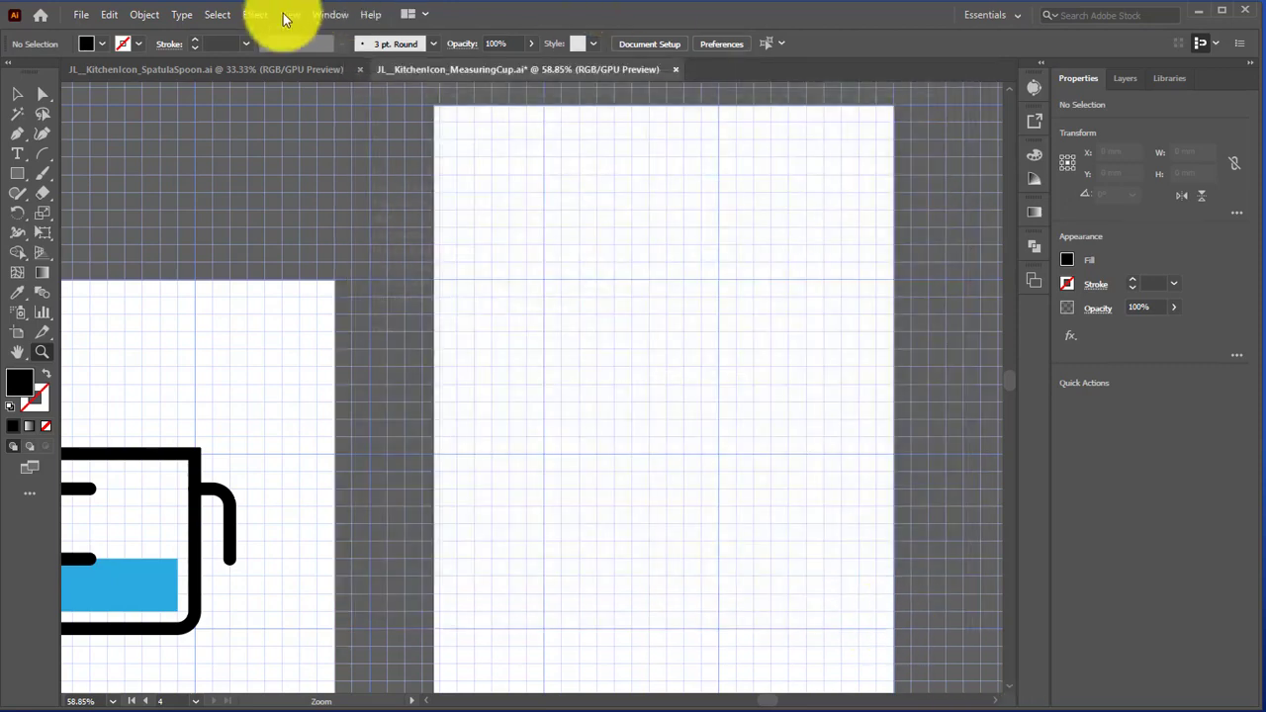
{"action": "left_click", "coordinate": [290, 14]}
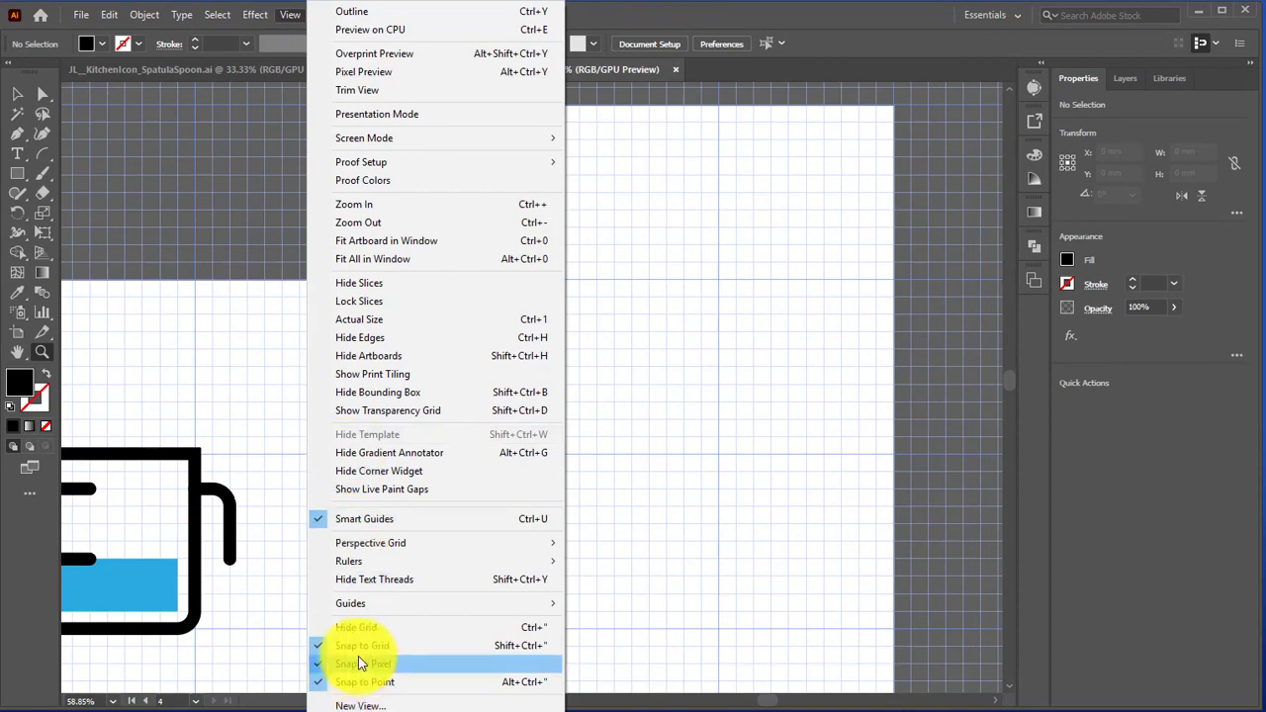
{"action": "mouse_move", "coordinate": [356, 627]}
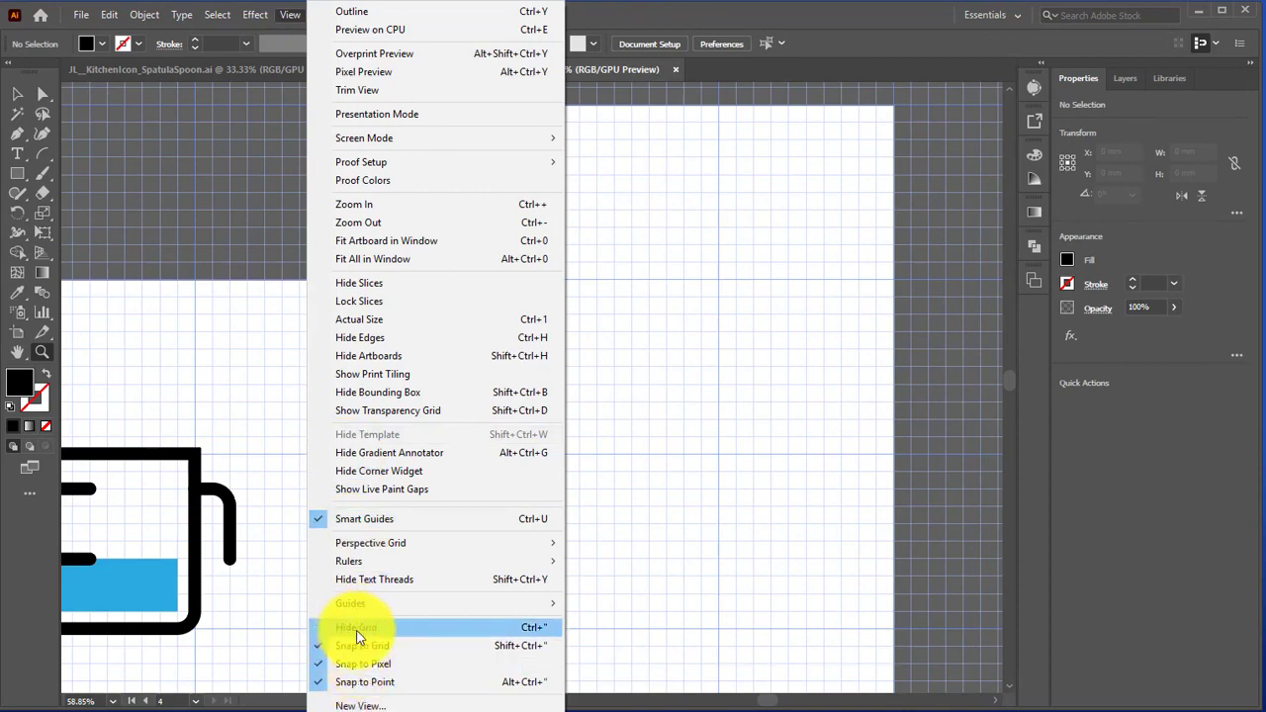
{"action": "mouse_move", "coordinate": [364, 628]}
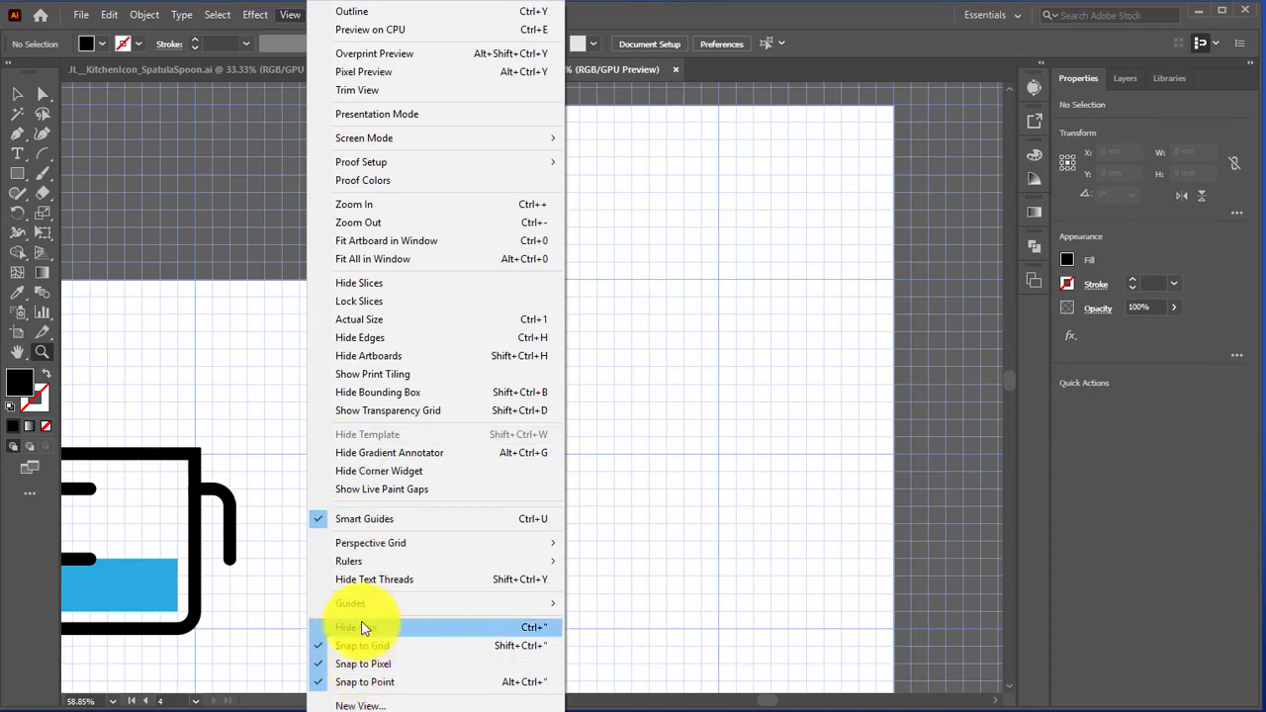
{"action": "left_click", "coordinate": [346, 627]}
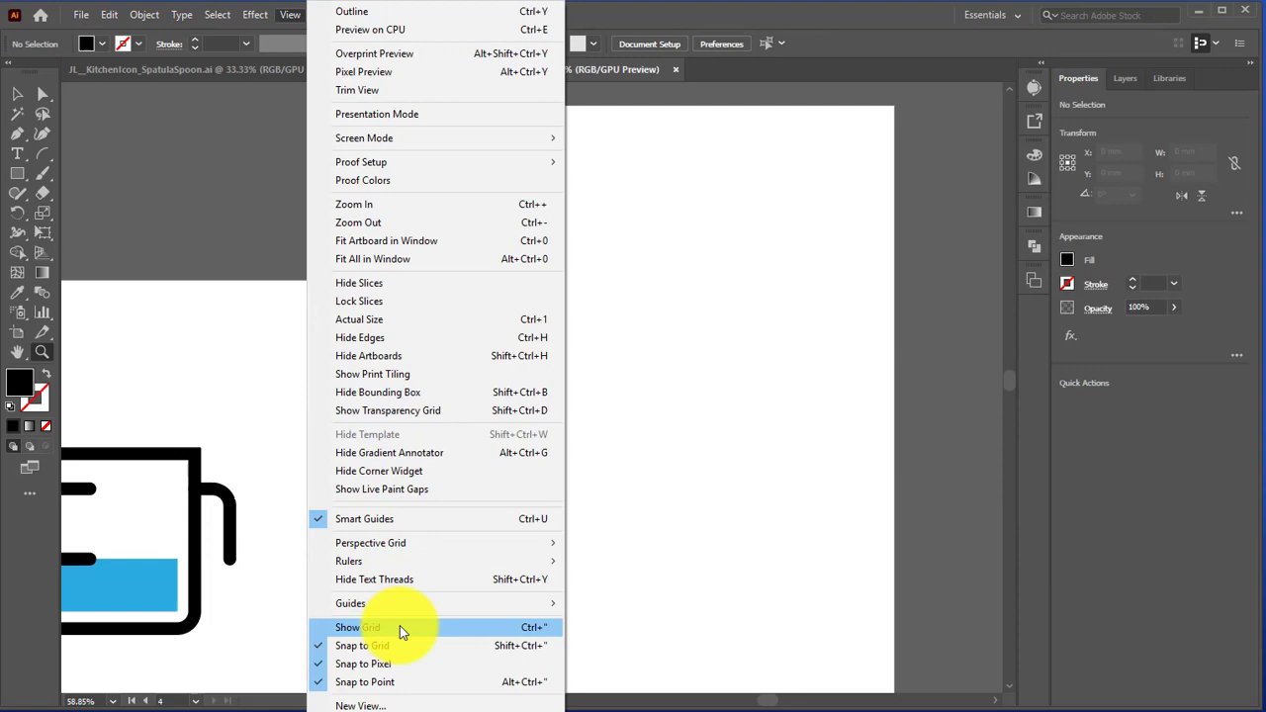
{"action": "left_click", "coordinate": [356, 627]}
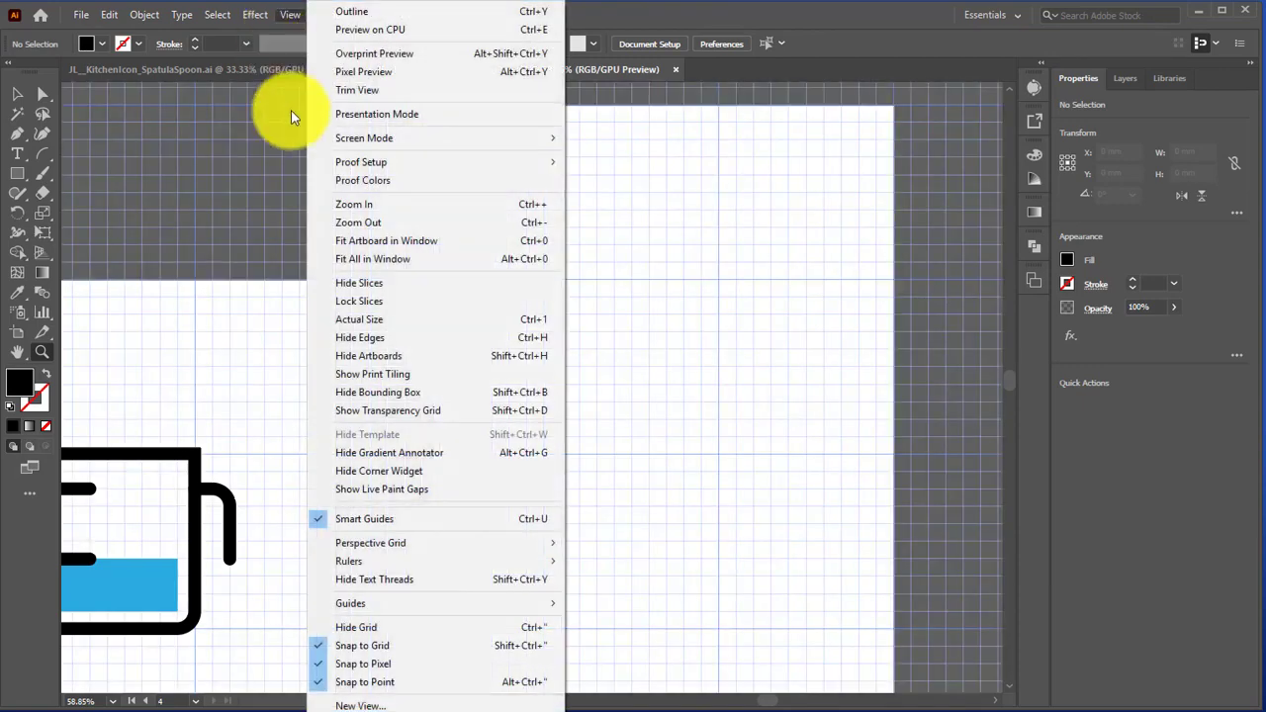
{"action": "mouse_move", "coordinate": [386, 645]}
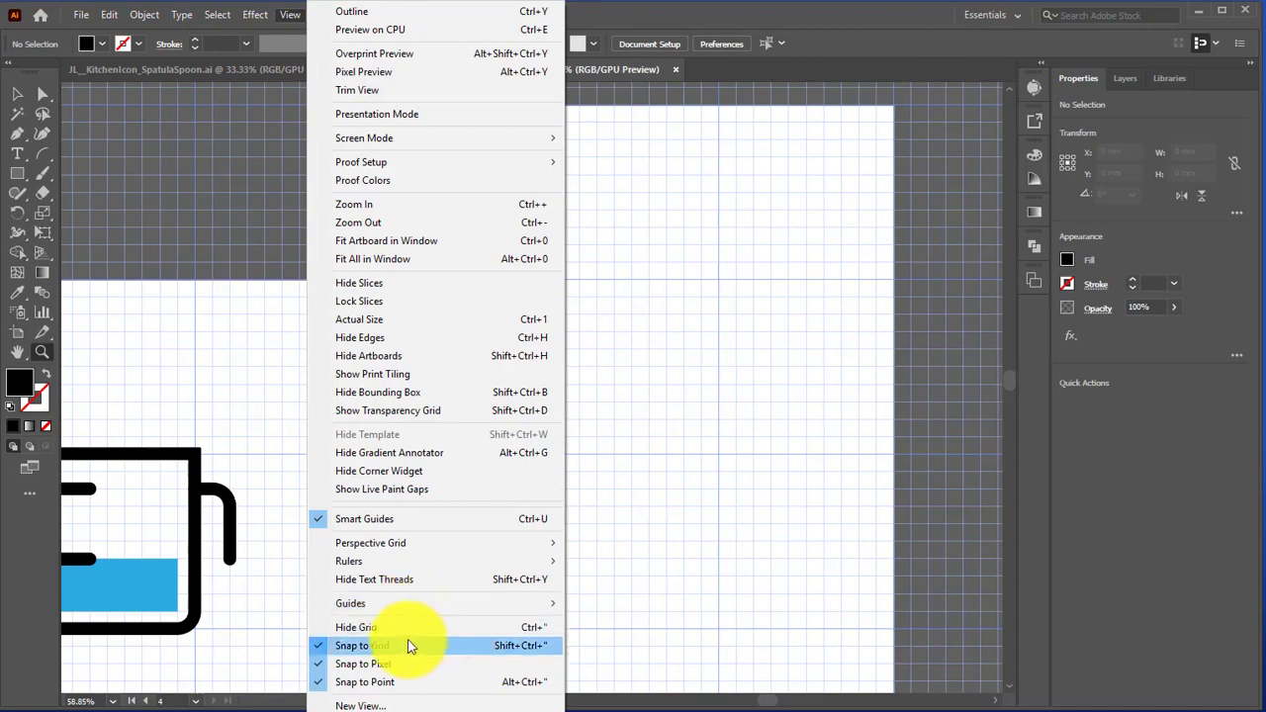
{"action": "mouse_move", "coordinate": [409, 519]}
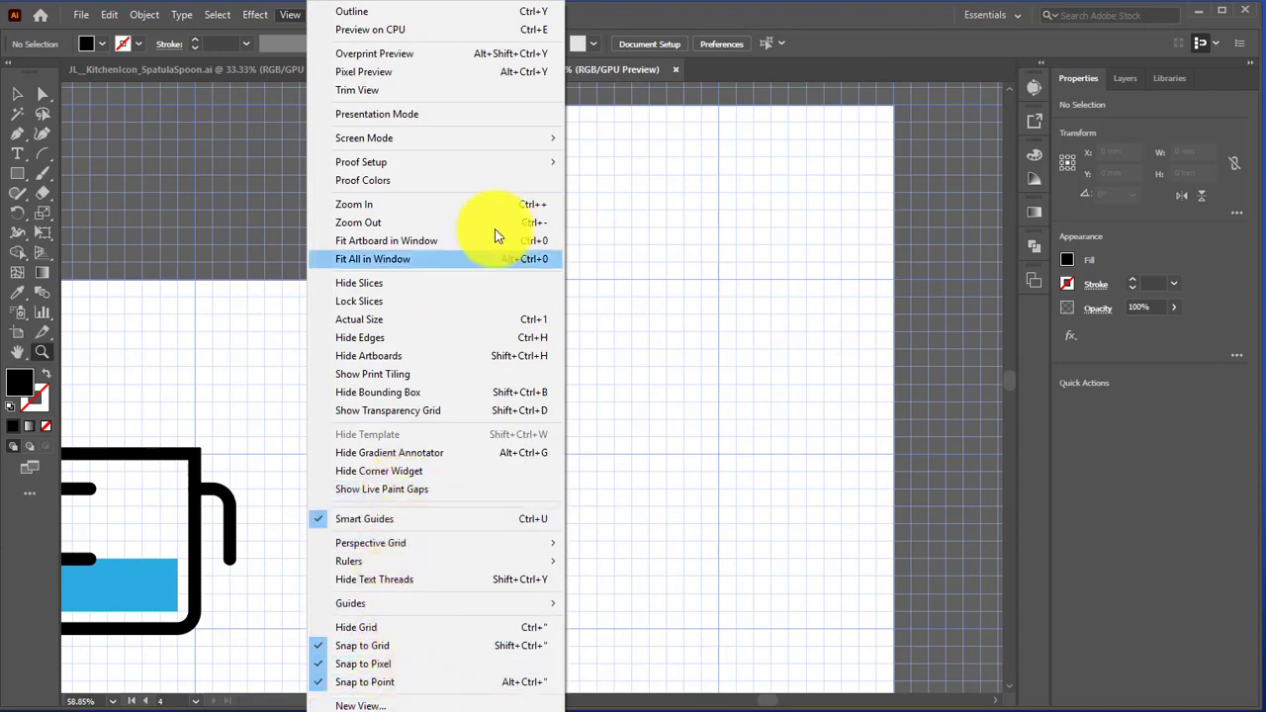
{"action": "left_click", "coordinate": [373, 258]}
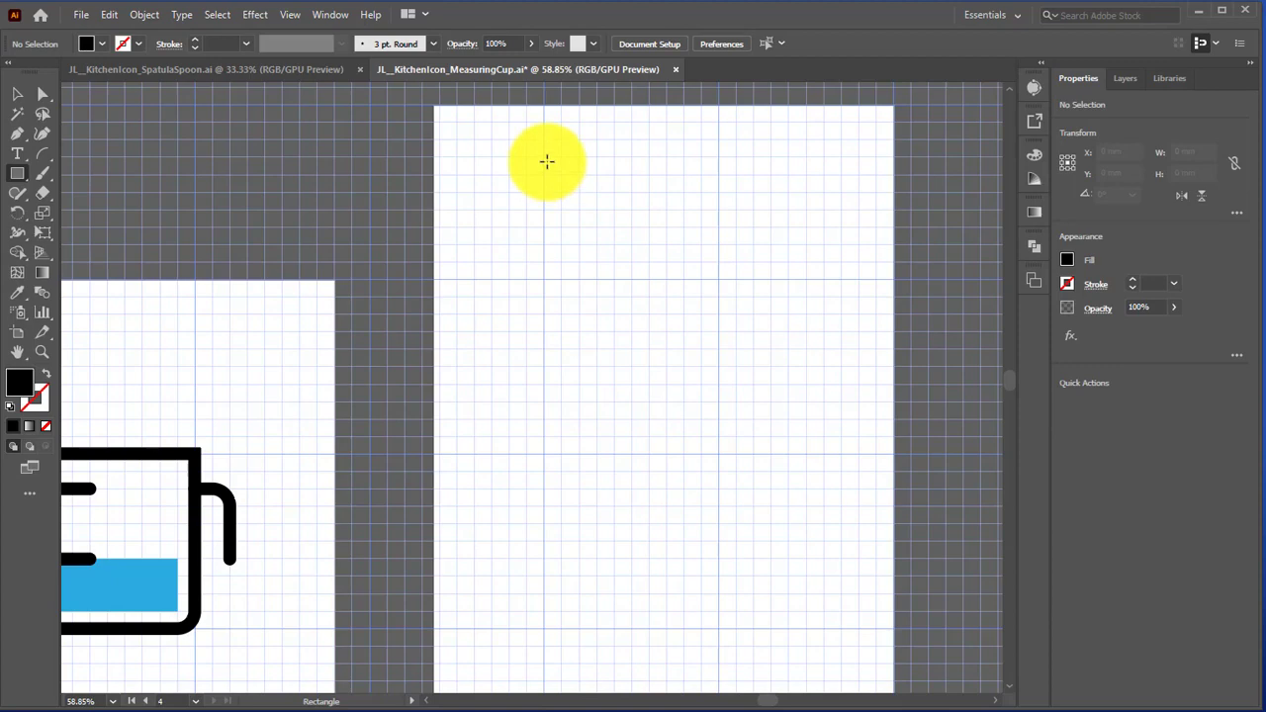
Draw a black rectangle about 80 × 100 mm near the Spatula artboard top
{"action": "left_click_drag", "start_coordinate": [547, 163], "coordinate": [693, 167]}
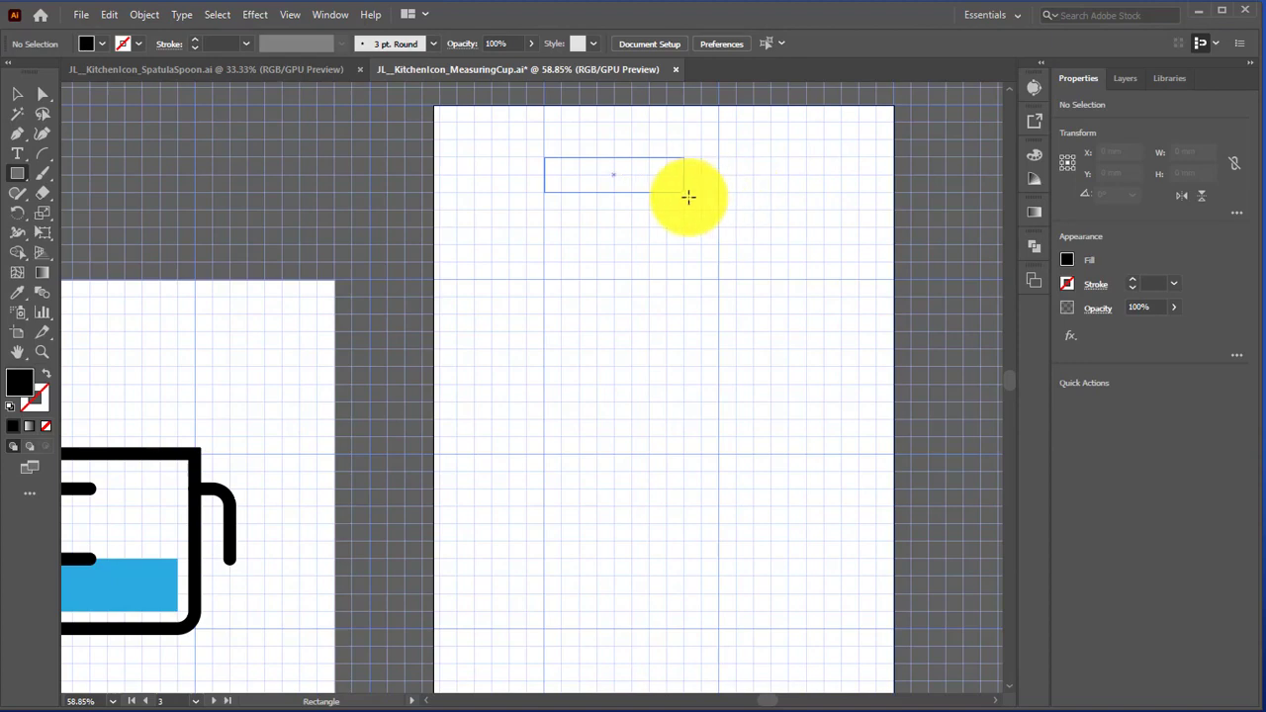
{"action": "left_click_drag", "start_coordinate": [688, 197], "coordinate": [692, 317]}
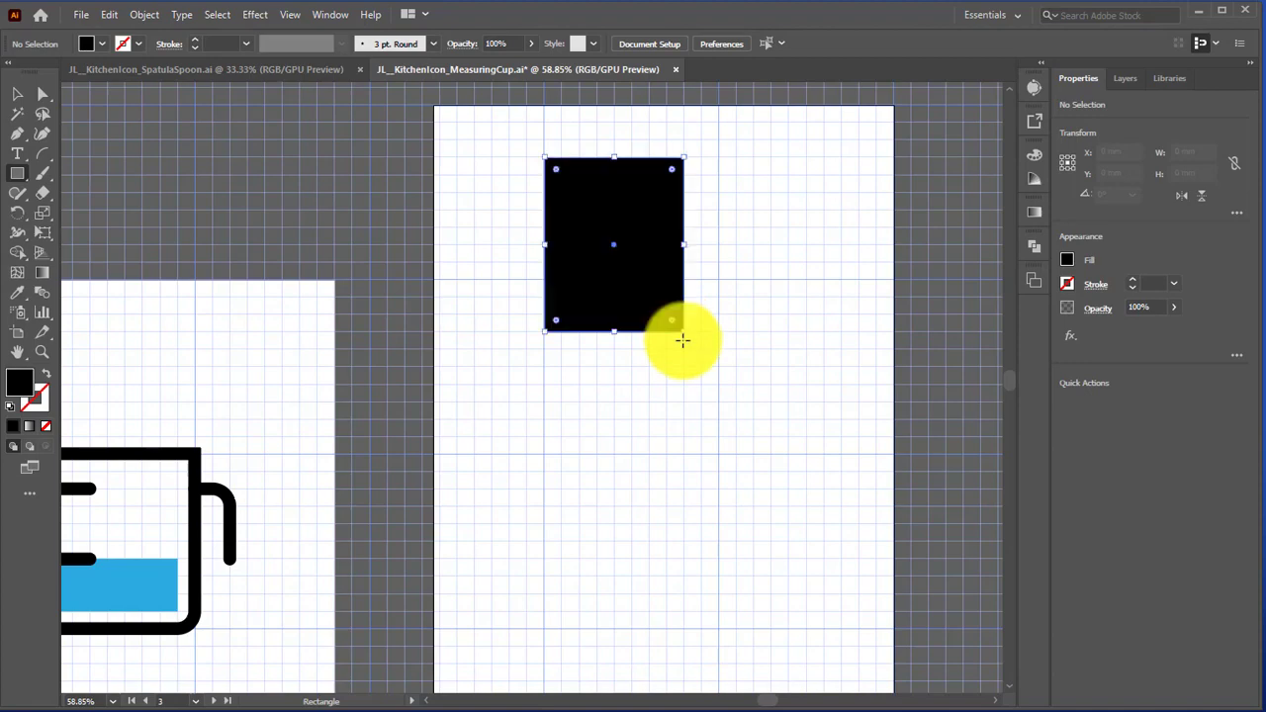
{"action": "left_click", "coordinate": [613, 244]}
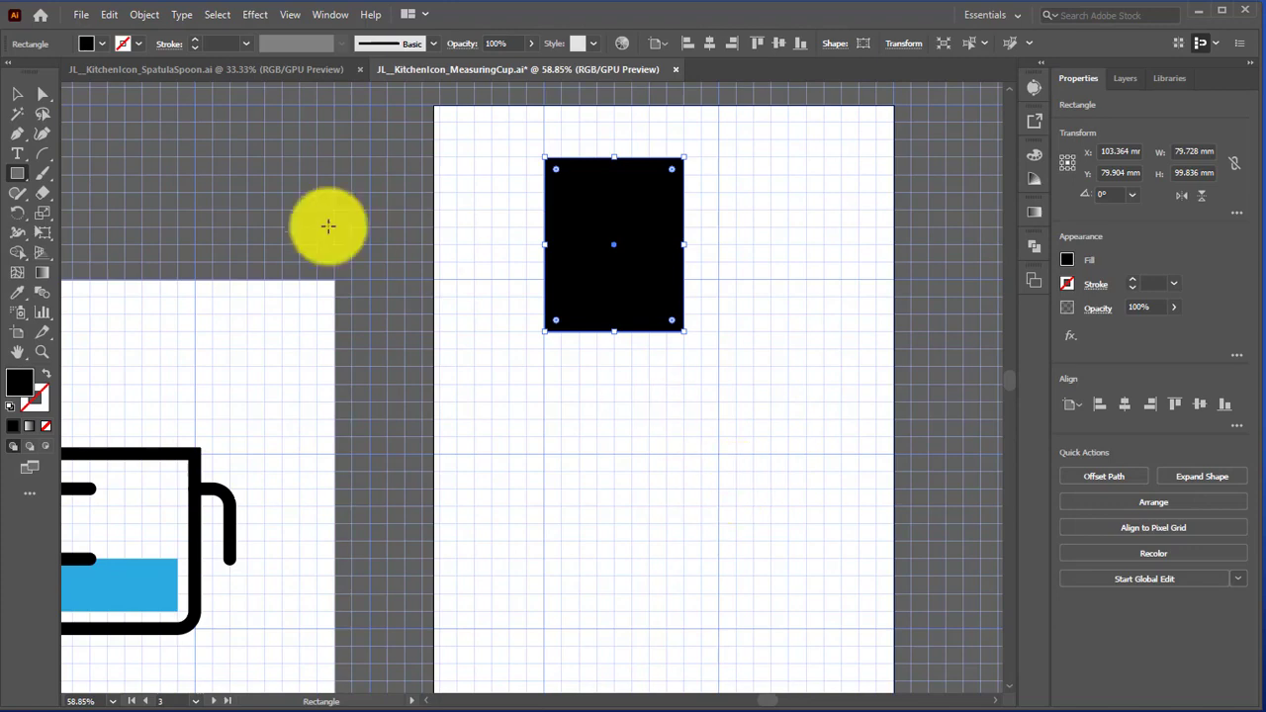
{"action": "mouse_move", "coordinate": [18, 98]}
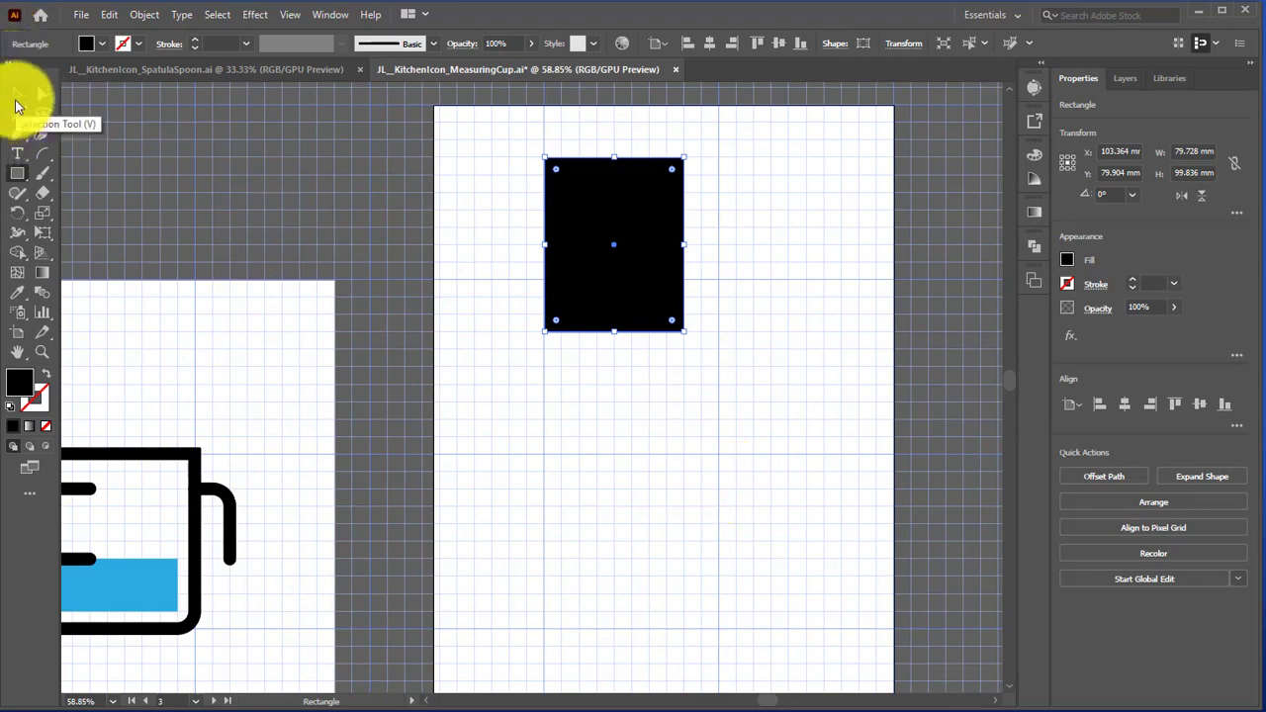
Select the head's top two anchors and round them to a 10 mm radius
{"action": "left_click", "coordinate": [42, 94]}
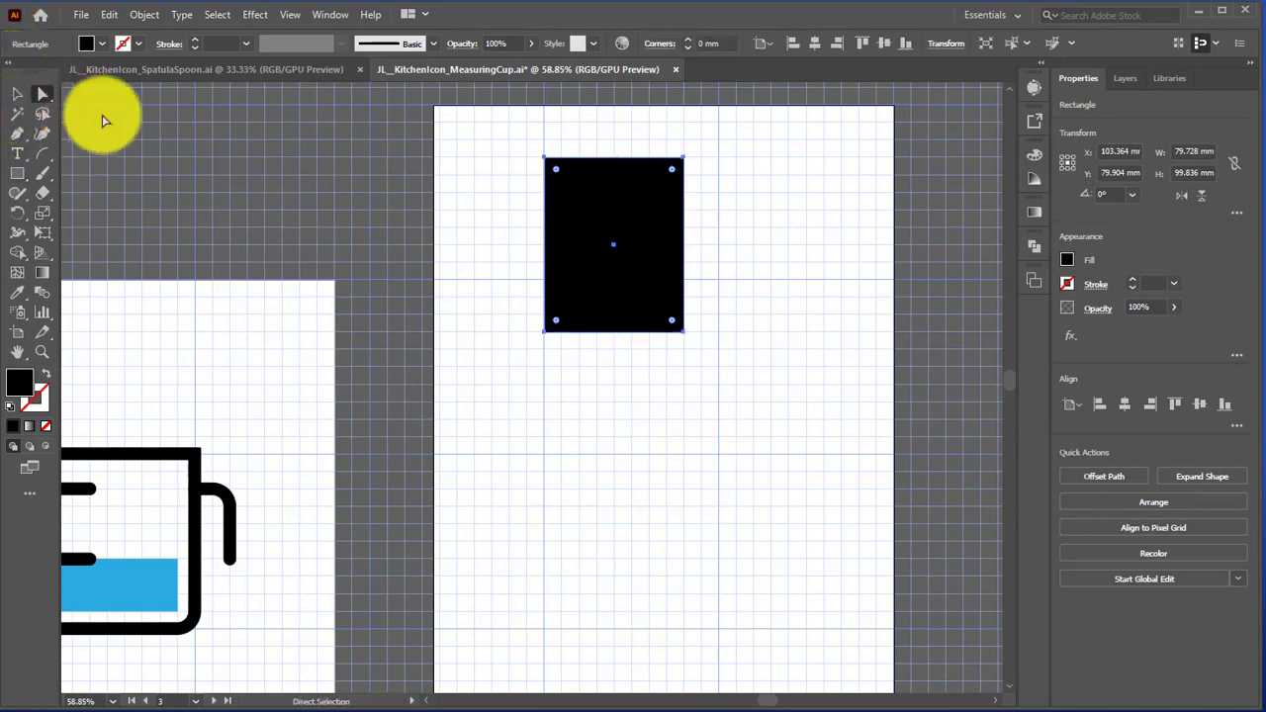
{"action": "mouse_move", "coordinate": [544, 163]}
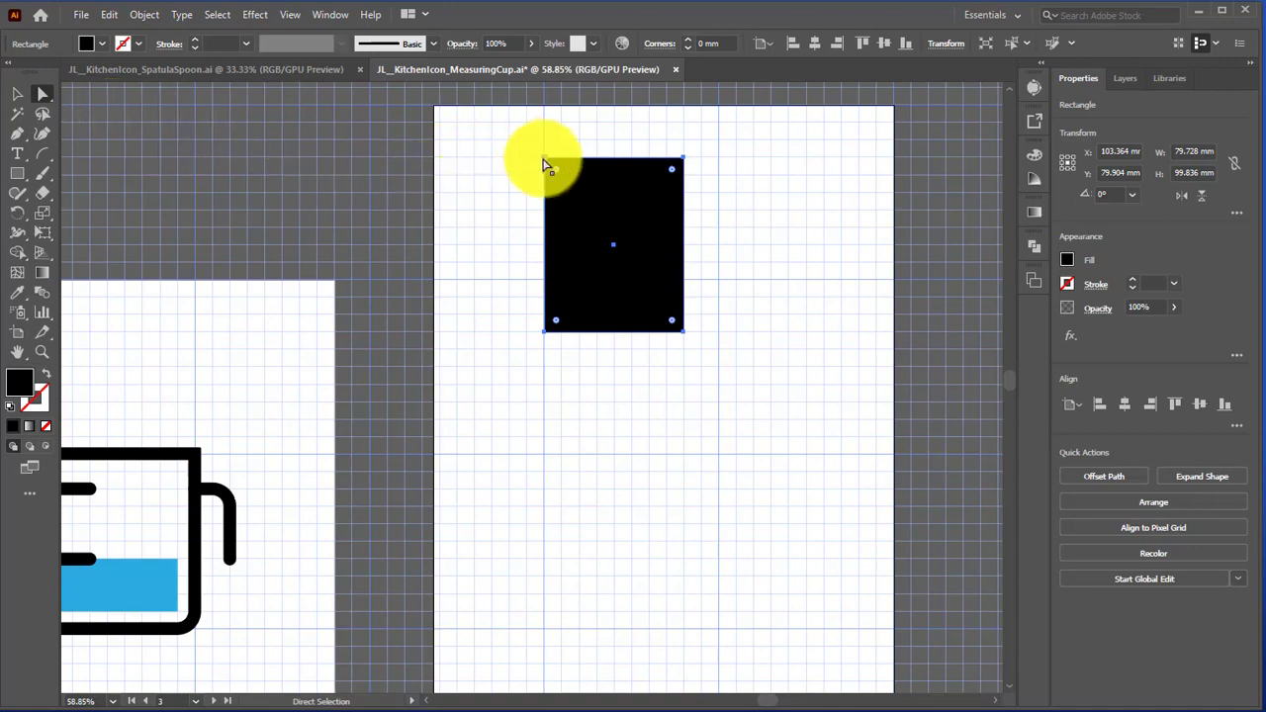
{"action": "left_click", "coordinate": [545, 160]}
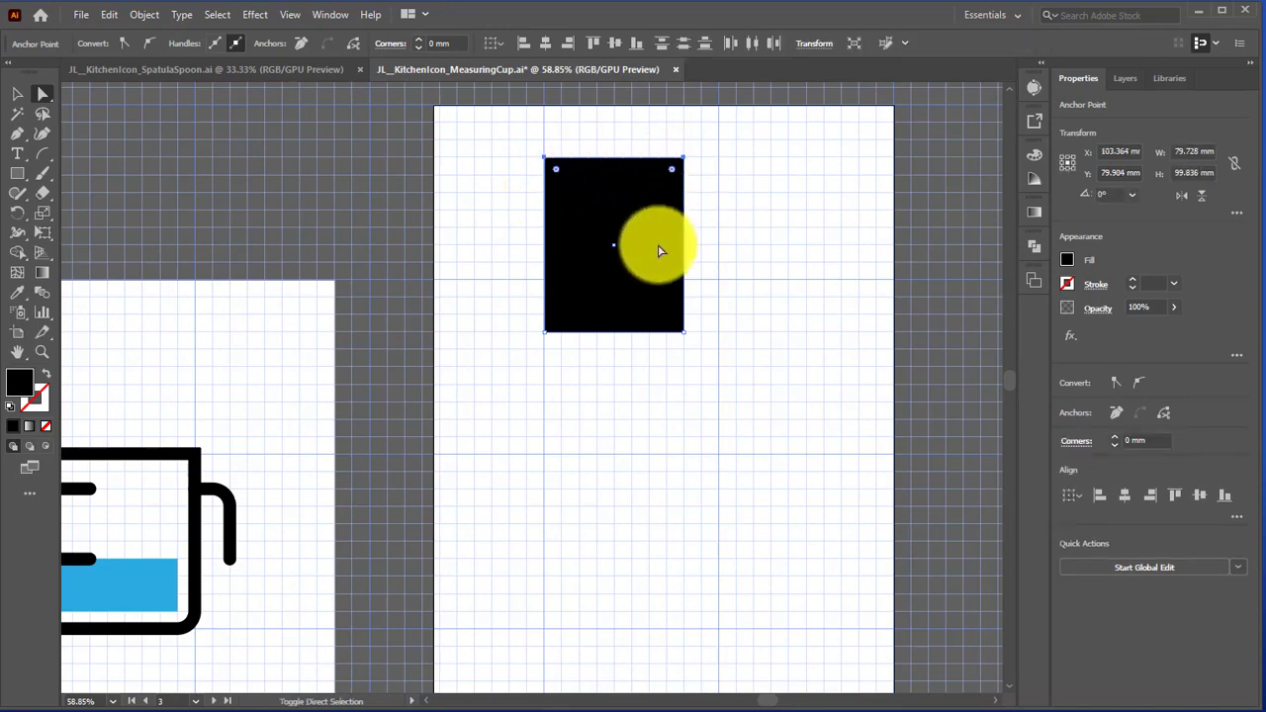
{"action": "left_click_drag", "start_coordinate": [661, 251], "coordinate": [661, 222]}
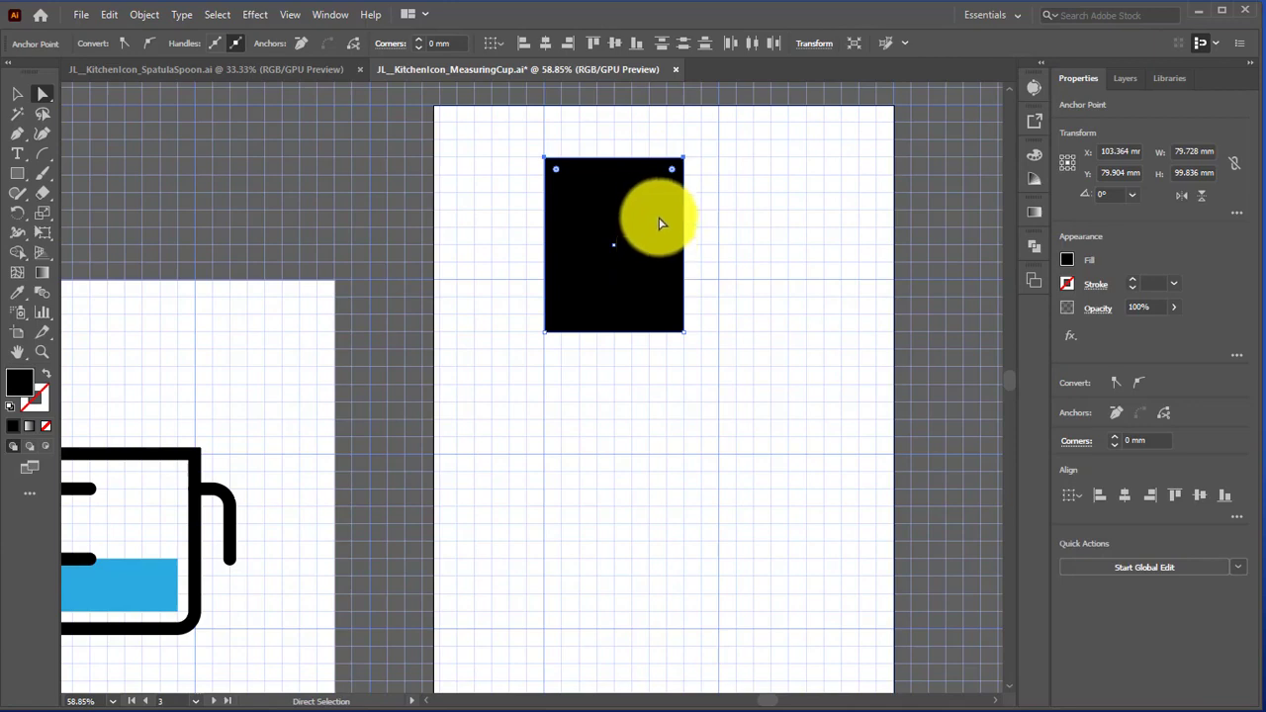
{"action": "left_click_drag", "start_coordinate": [663, 222], "coordinate": [678, 178]}
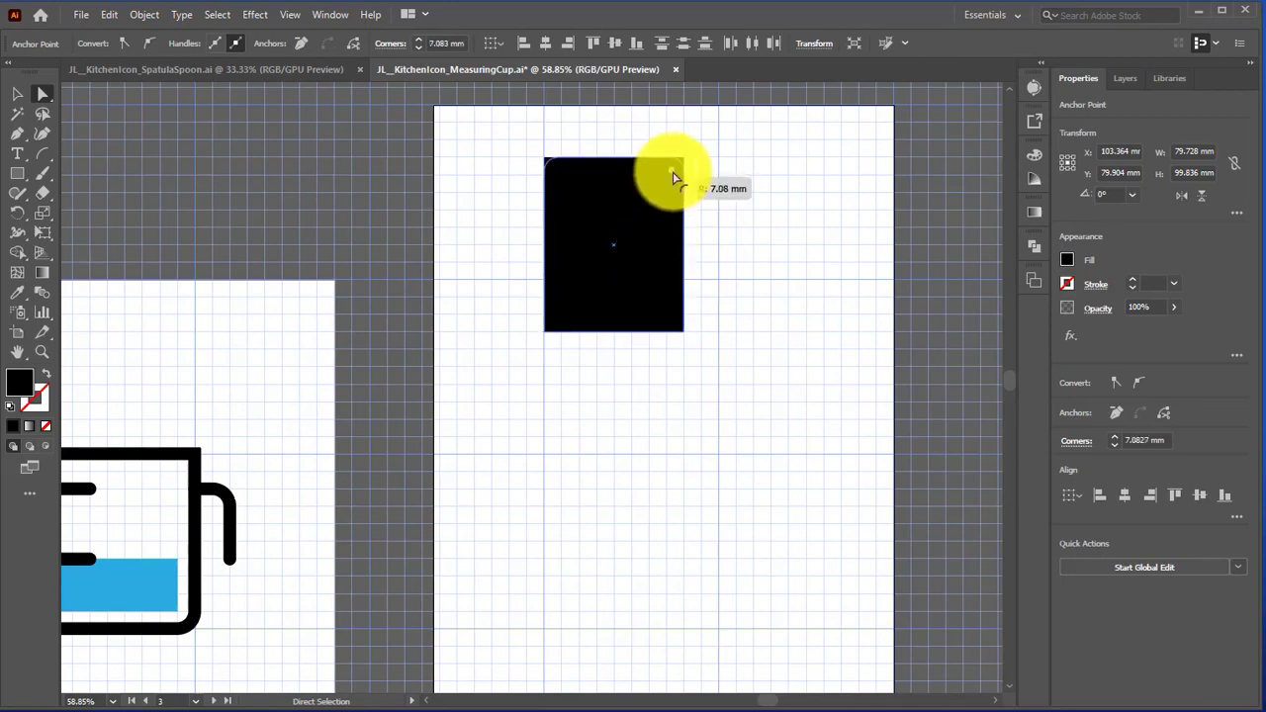
{"action": "left_click_drag", "start_coordinate": [673, 176], "coordinate": [648, 195]}
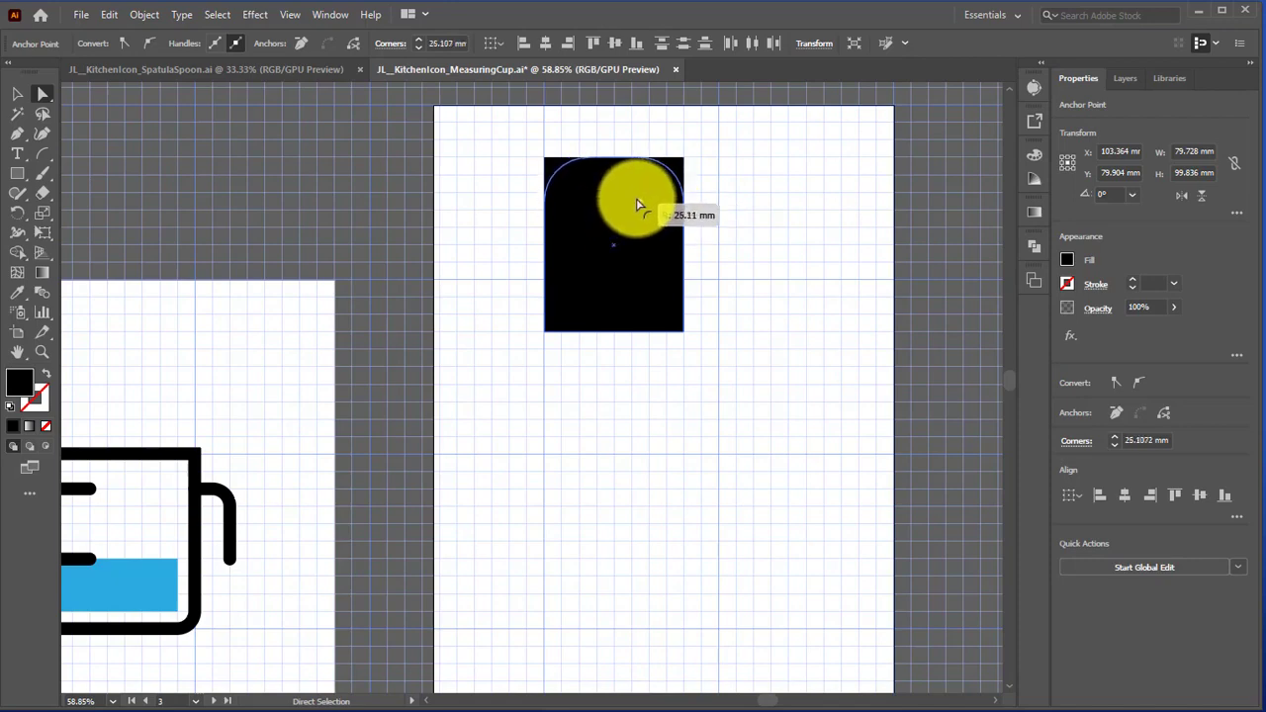
{"action": "left_click_drag", "start_coordinate": [643, 203], "coordinate": [643, 198]}
{"action": "type", "text": "10"}
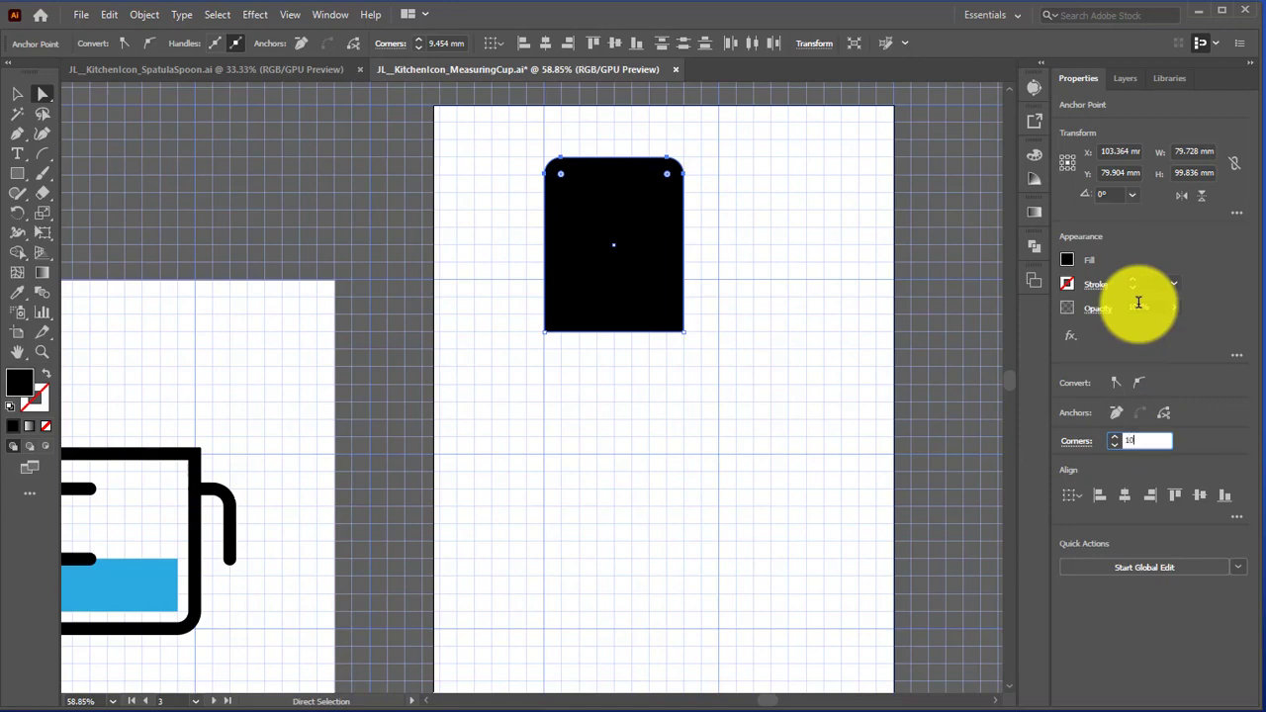
{"action": "key", "text": "Return"}
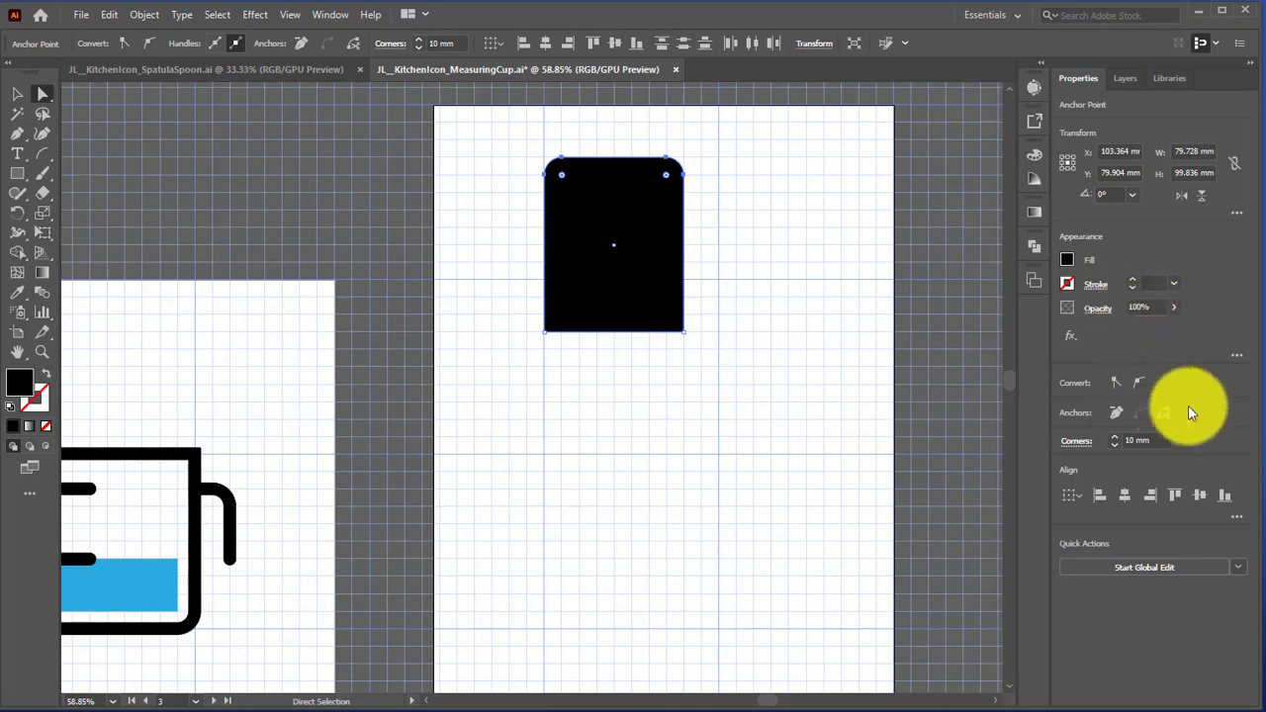
{"action": "mouse_move", "coordinate": [1073, 361]}
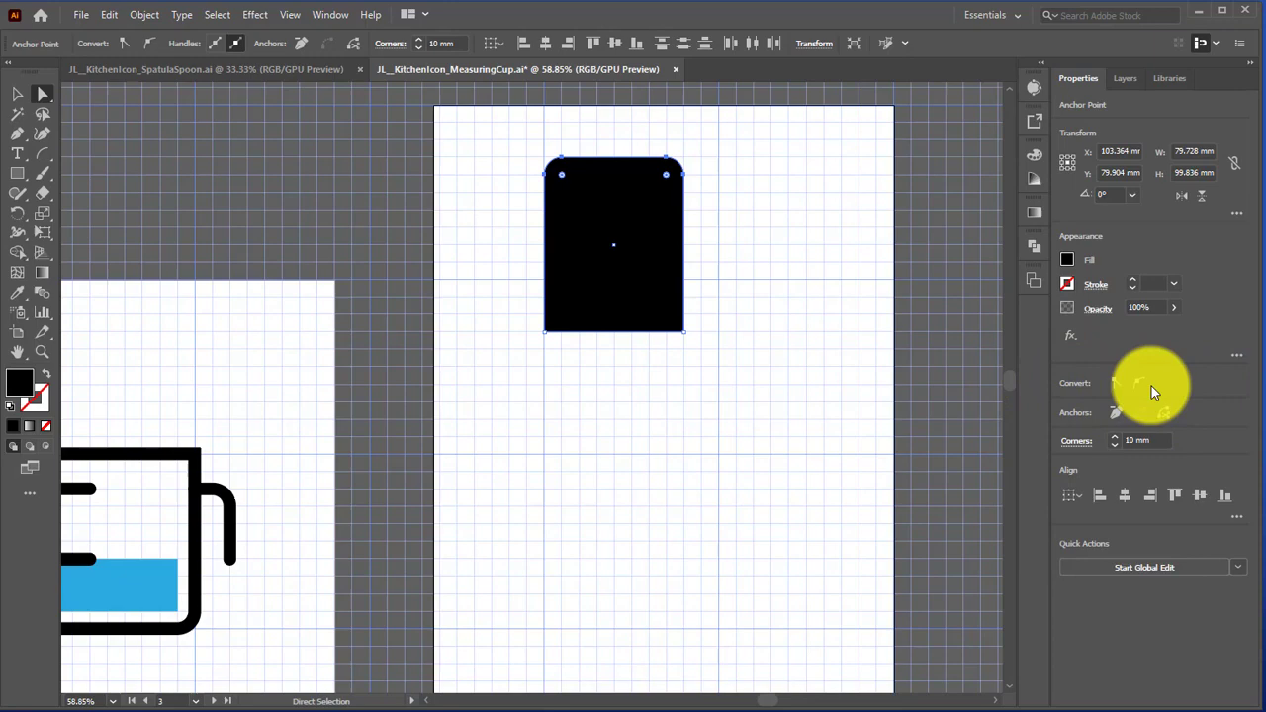
Choose the Line Segment Tool from the line and arc tool flyout
{"action": "left_click", "coordinate": [18, 153]}
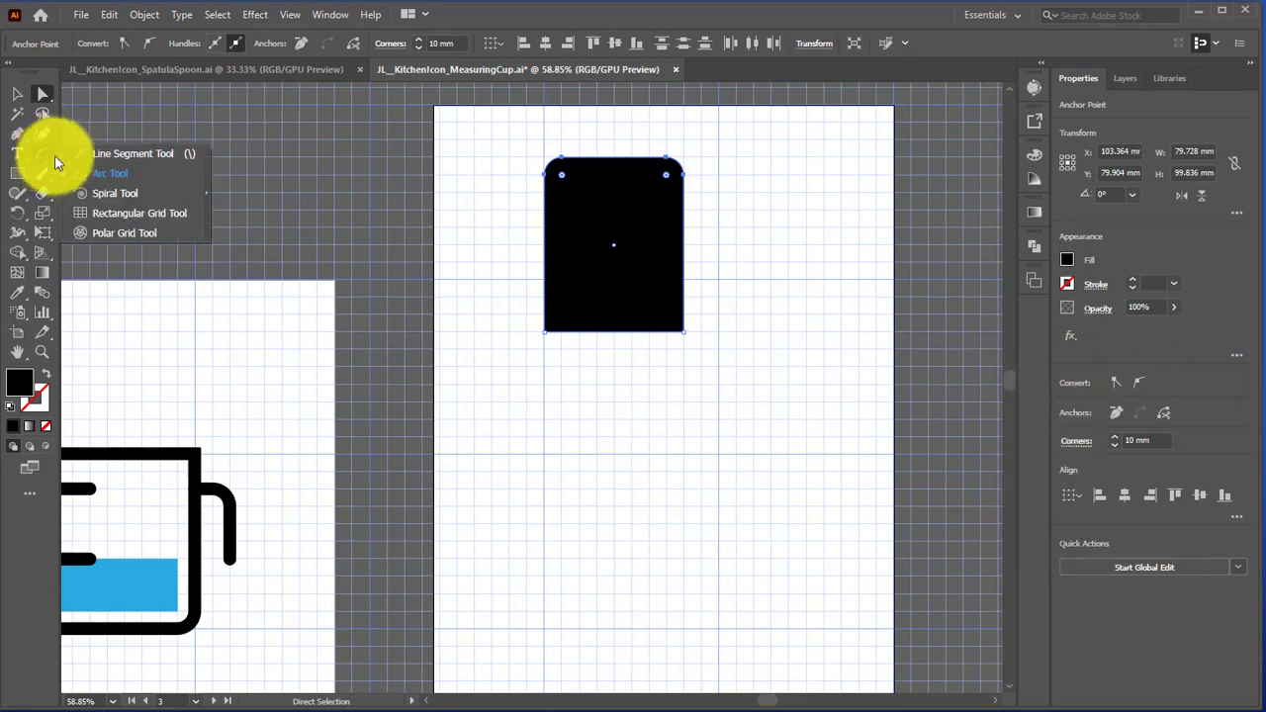
{"action": "left_click", "coordinate": [132, 153]}
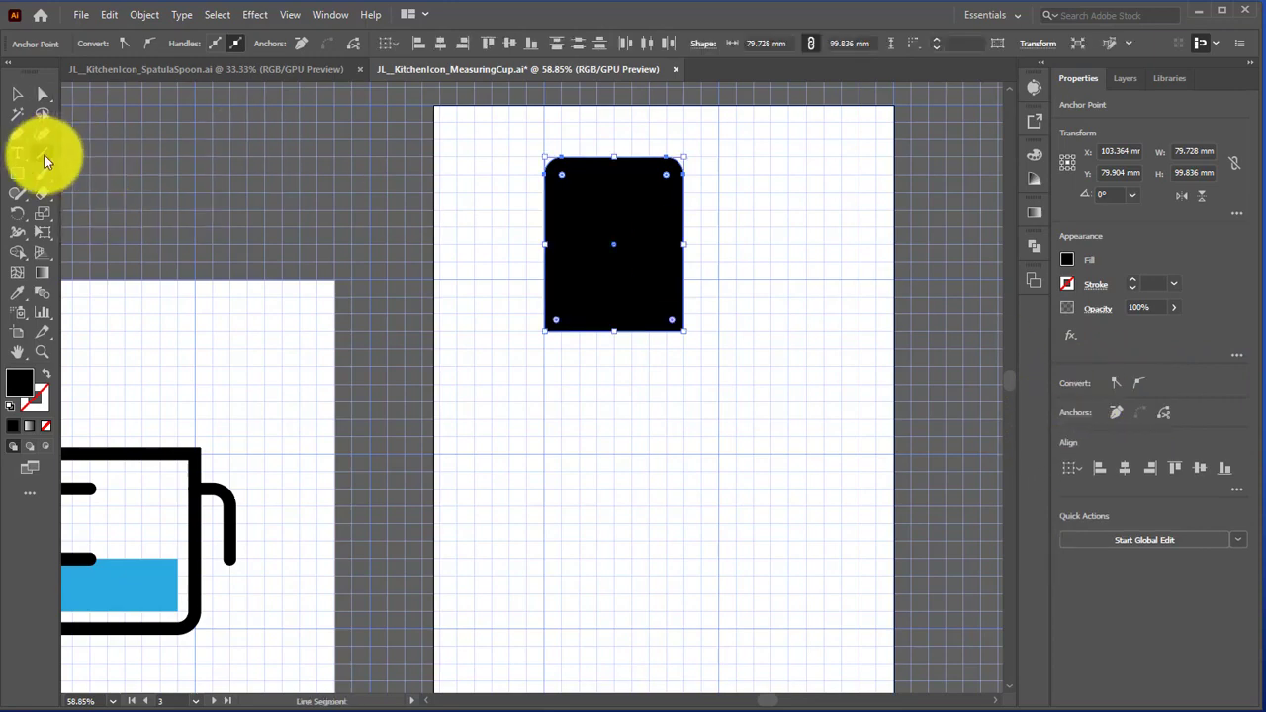
{"action": "left_click", "coordinate": [17, 154]}
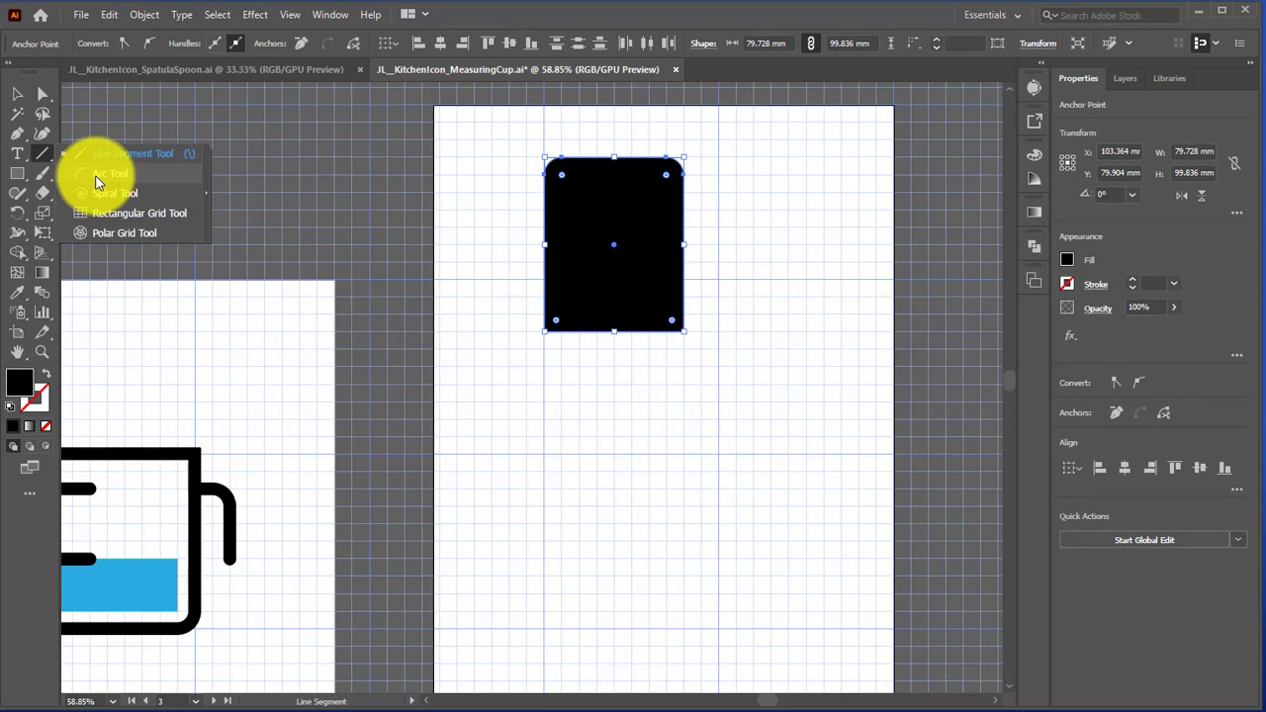
{"action": "mouse_move", "coordinate": [117, 158]}
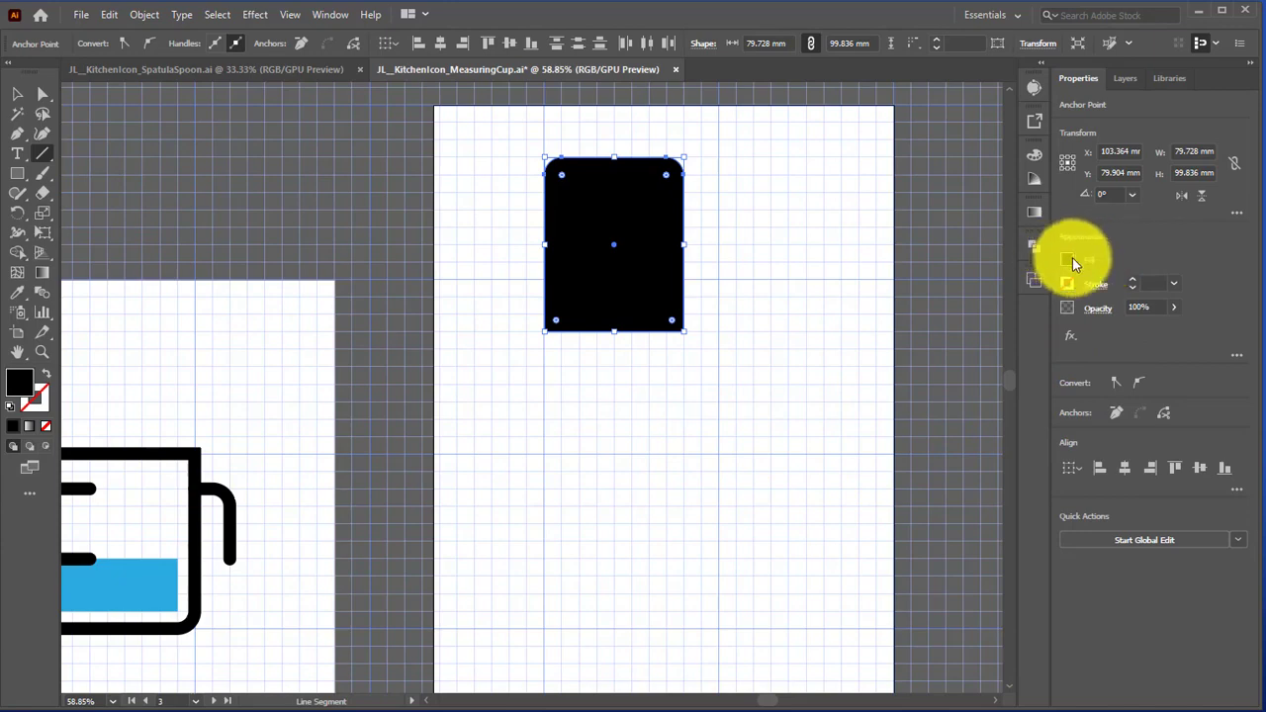
{"action": "left_click", "coordinate": [1068, 259]}
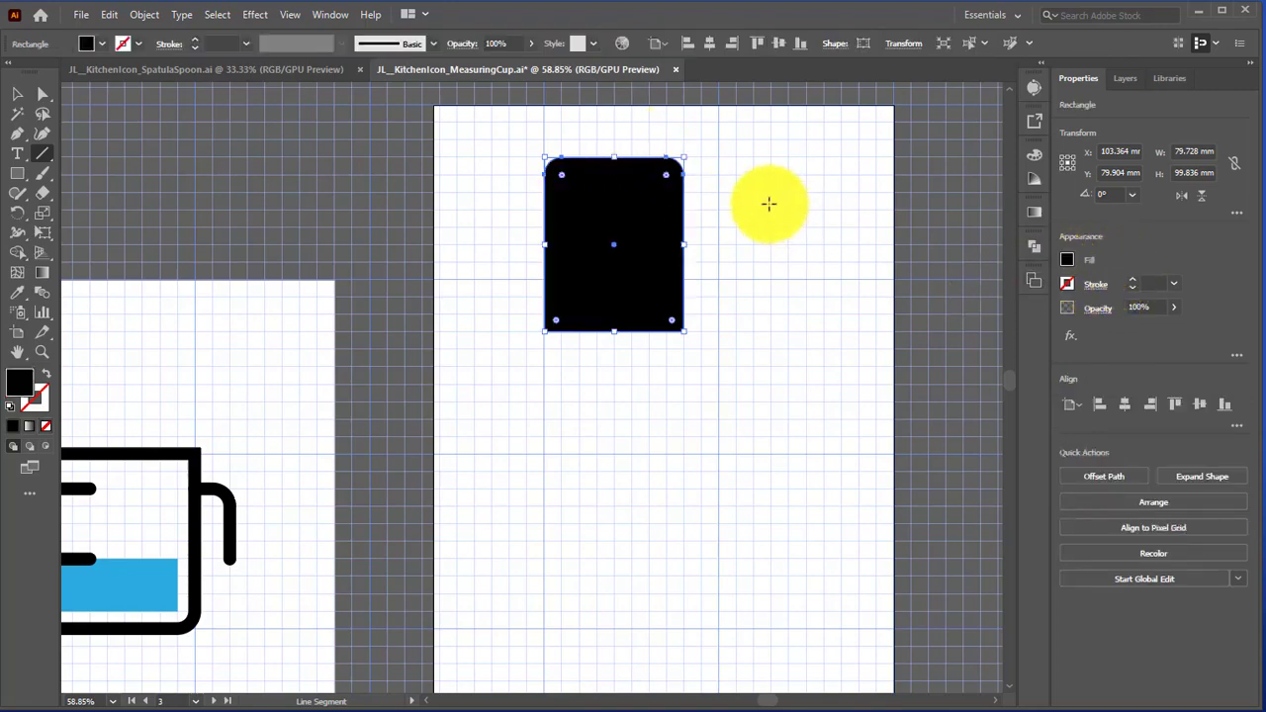
Deselect the rounded head shape and reselect the Line Segment tool
{"action": "left_click_drag", "start_coordinate": [770, 205], "coordinate": [371, 162]}
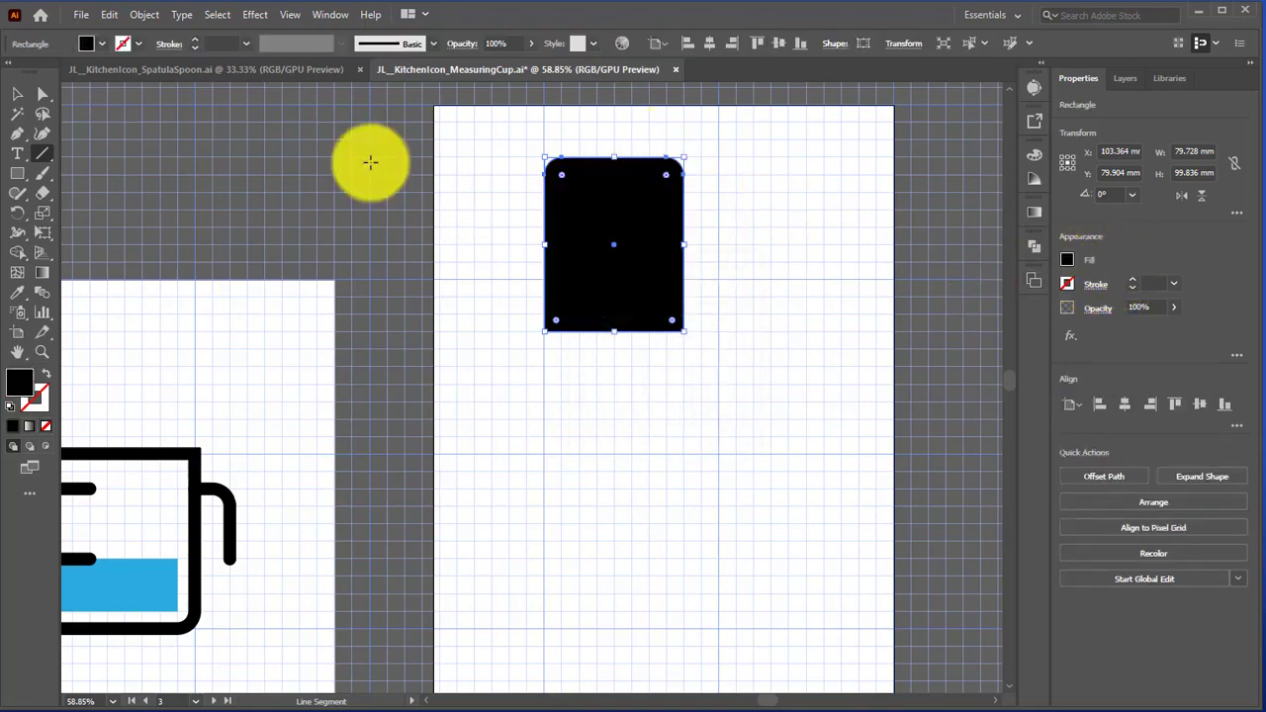
{"action": "left_click", "coordinate": [737, 326]}
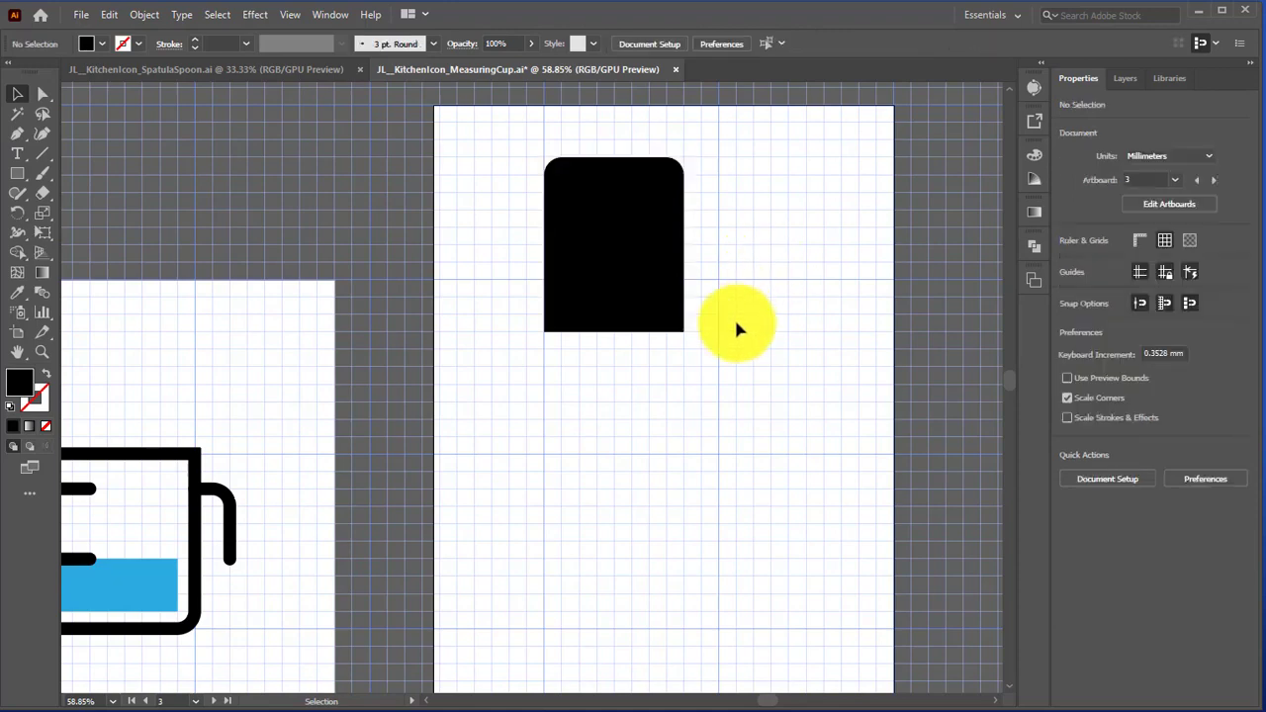
{"action": "left_click", "coordinate": [43, 153]}
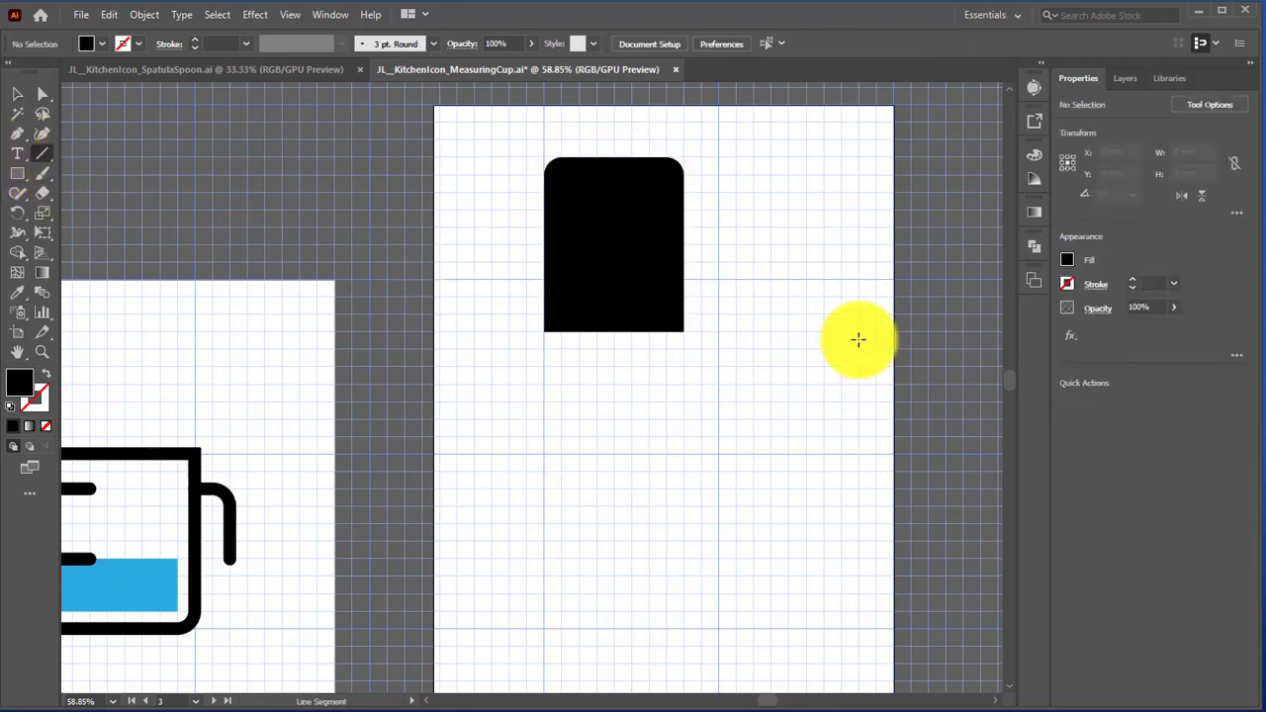
{"action": "mouse_move", "coordinate": [947, 266]}
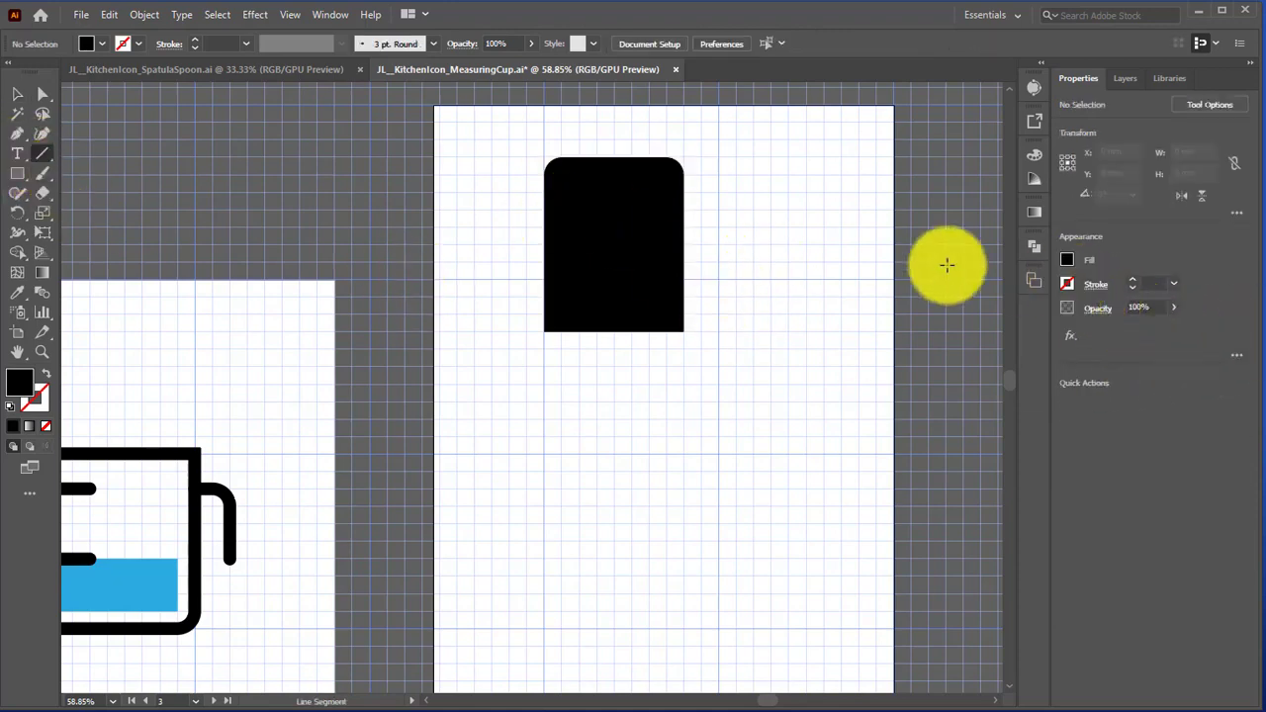
{"action": "mouse_move", "coordinate": [1073, 287]}
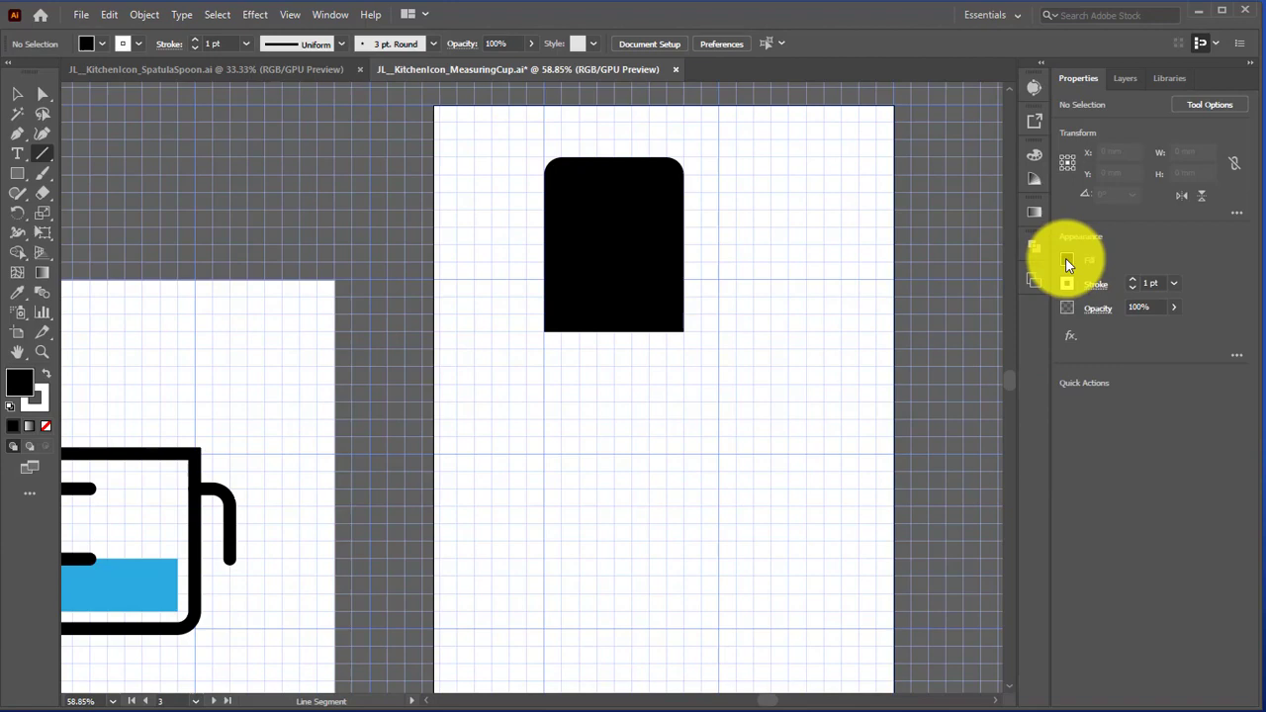
Set line defaults to no fill and a 20 pt stroke
{"action": "left_click", "coordinate": [1067, 261]}
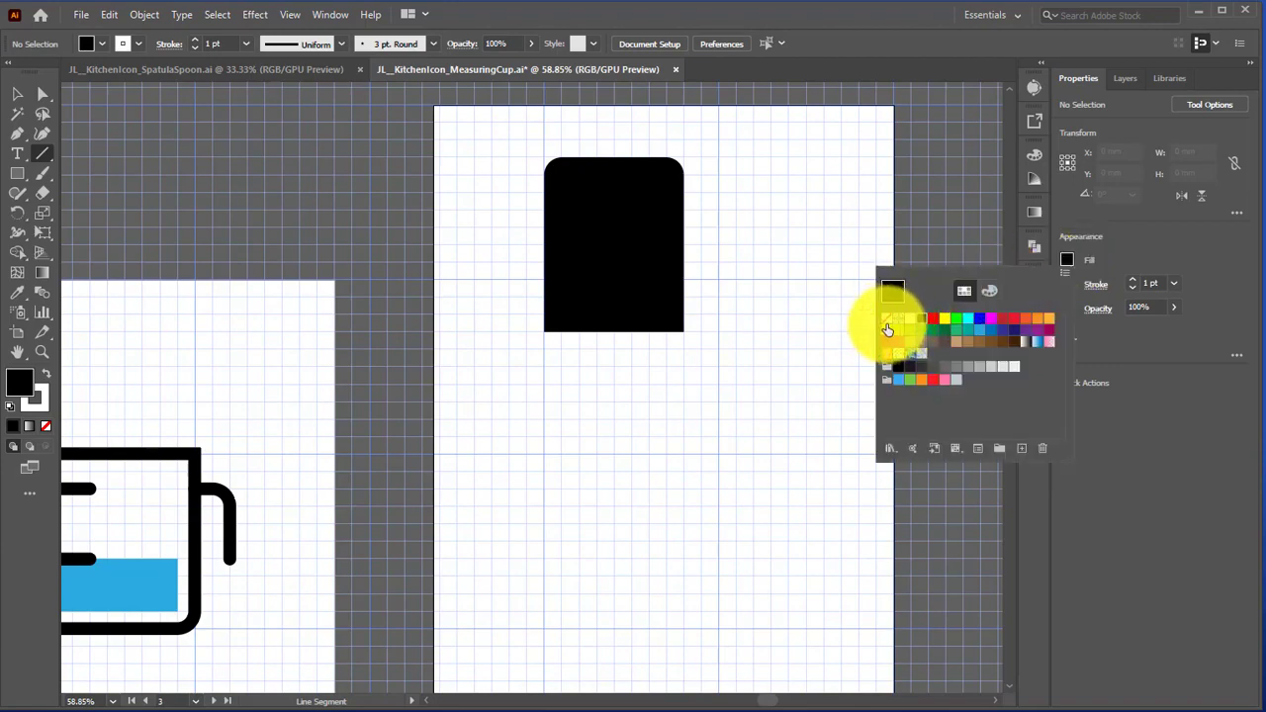
{"action": "left_click", "coordinate": [891, 290]}
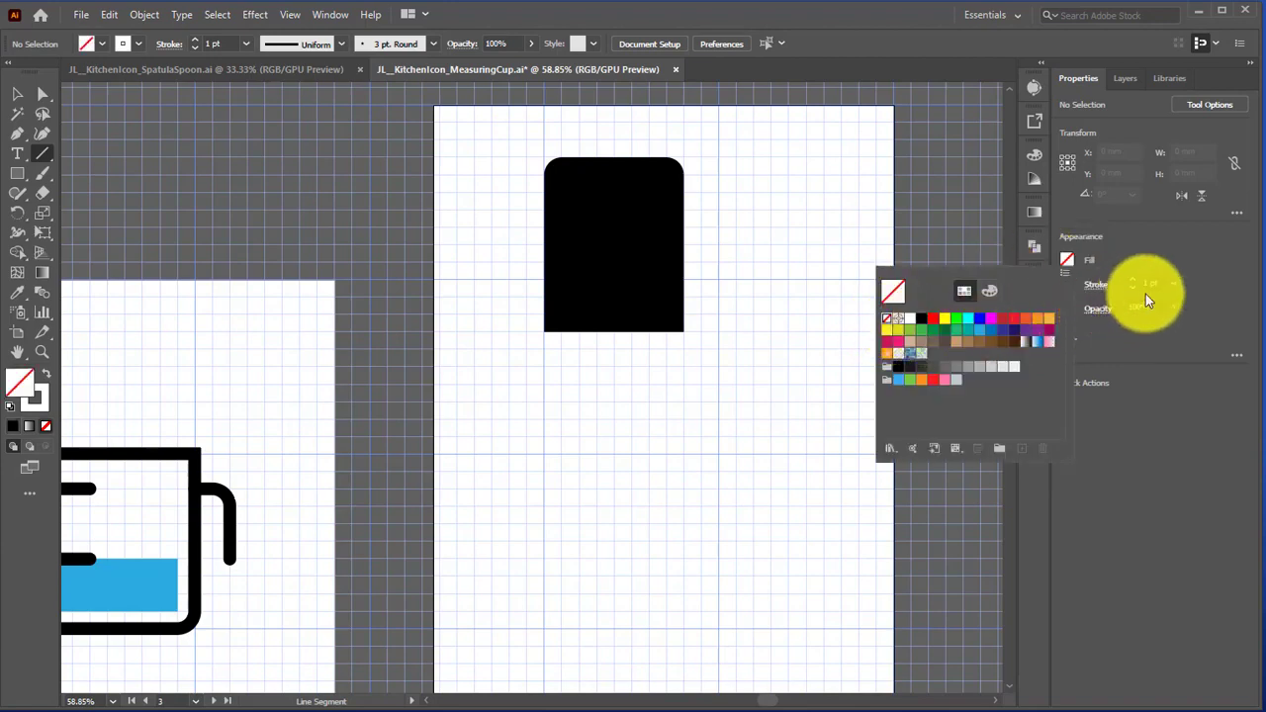
{"action": "left_click", "coordinate": [1134, 284]}
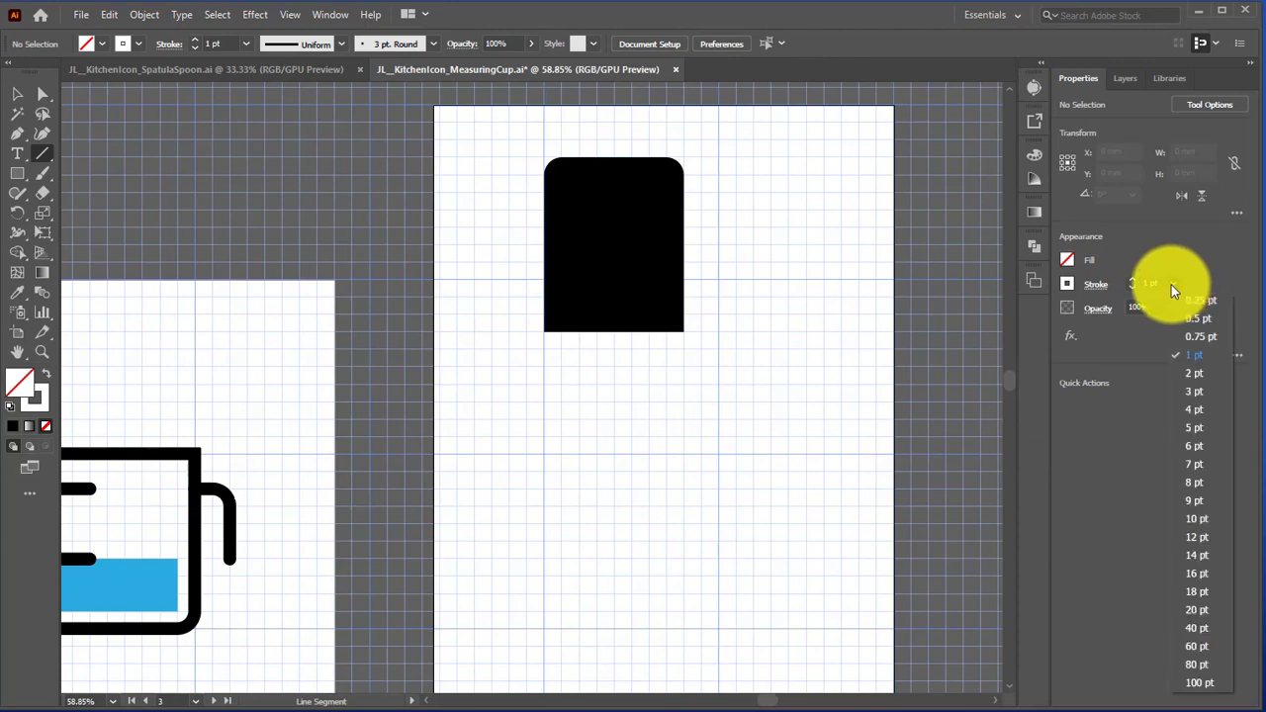
{"action": "mouse_move", "coordinate": [1193, 599]}
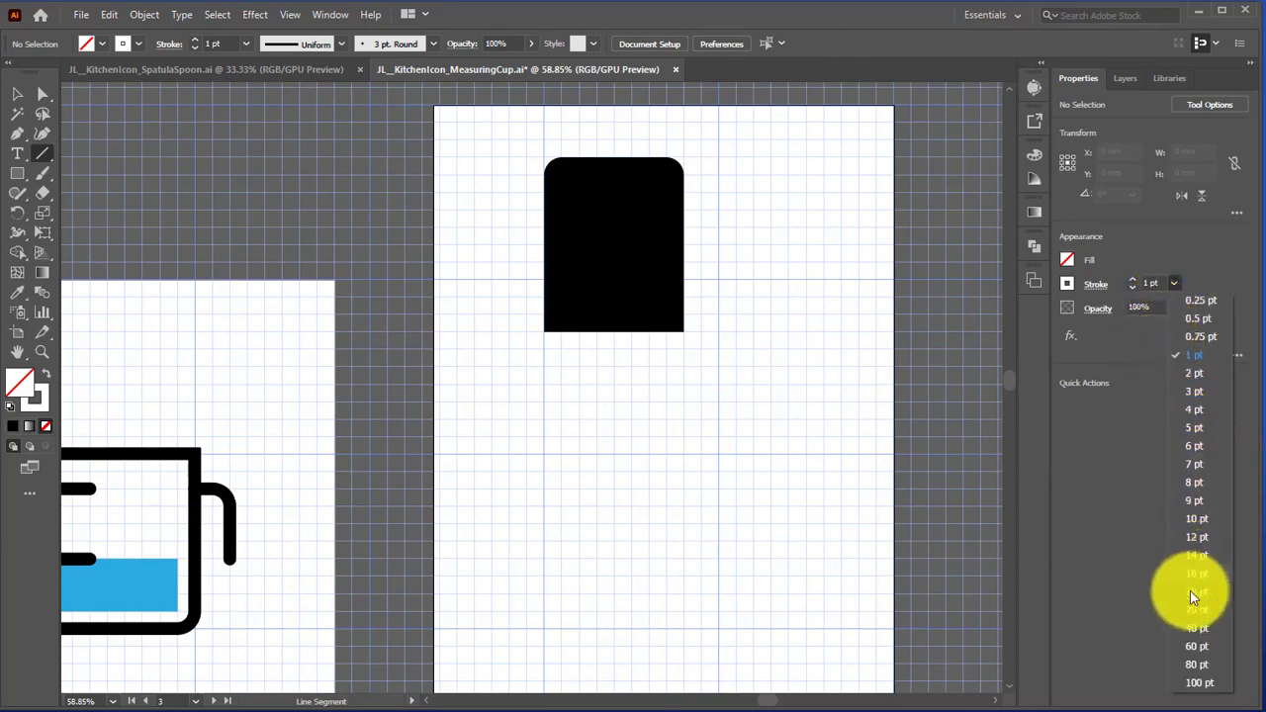
{"action": "left_click", "coordinate": [1196, 574]}
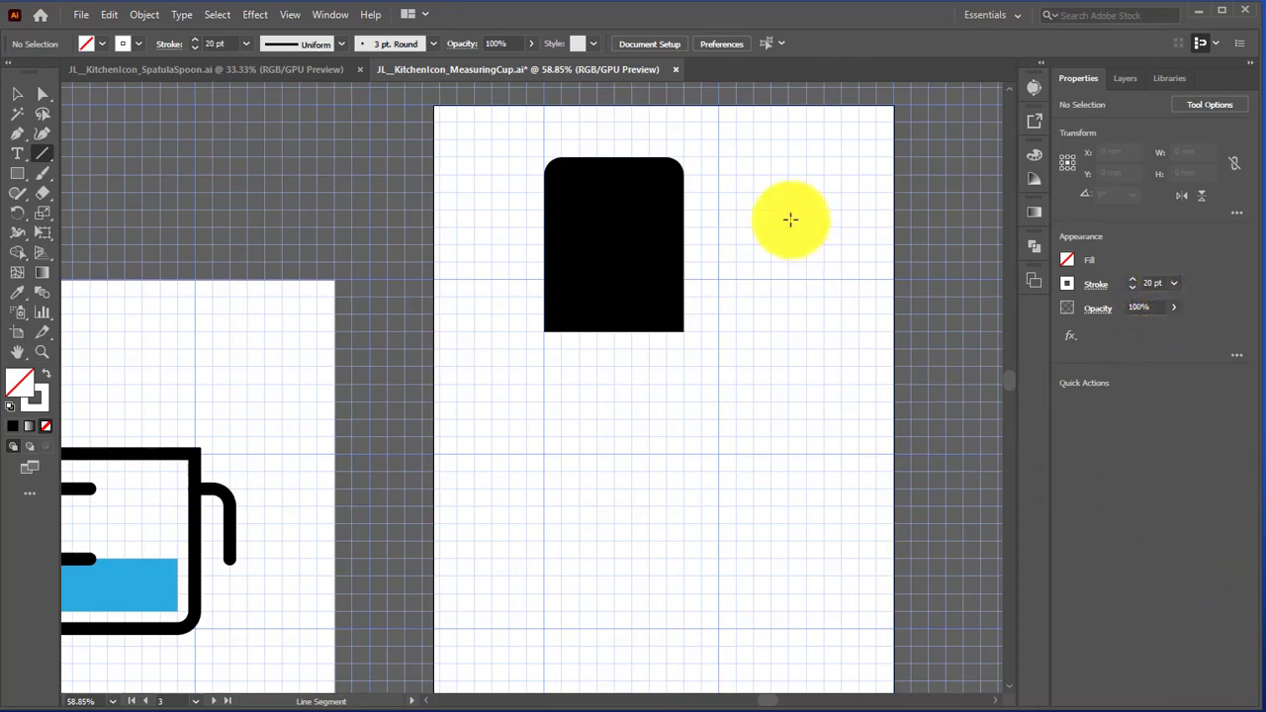
{"action": "left_click_drag", "start_coordinate": [791, 219], "coordinate": [582, 178]}
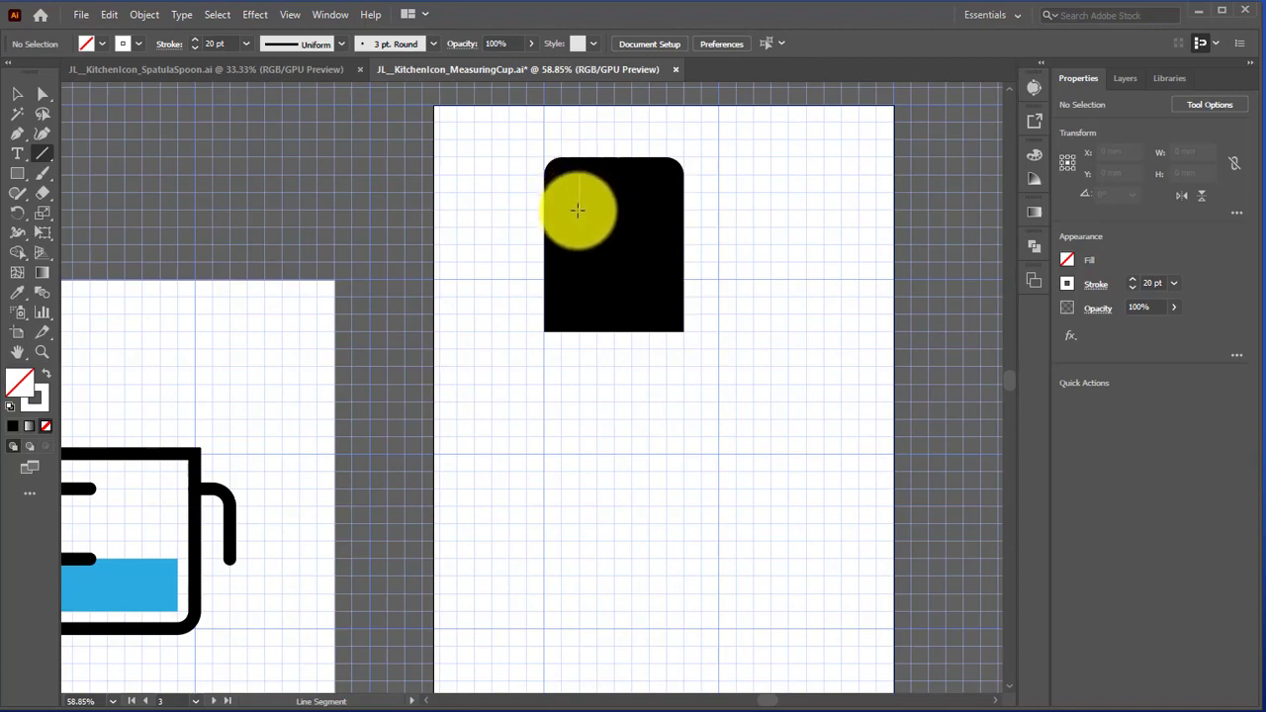
Draw a white 20 pt vertical slot line in the head's left side and lower it into place
{"action": "left_click_drag", "start_coordinate": [577, 209], "coordinate": [577, 264]}
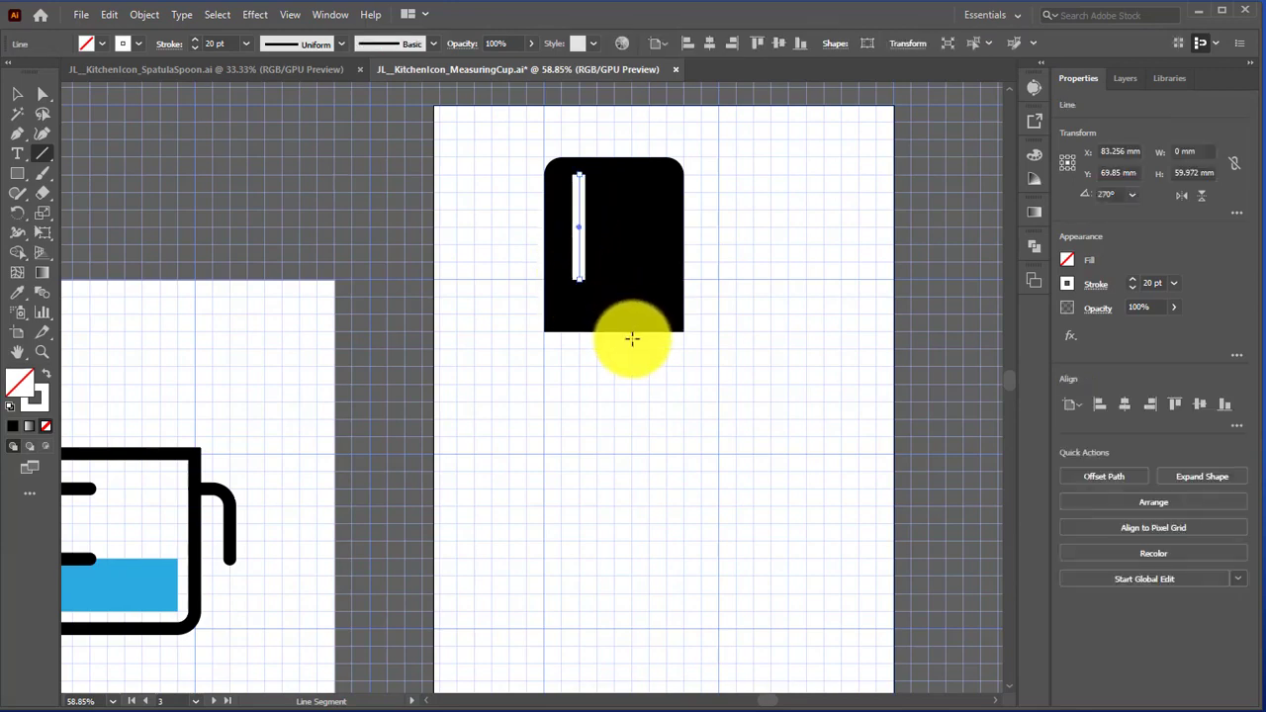
{"action": "left_click", "coordinate": [1096, 284]}
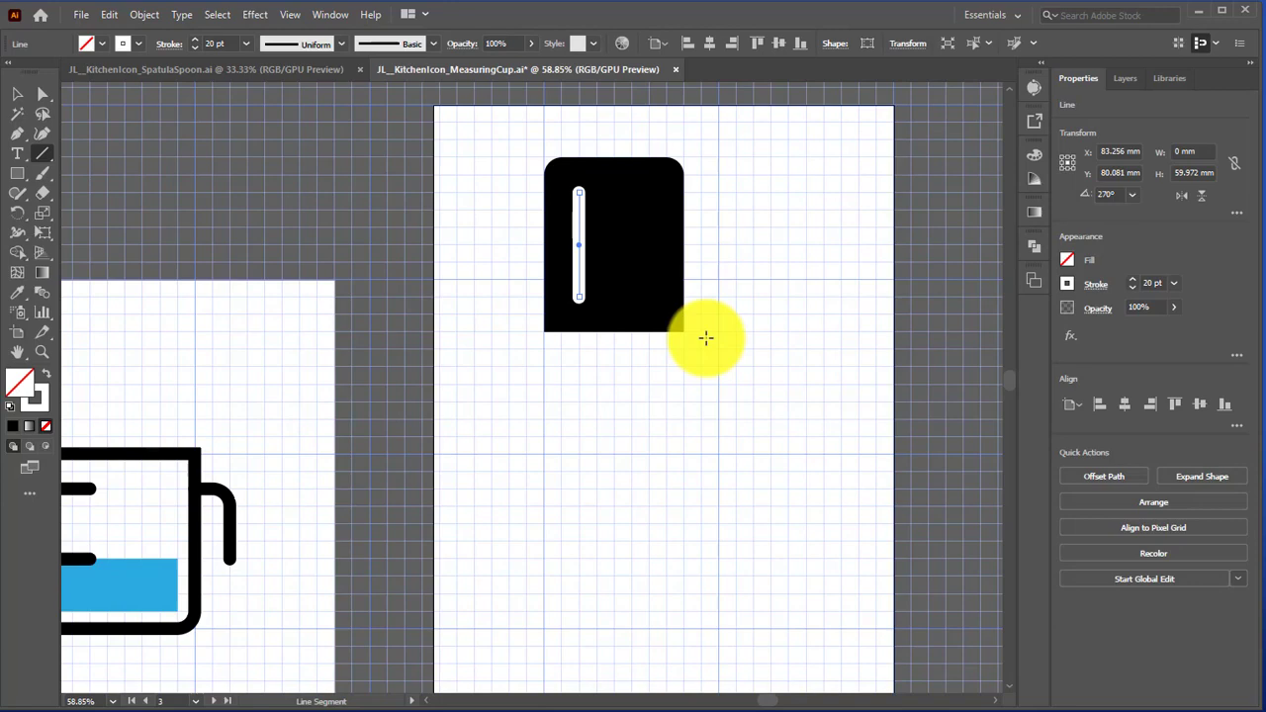
{"action": "left_click_drag", "start_coordinate": [706, 338], "coordinate": [596, 348]}
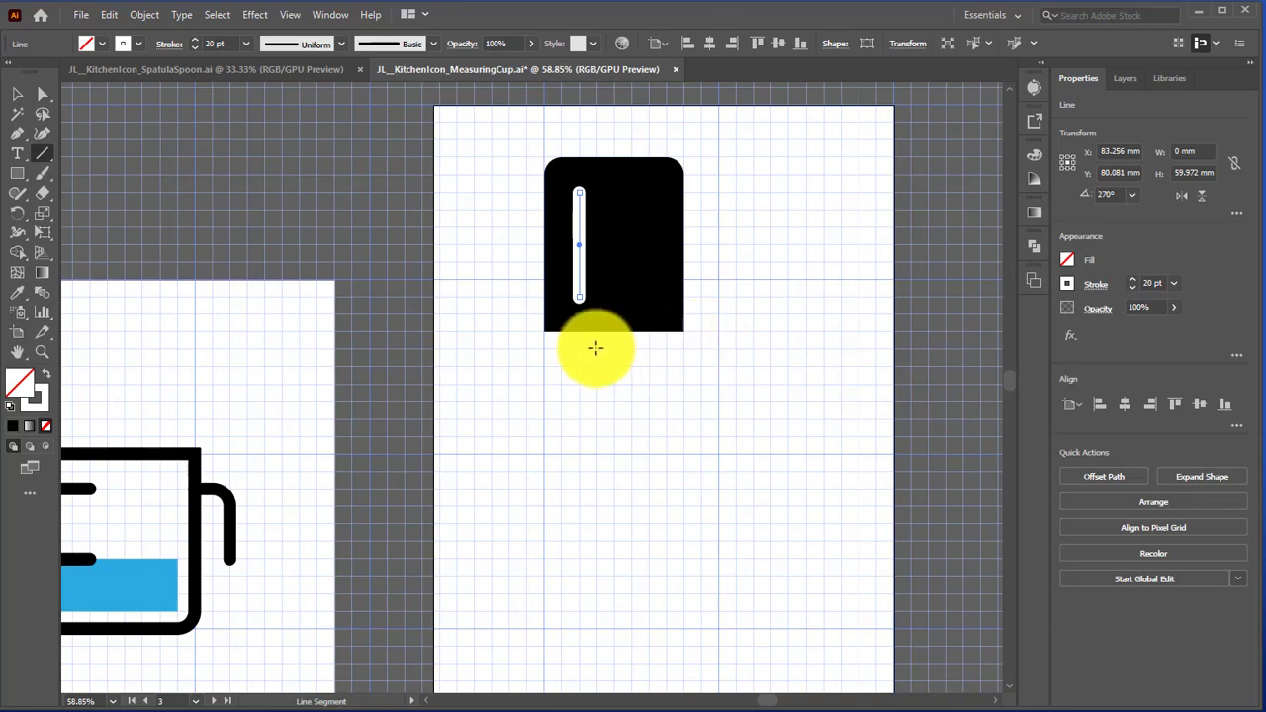
{"action": "left_click_drag", "start_coordinate": [597, 350], "coordinate": [579, 373]}
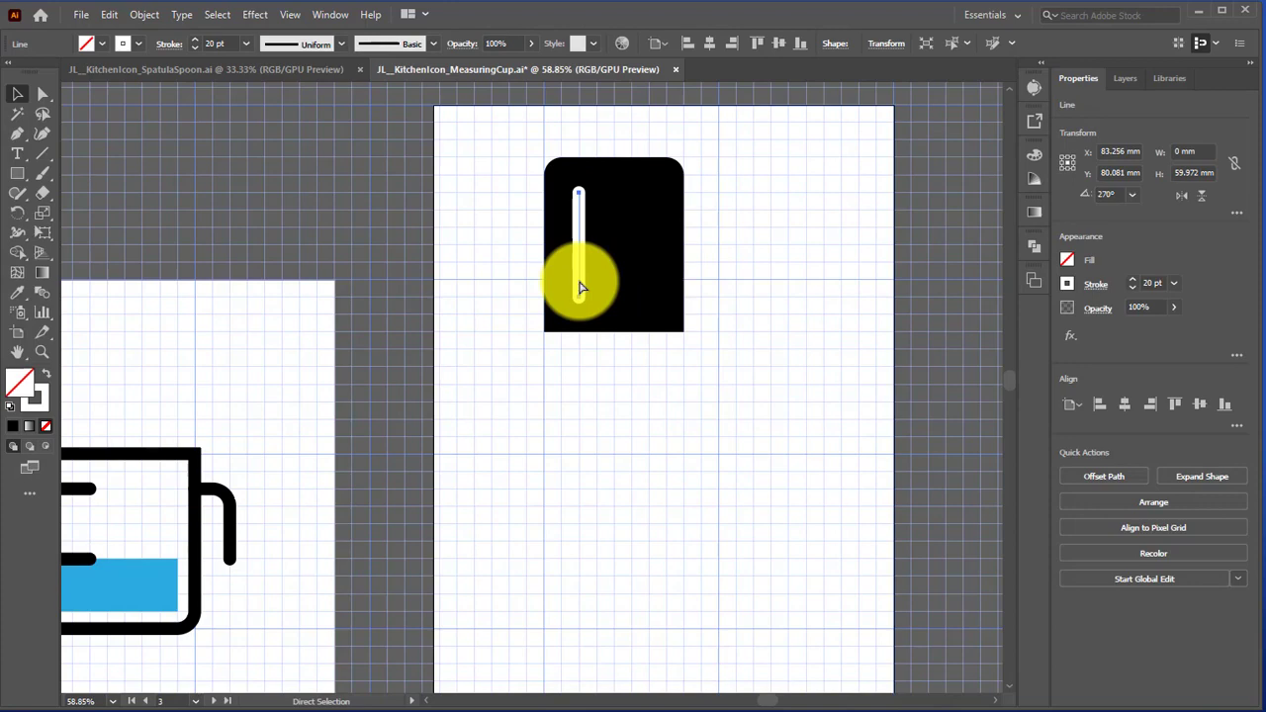
Adjust the slot line, add two copies at the right and centre, then deselect
{"action": "left_click_drag", "start_coordinate": [579, 287], "coordinate": [604, 287]}
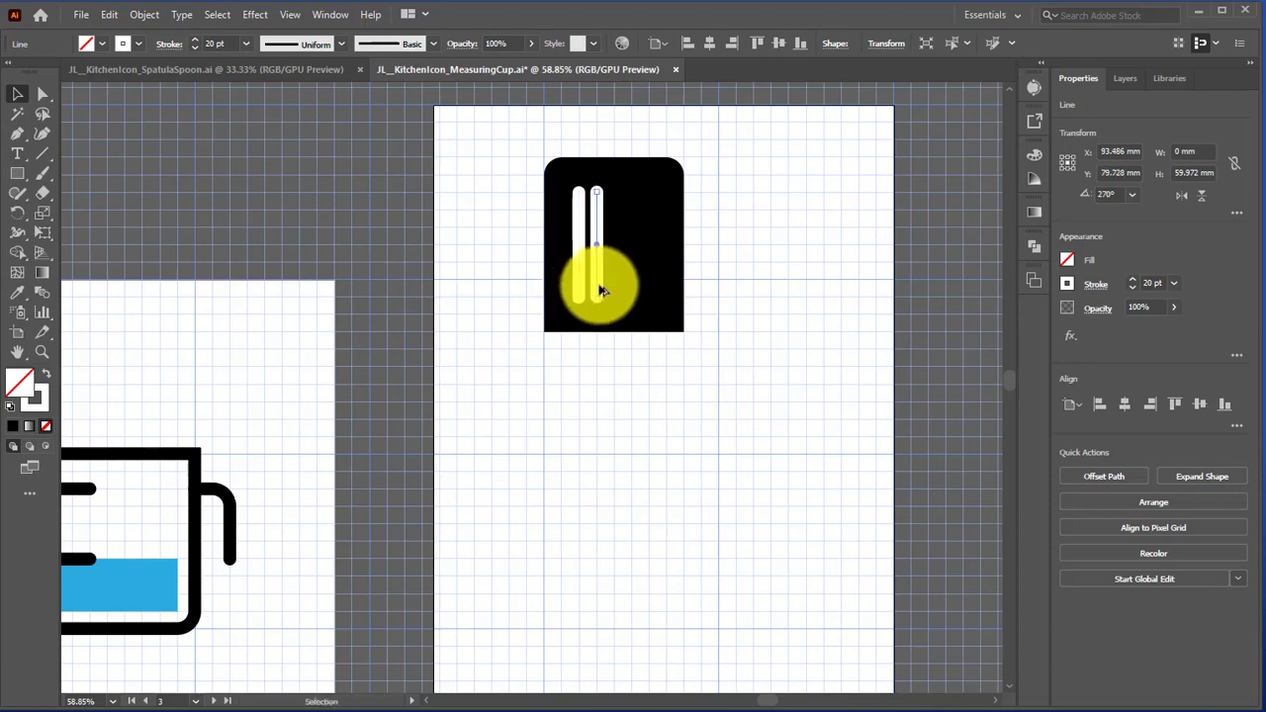
{"action": "left_click_drag", "start_coordinate": [599, 287], "coordinate": [648, 272]}
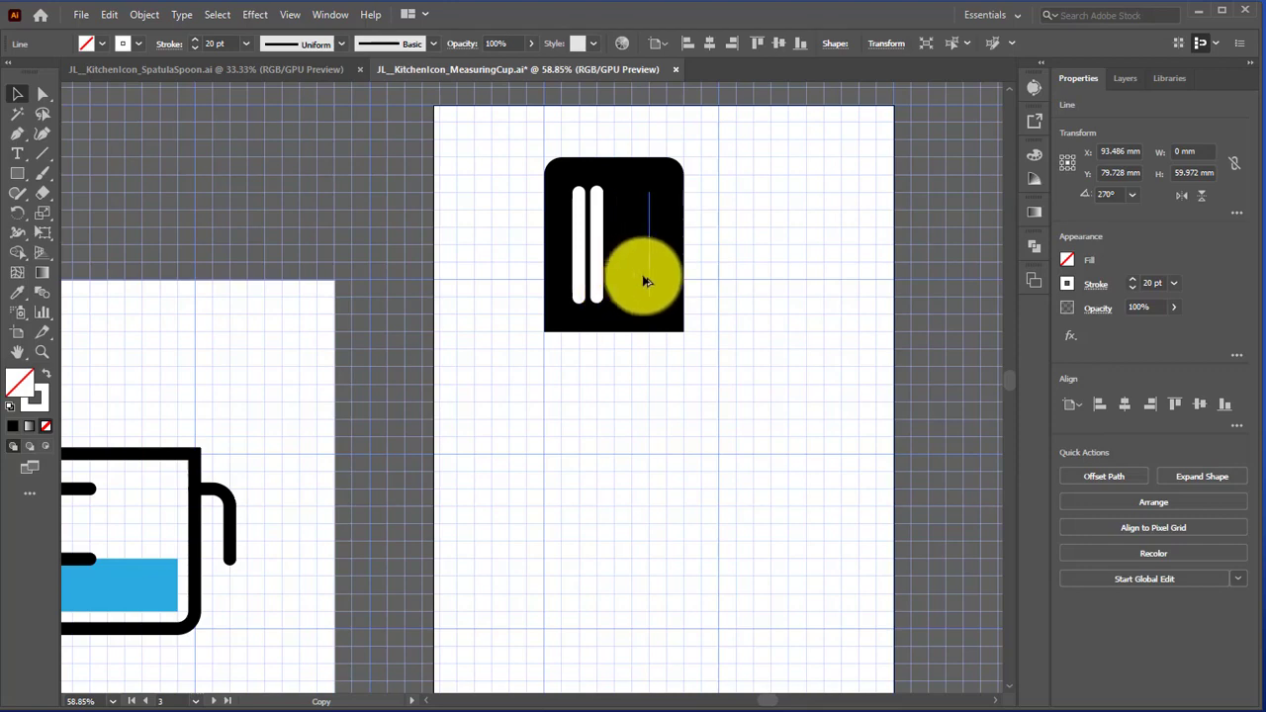
{"action": "left_click_drag", "start_coordinate": [648, 277], "coordinate": [594, 277]}
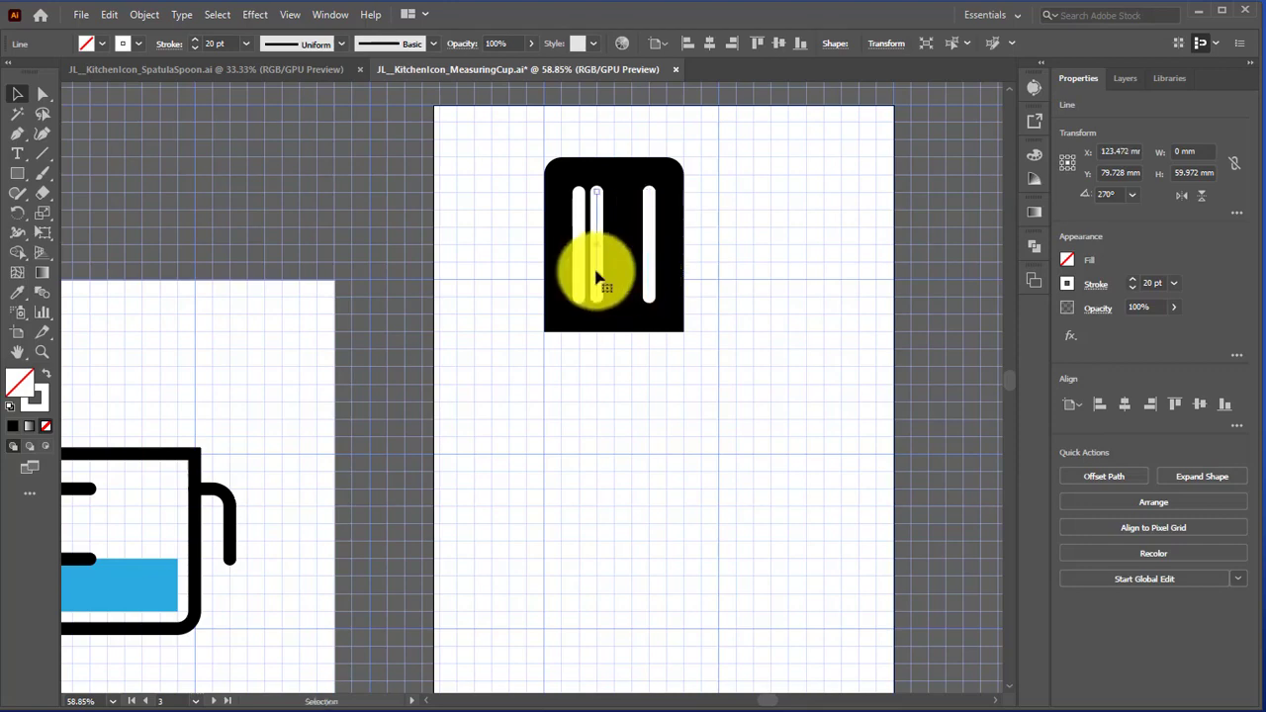
{"action": "left_click_drag", "start_coordinate": [598, 277], "coordinate": [633, 311]}
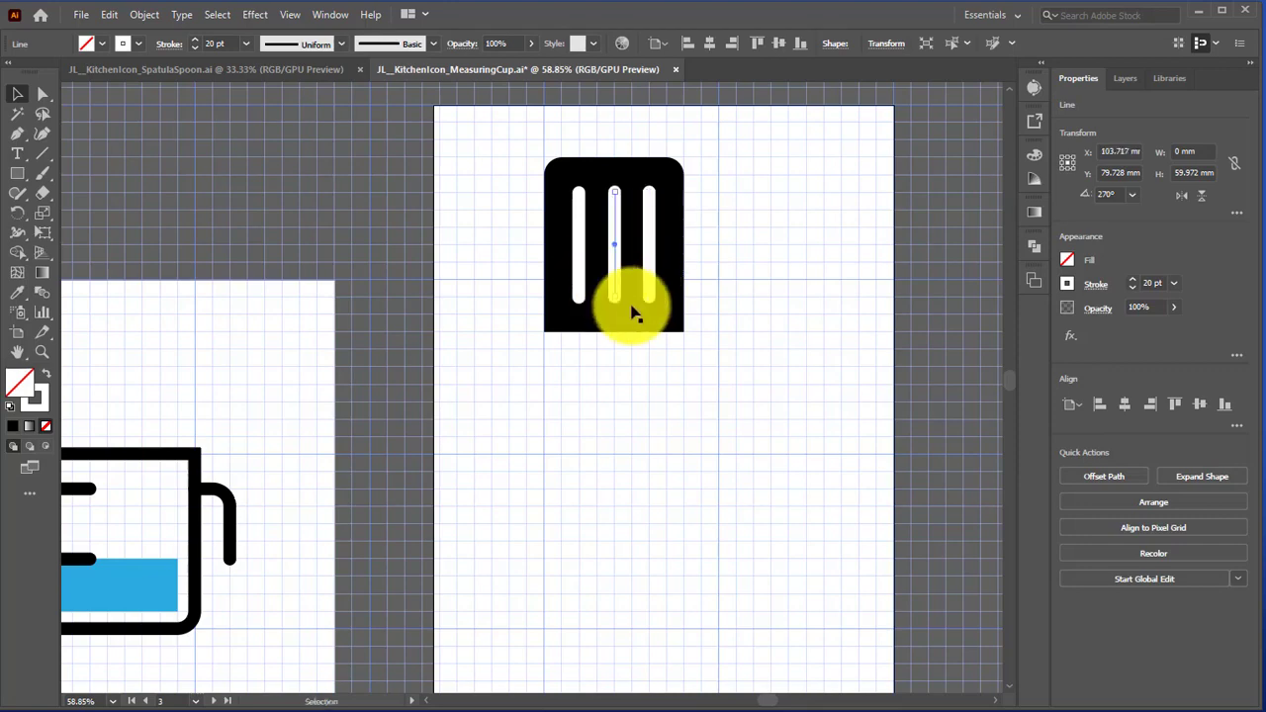
{"action": "left_click", "coordinate": [712, 379]}
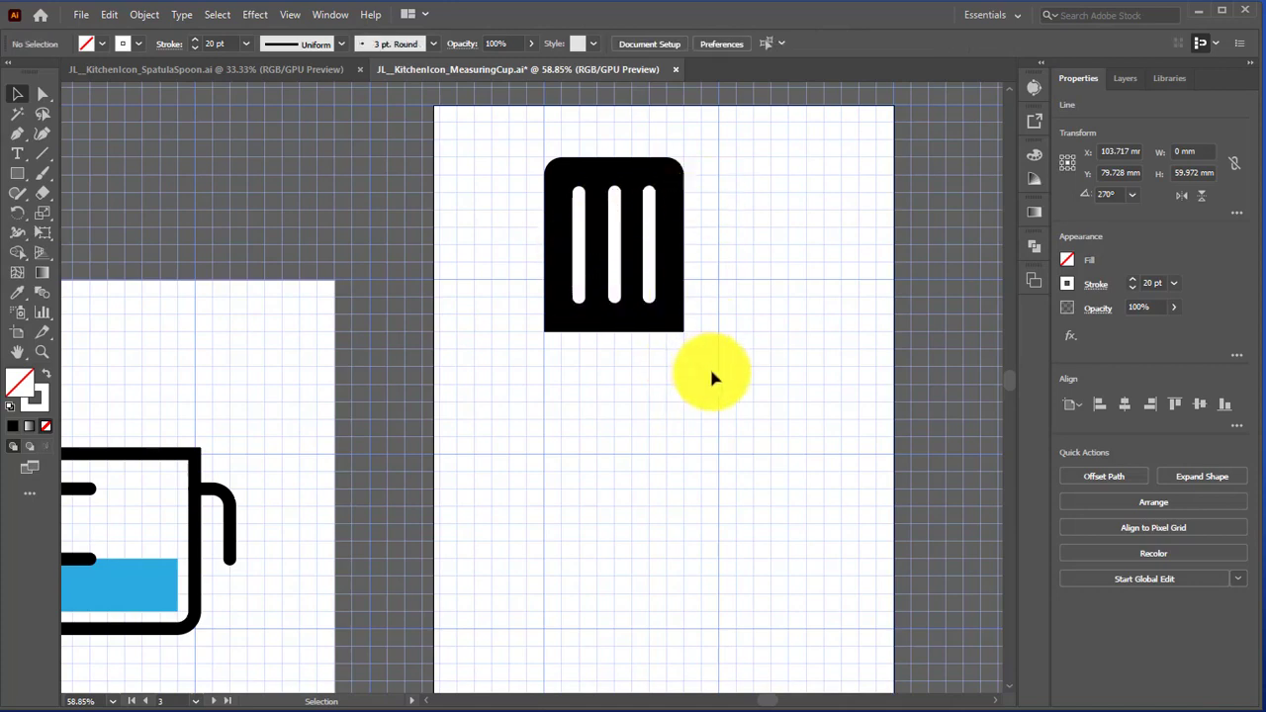
{"action": "left_click", "coordinate": [789, 447]}
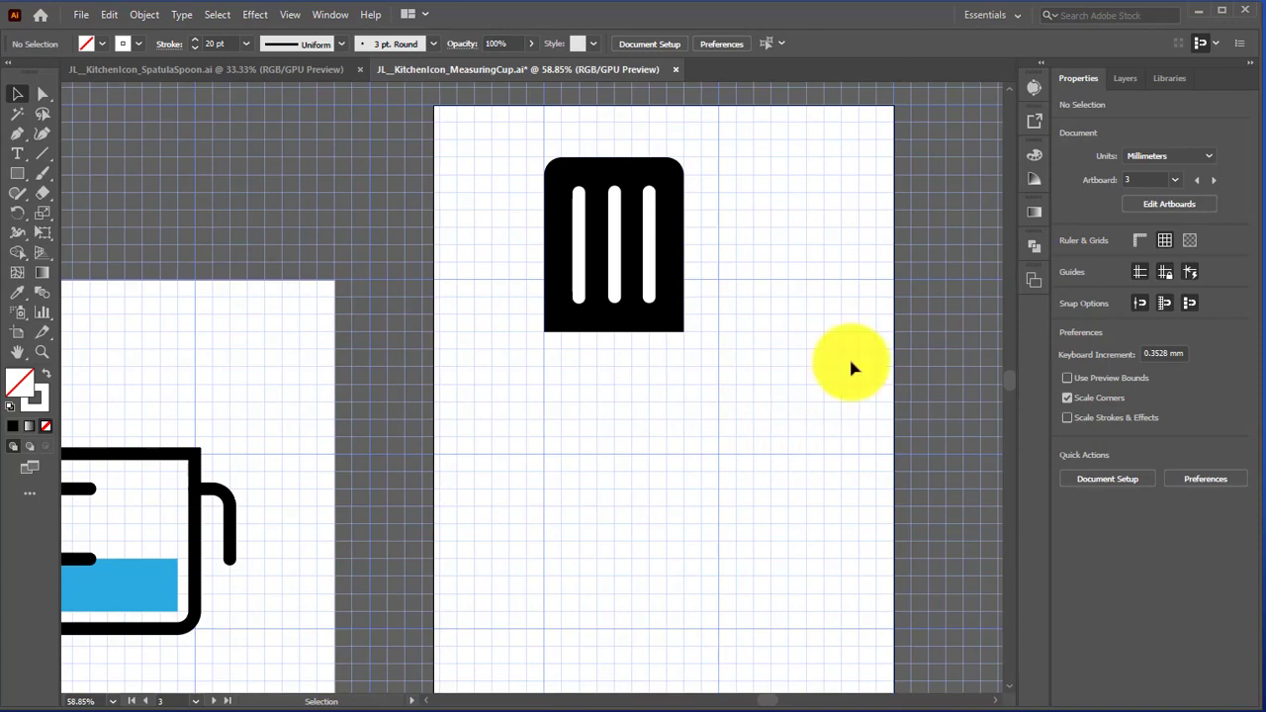
{"action": "mouse_move", "coordinate": [760, 398]}
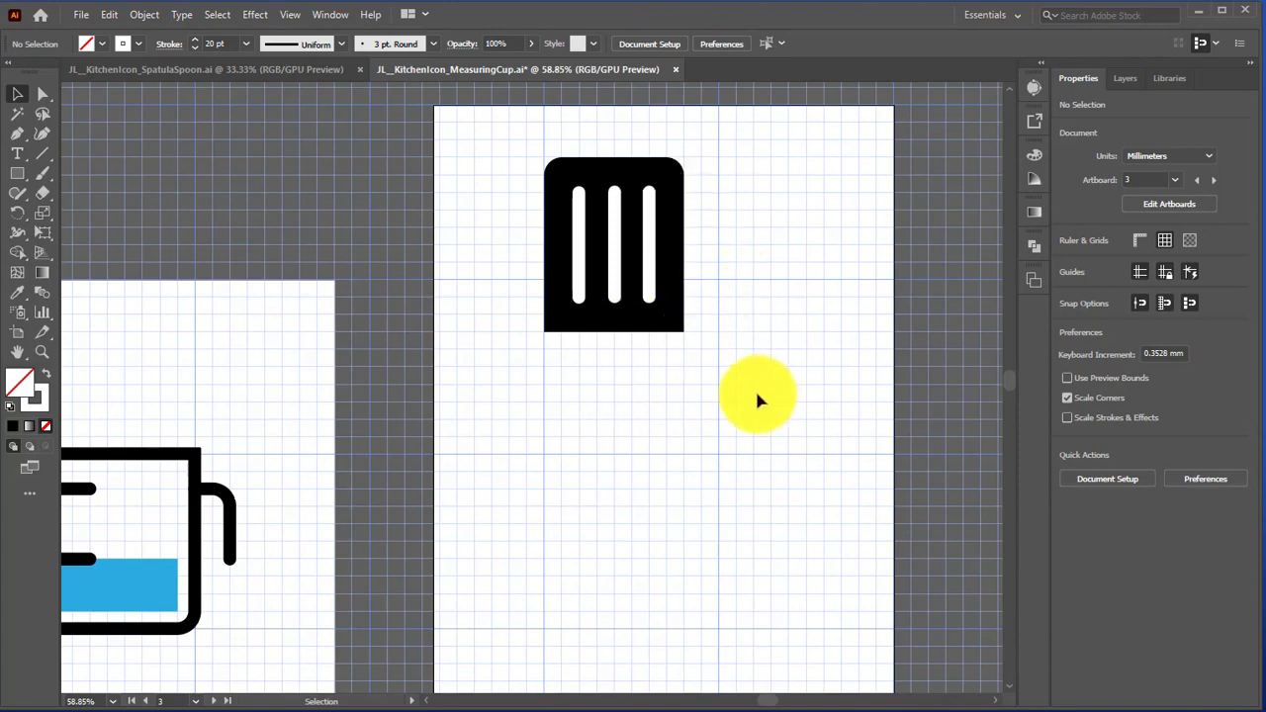
{"action": "mouse_move", "coordinate": [678, 396]}
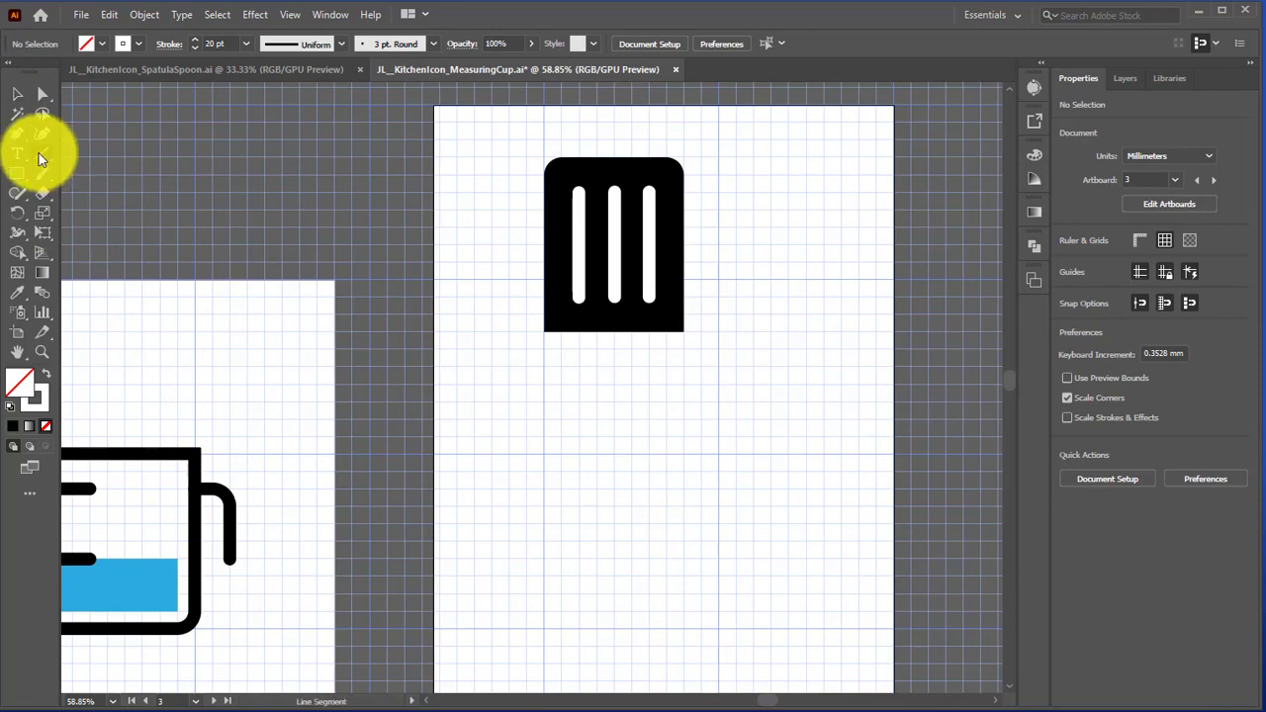
Draw a 20 pt vertical handle line, about 110 mm, below the head's centre
{"action": "left_click", "coordinate": [43, 134]}
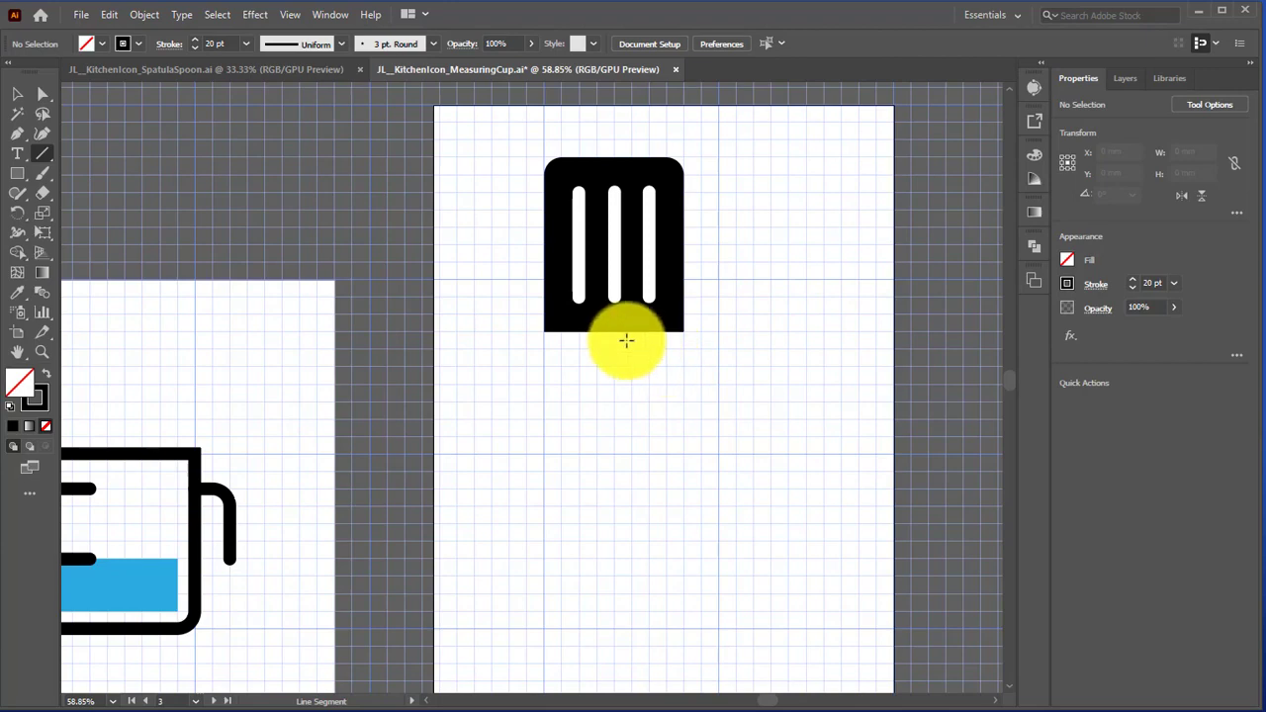
{"action": "left_click_drag", "start_coordinate": [627, 342], "coordinate": [806, 262]}
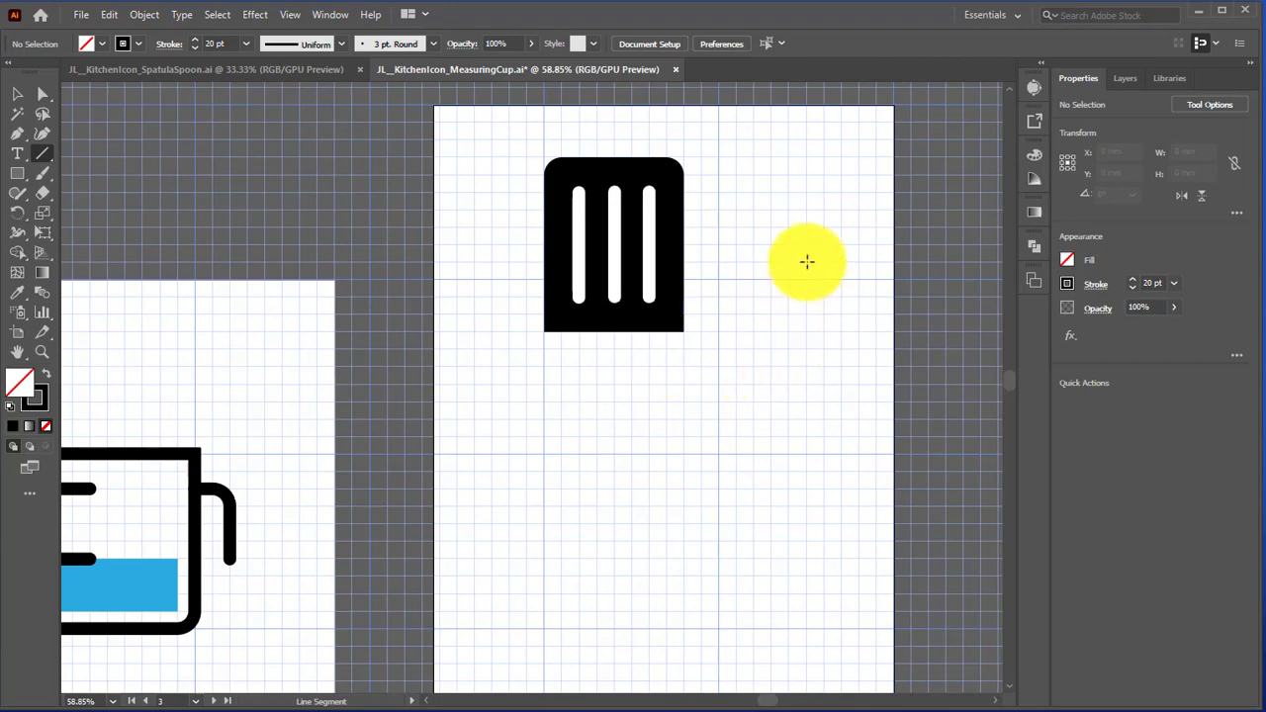
{"action": "left_click_drag", "start_coordinate": [807, 262], "coordinate": [809, 455]}
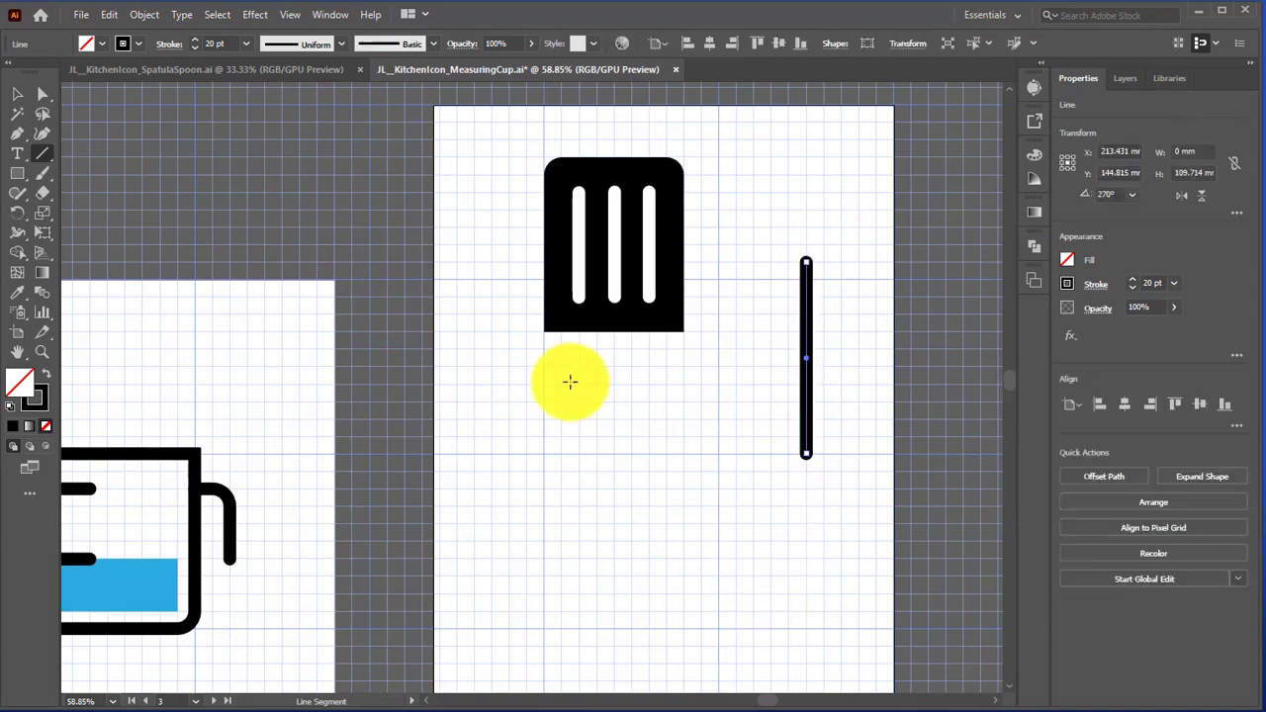
{"action": "left_click_drag", "start_coordinate": [569, 383], "coordinate": [806, 373]}
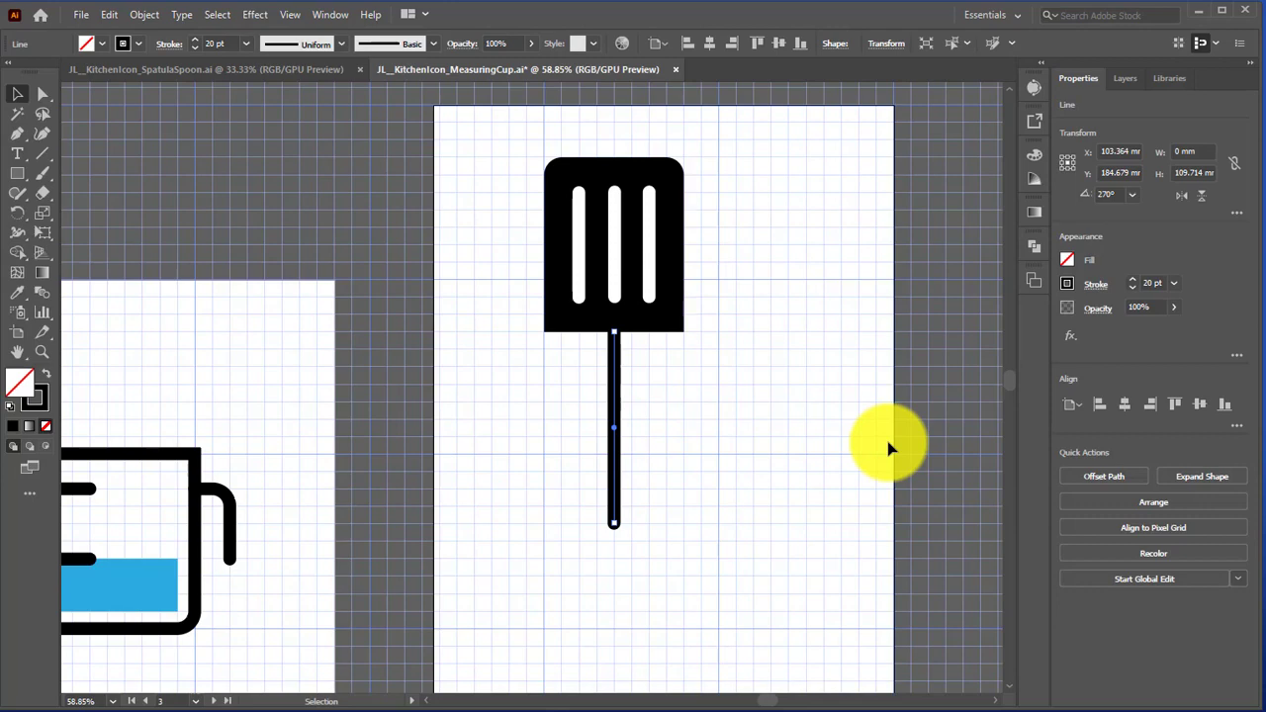
{"action": "mouse_move", "coordinate": [762, 416]}
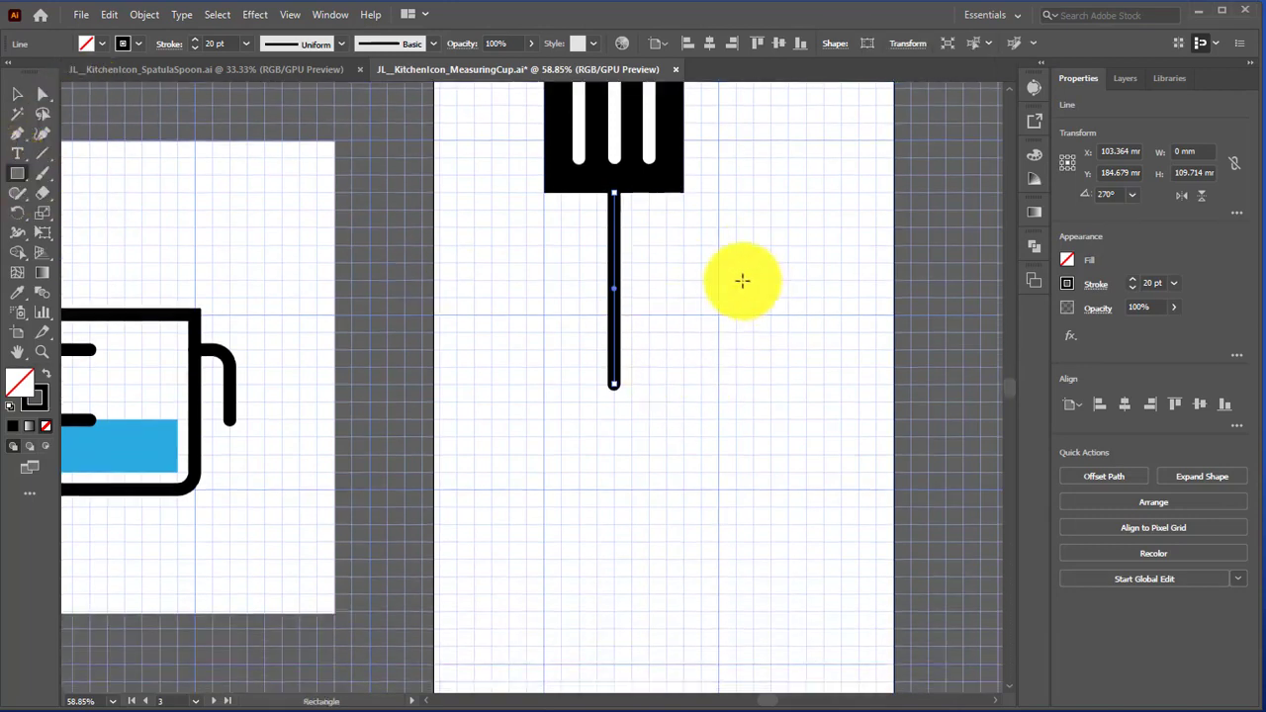
{"action": "mouse_move", "coordinate": [1069, 262]}
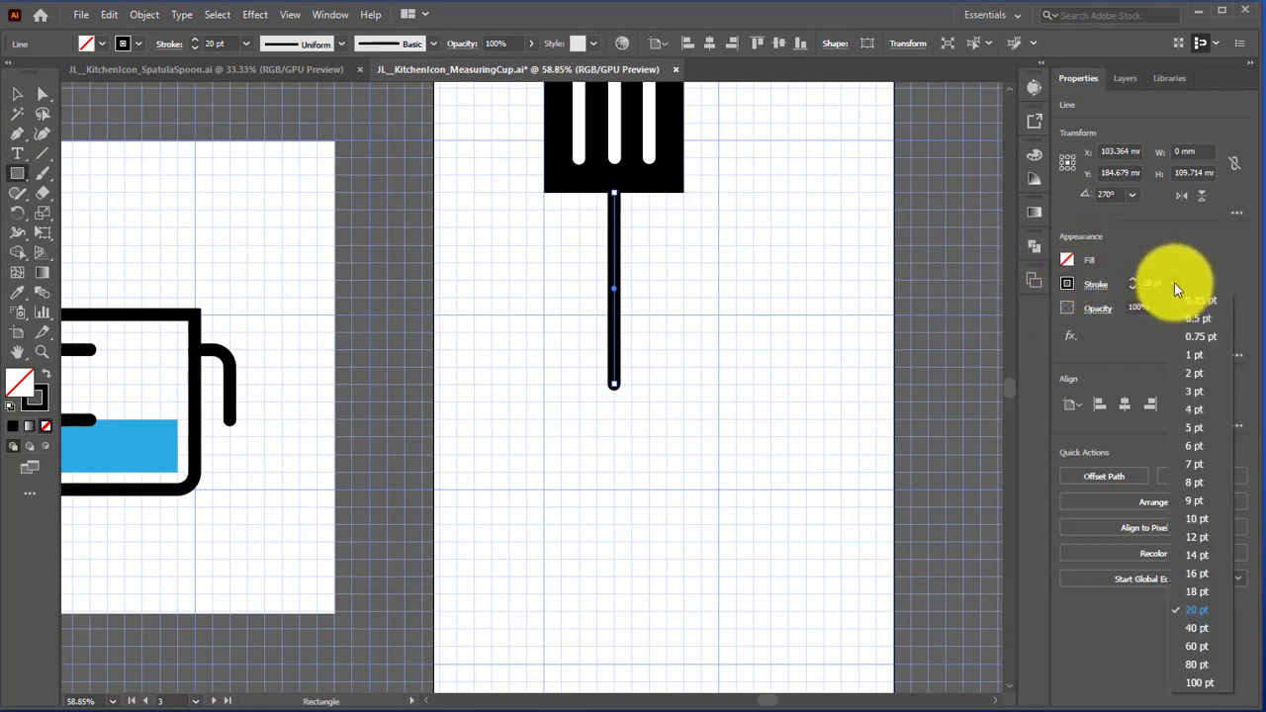
Deselect all, set the stroke to 1 pt, and draw a narrow 20 by 100 mm rectangle
{"action": "left_click", "coordinate": [1194, 355]}
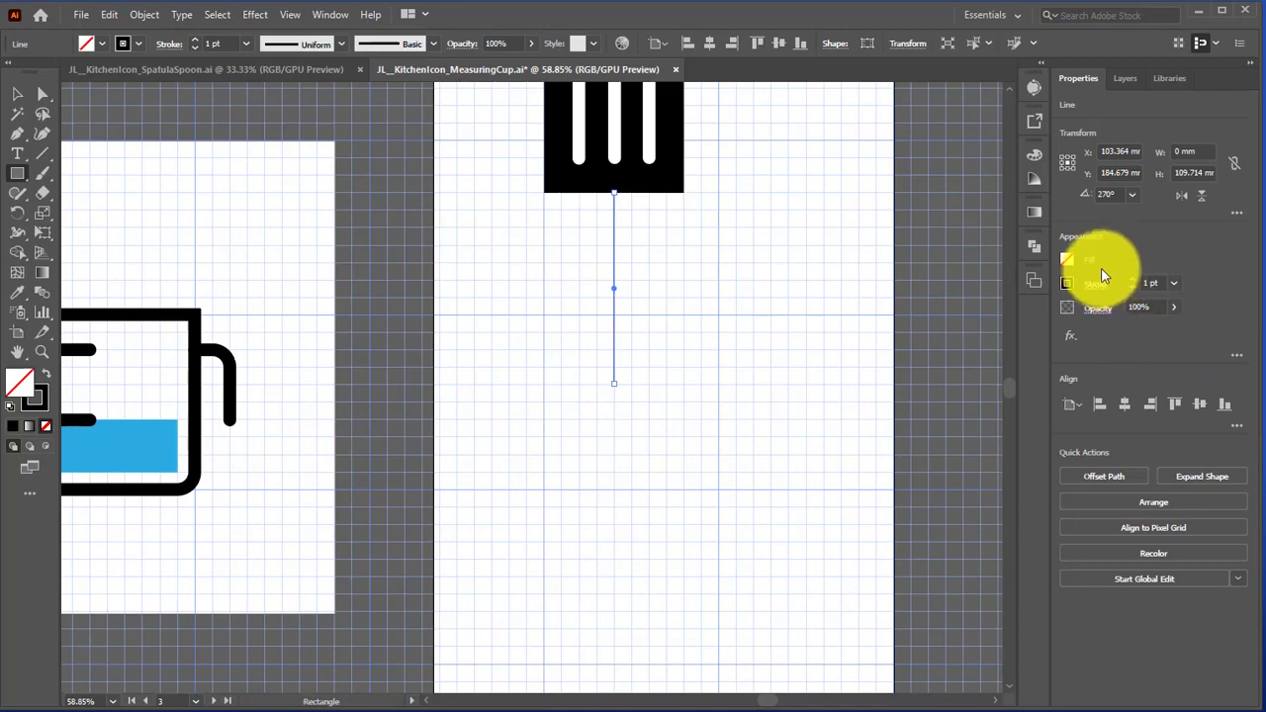
{"action": "left_click", "coordinate": [1068, 259]}
{"action": "type", "text": "20"}
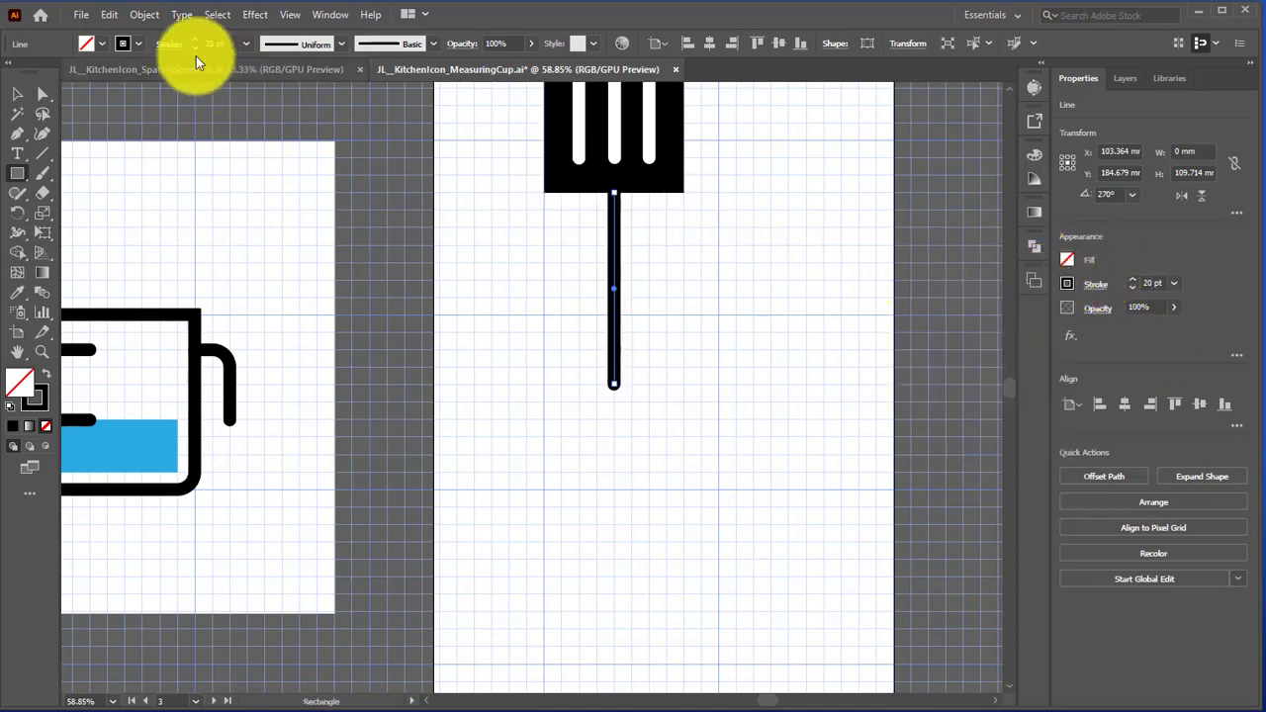
{"action": "left_click", "coordinate": [217, 13]}
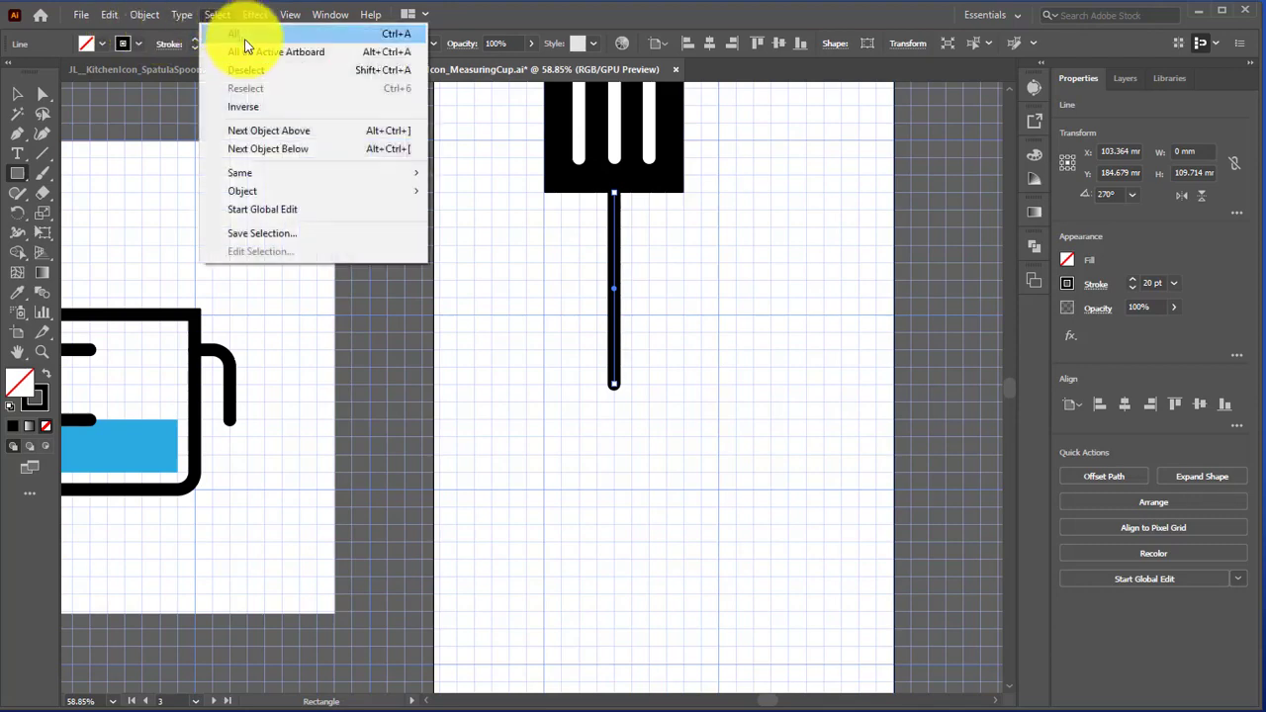
{"action": "left_click", "coordinate": [247, 70]}
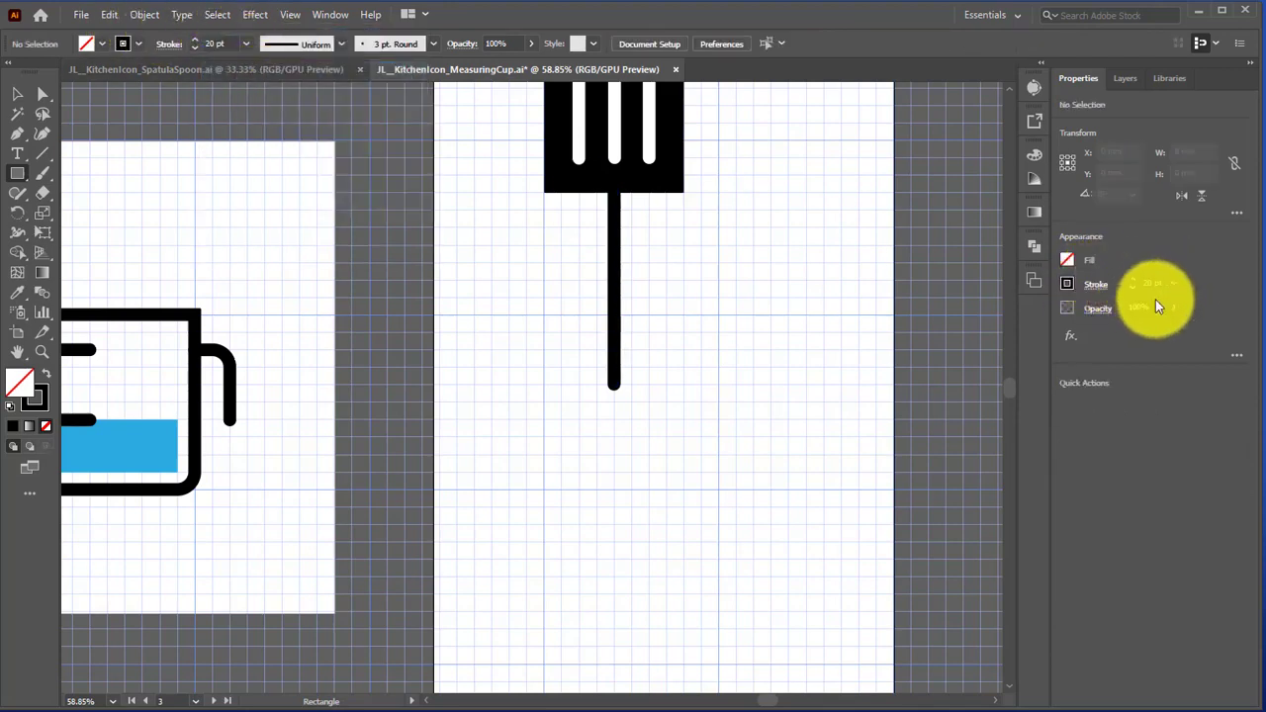
{"action": "left_click", "coordinate": [1174, 284]}
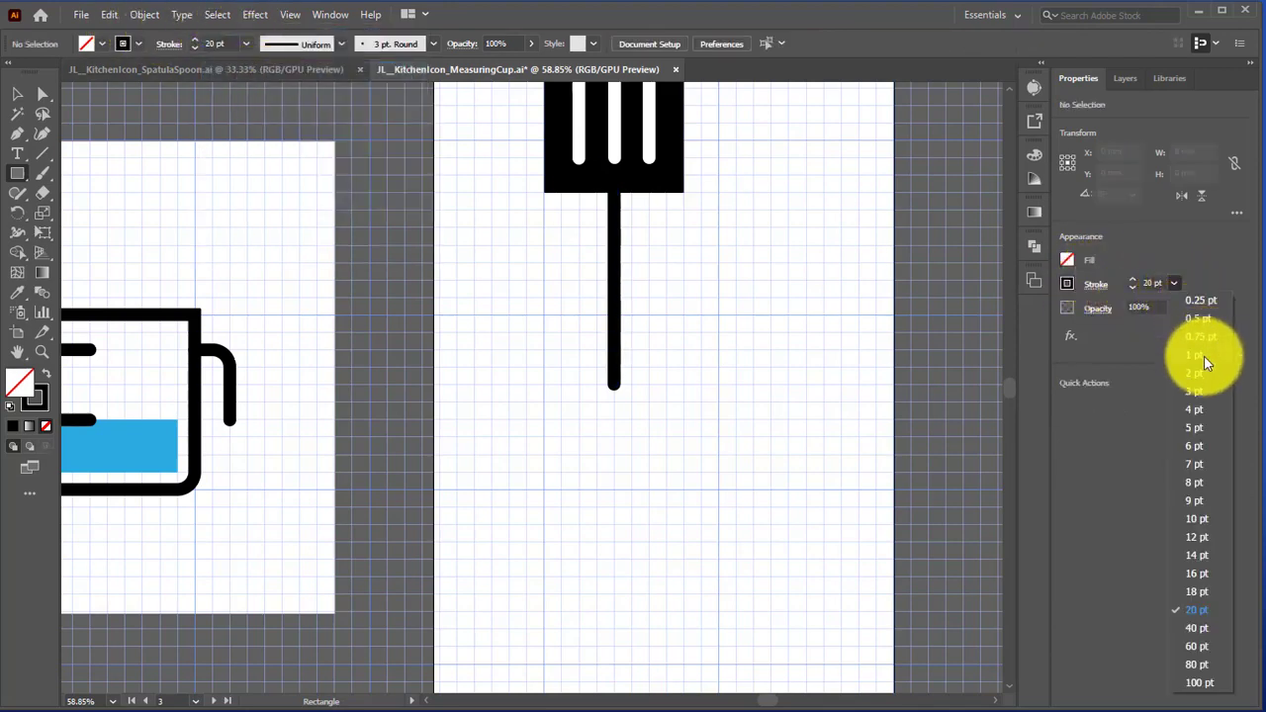
{"action": "left_click", "coordinate": [1194, 353]}
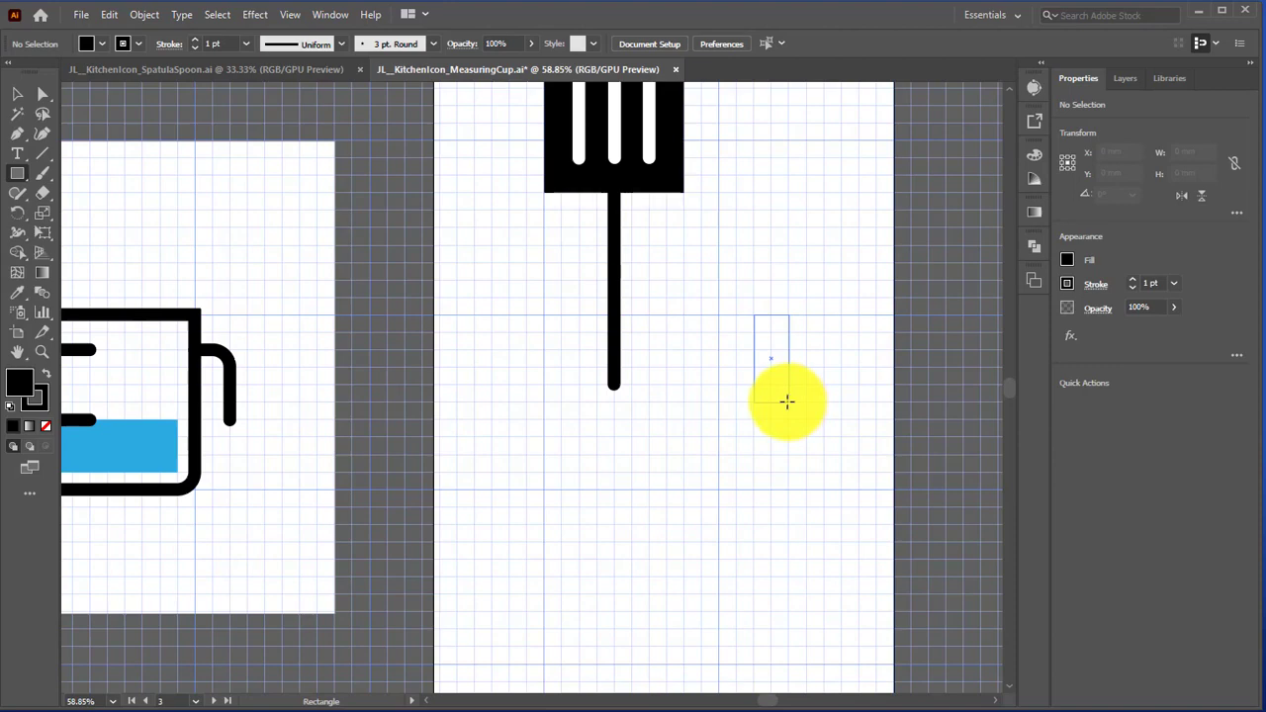
{"action": "left_click_drag", "start_coordinate": [788, 400], "coordinate": [787, 492]}
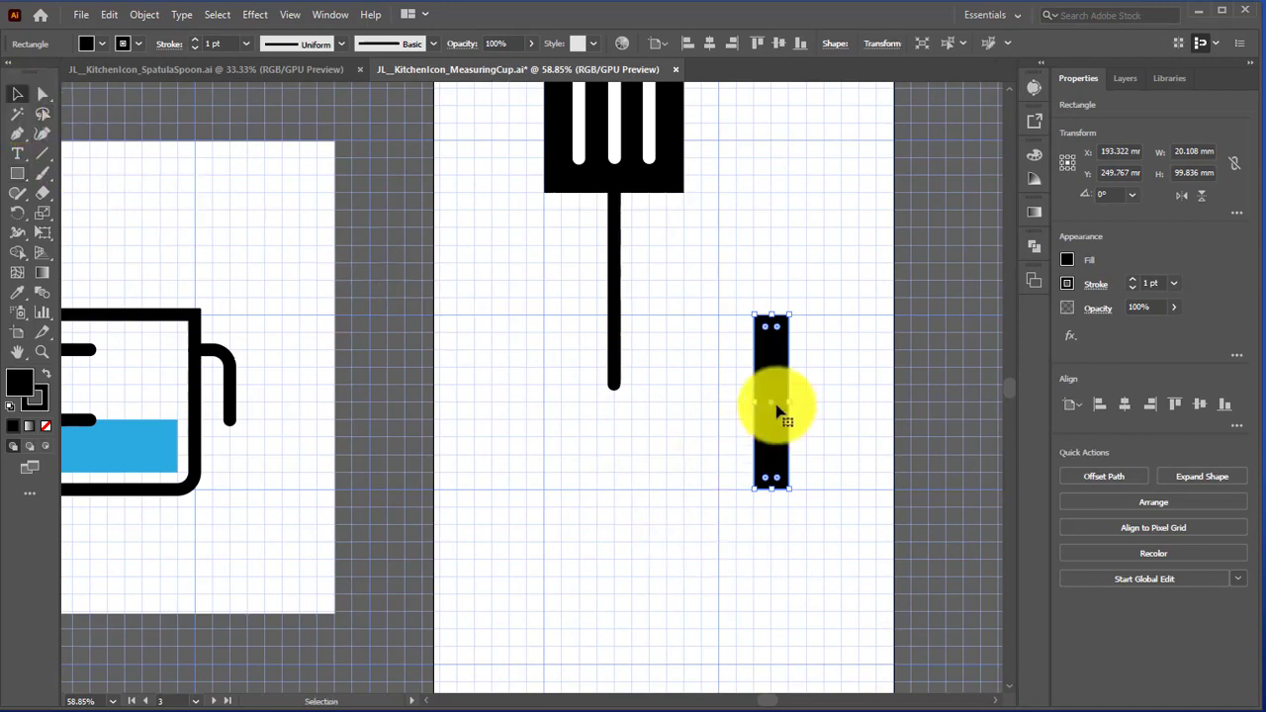
Move the black grip rectangle onto the handle's lower end
{"action": "left_click_drag", "start_coordinate": [777, 411], "coordinate": [631, 460]}
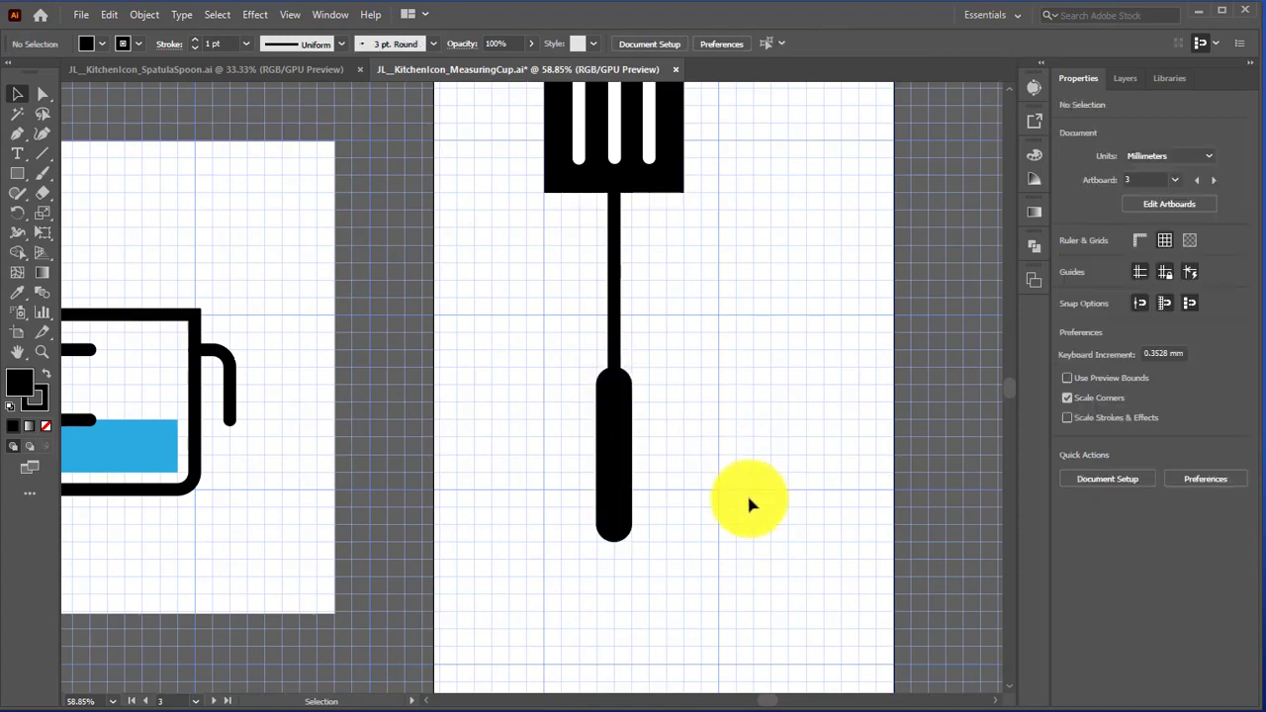
{"action": "mouse_move", "coordinate": [762, 517]}
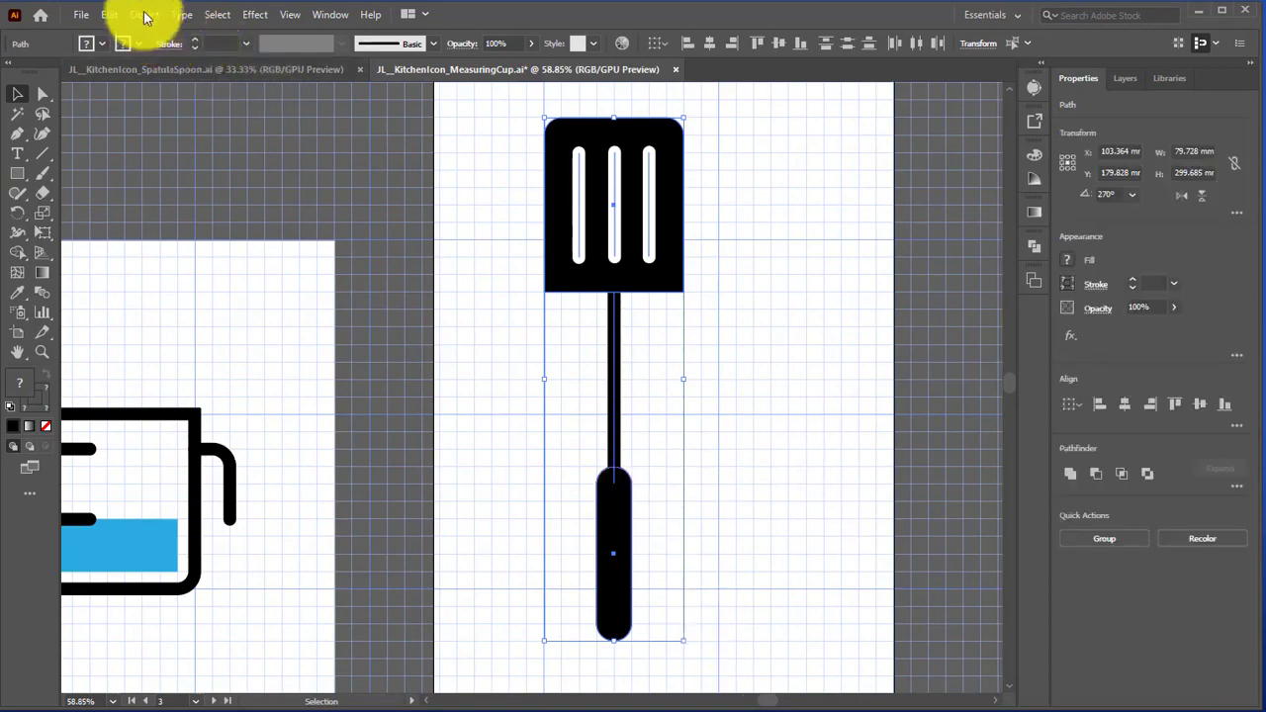
Group the slotted head, handle and grip from the Object menu
{"action": "left_click", "coordinate": [173, 14]}
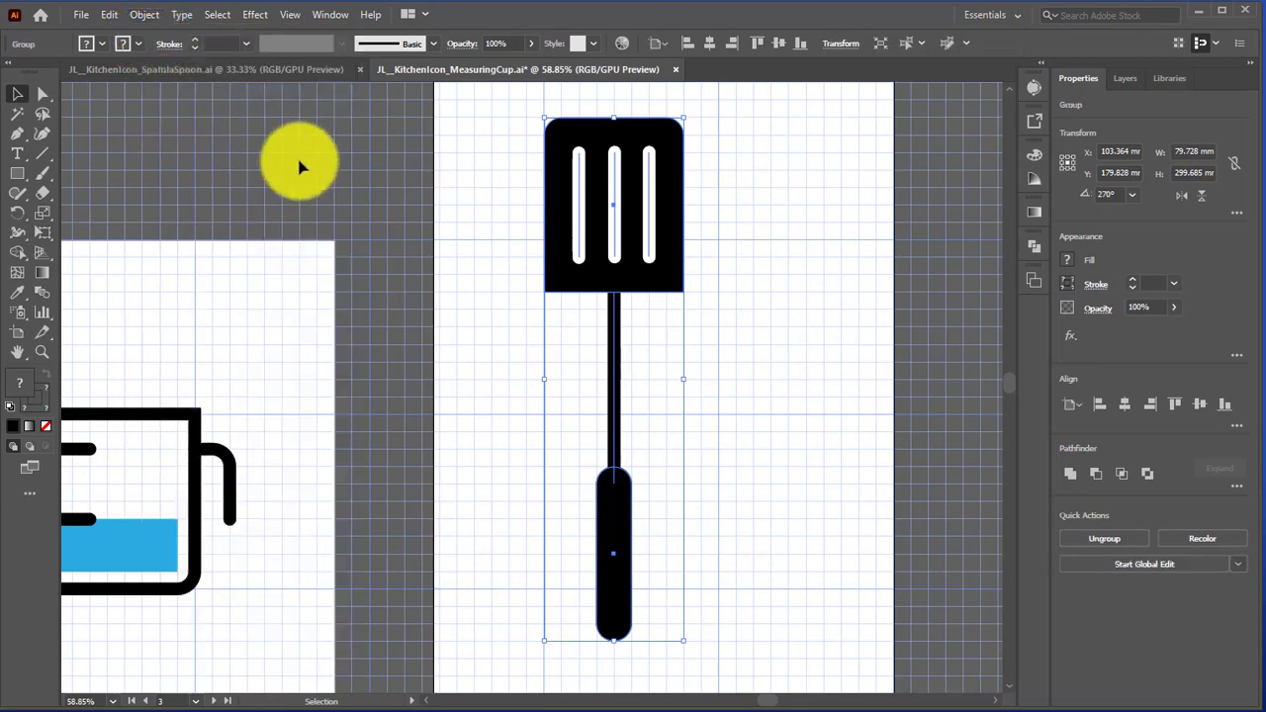
{"action": "mouse_move", "coordinate": [1133, 485]}
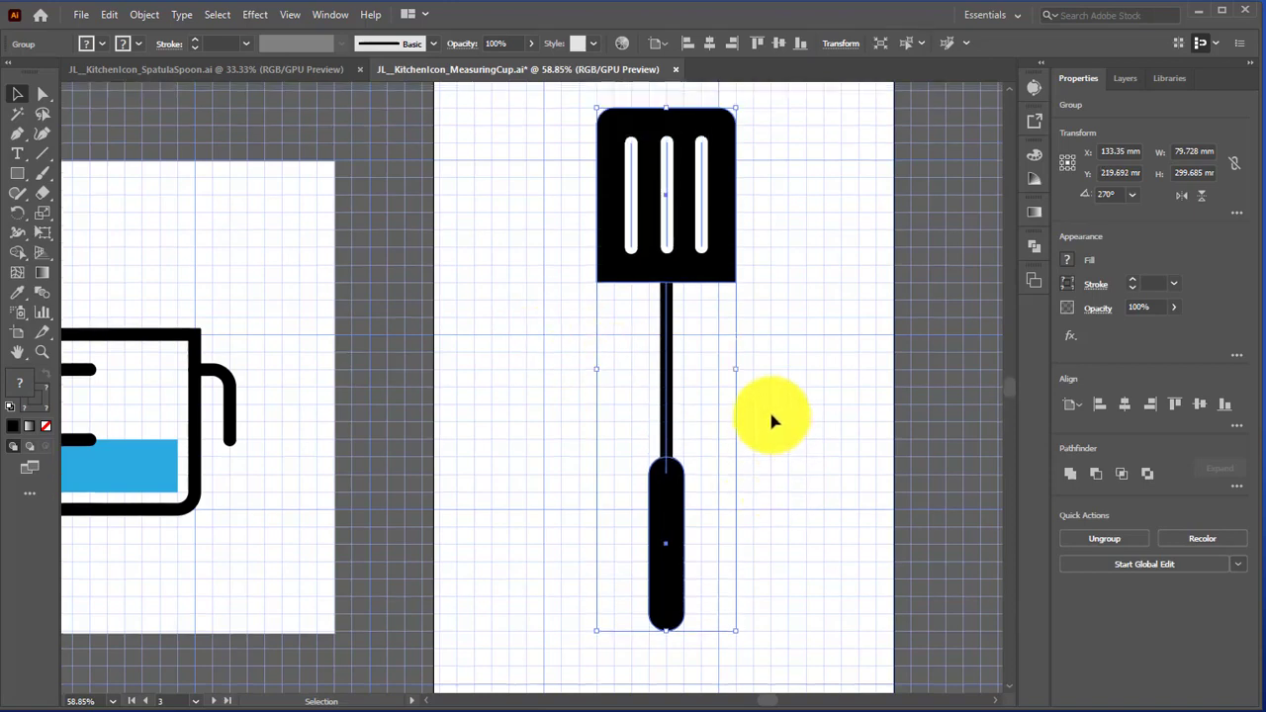
{"action": "mouse_move", "coordinate": [881, 371]}
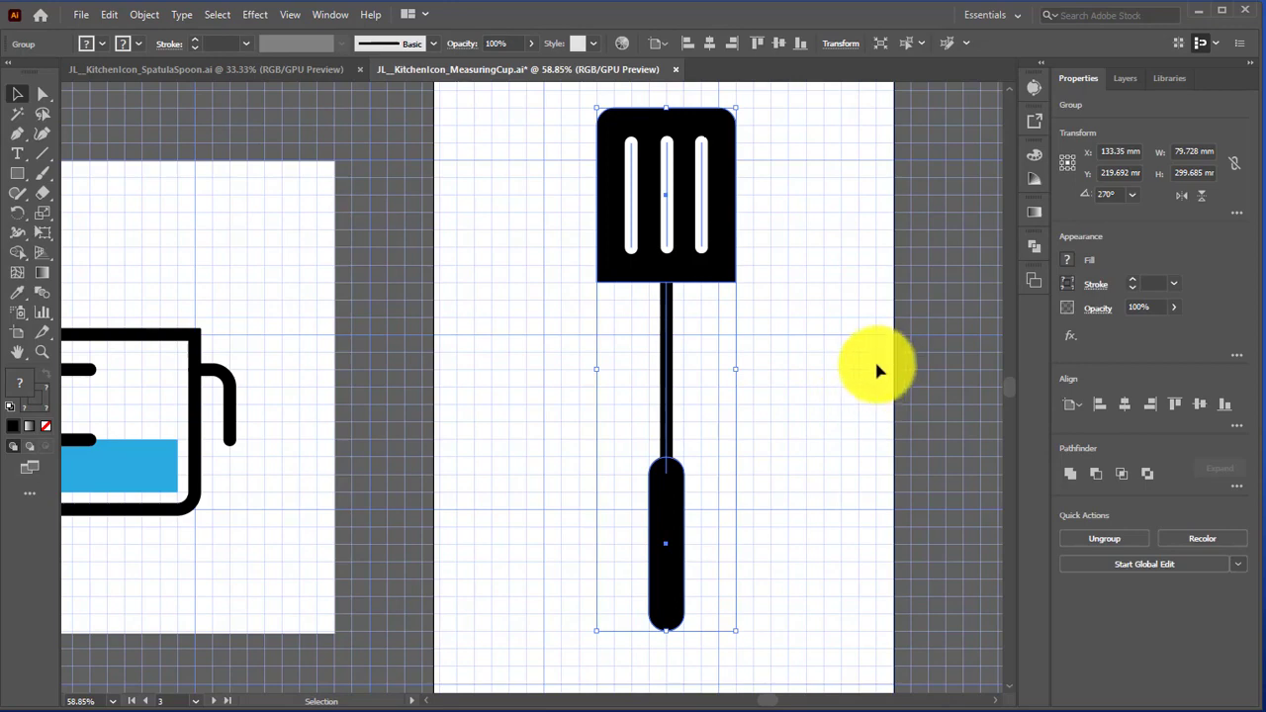